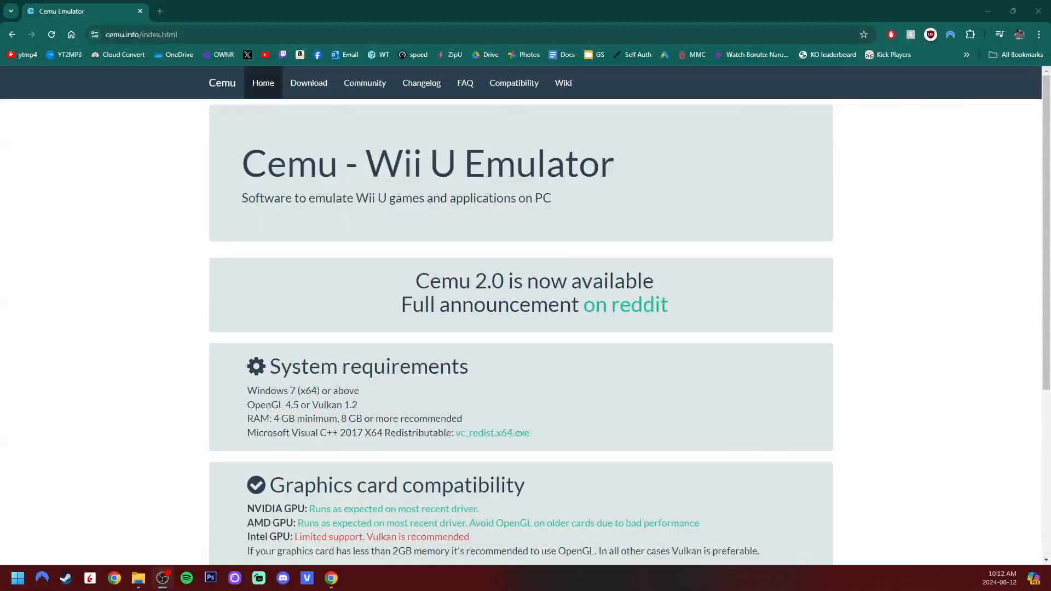
# Scroll the cemu.info home page down to the experimental and stable download buttons
pyautogui.scroll(-3)
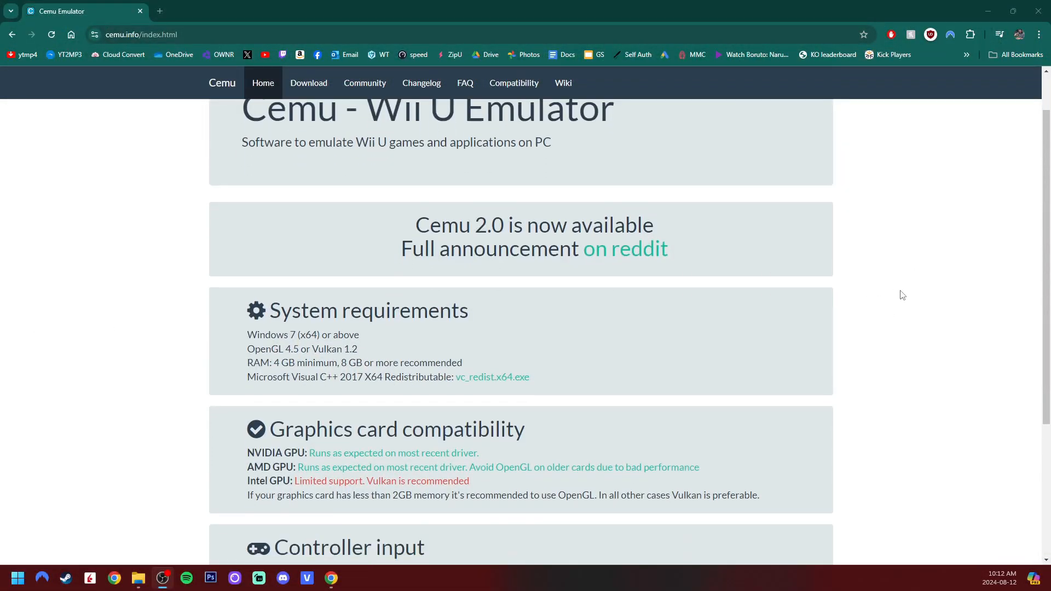
pyautogui.scroll(-3)
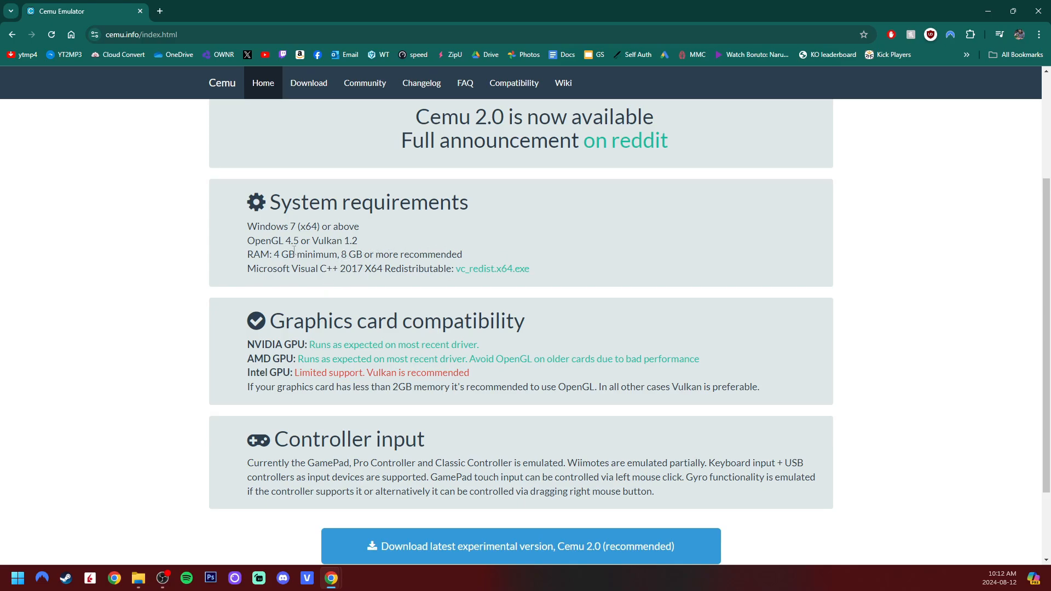
pyautogui.moveTo(655, 272)
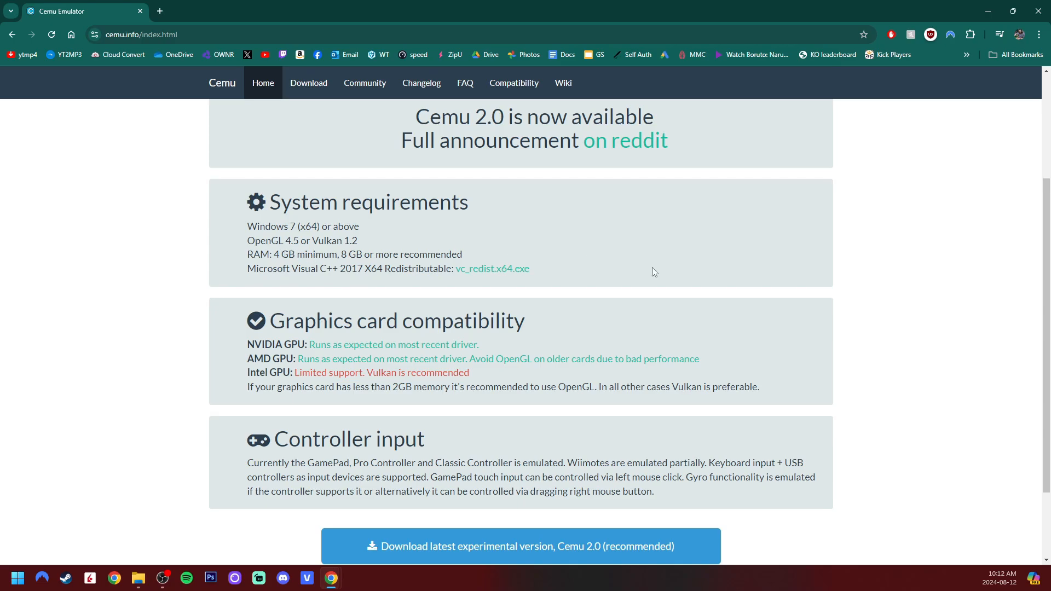
pyautogui.scroll(-3)
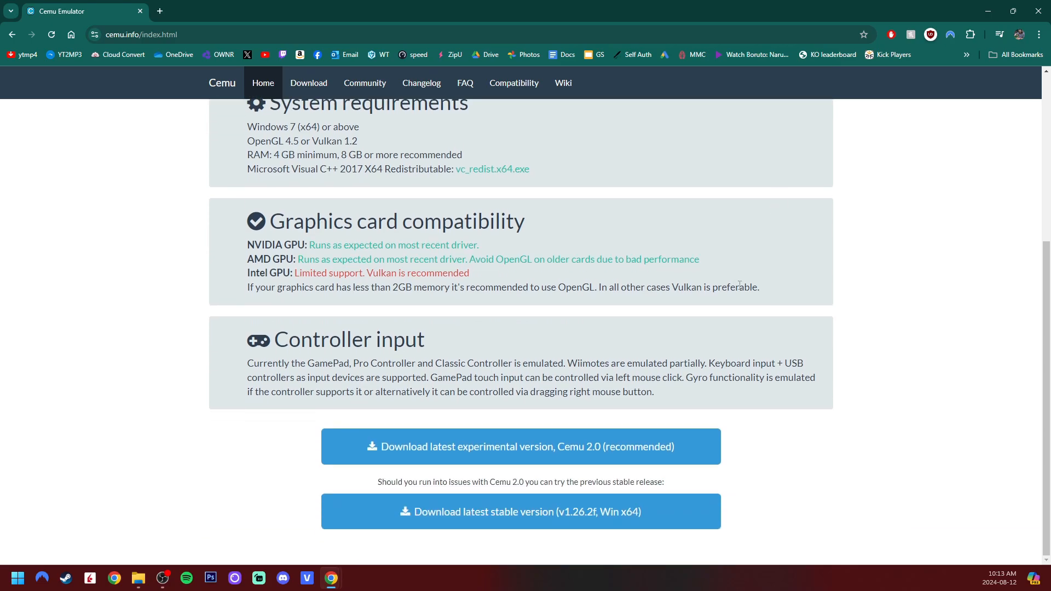
pyautogui.moveTo(631, 453)
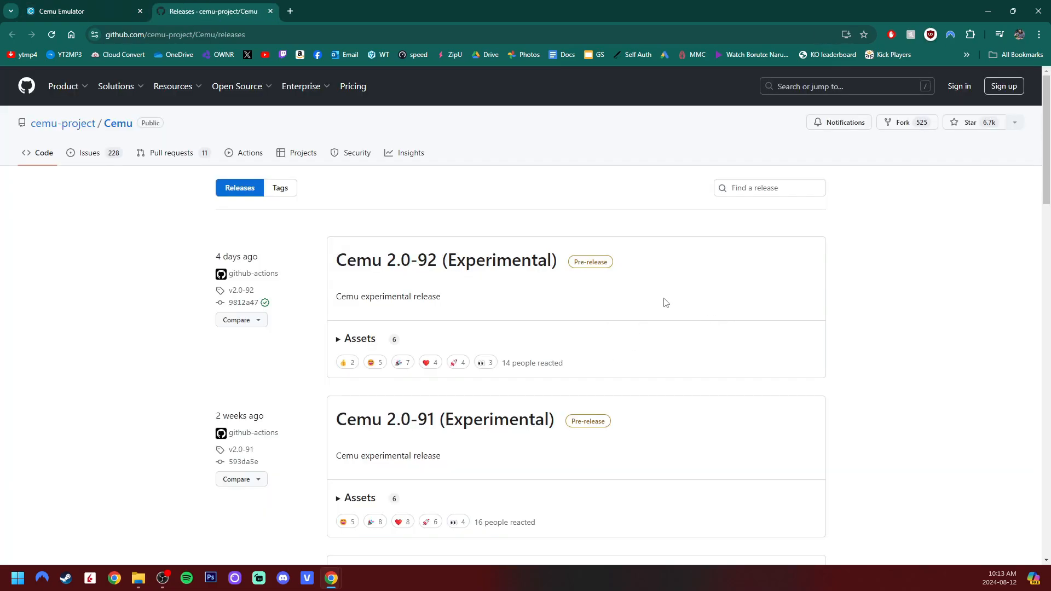
# Download cemu-2.0-92-windows-x64.zip from the expanded Assets of the 2.0-92 release
pyautogui.click(359, 339)
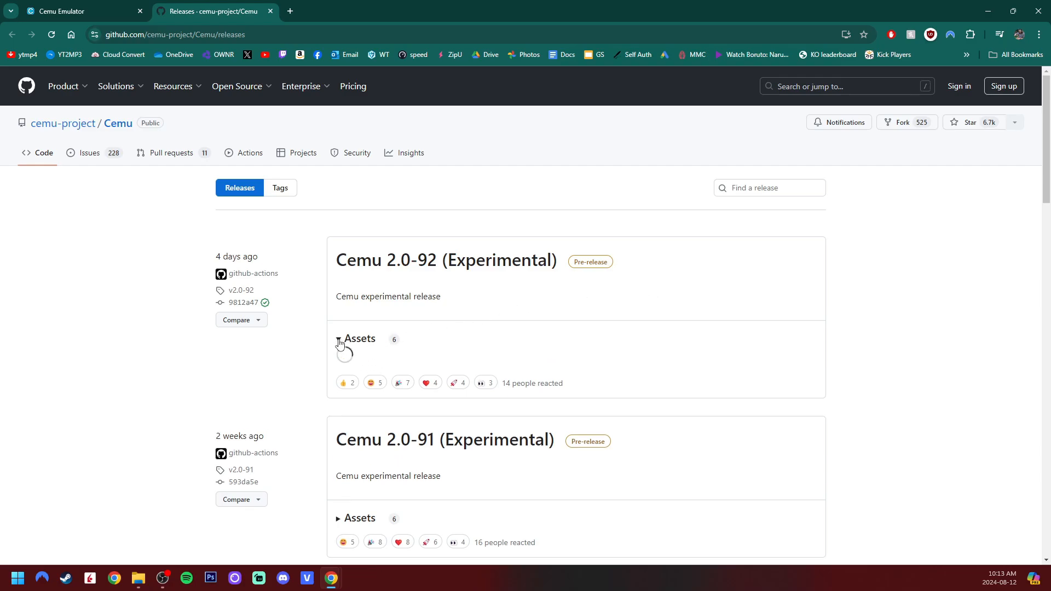
pyautogui.click(359, 338)
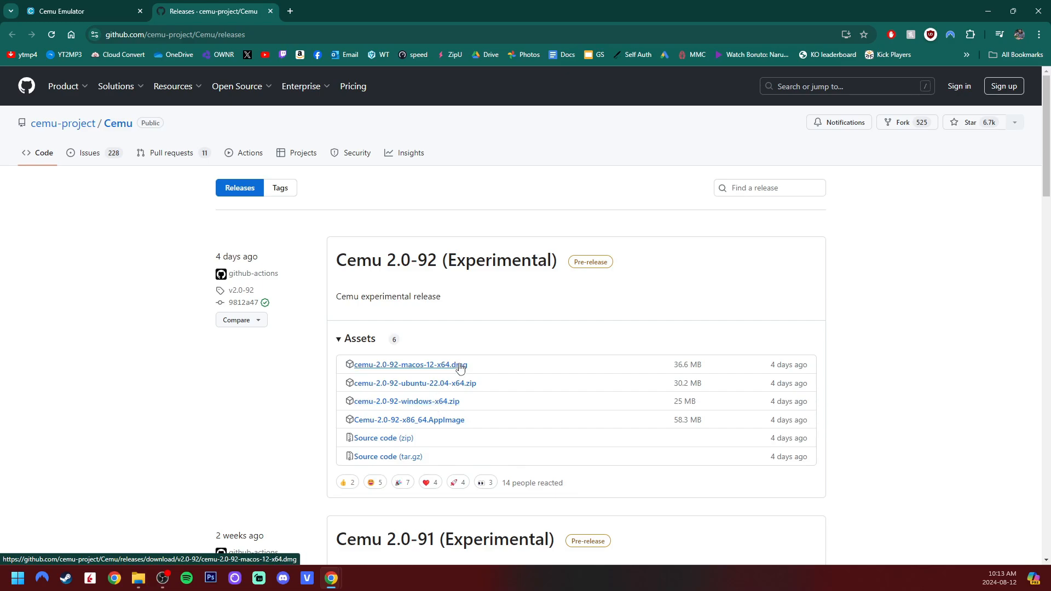
pyautogui.moveTo(405, 401)
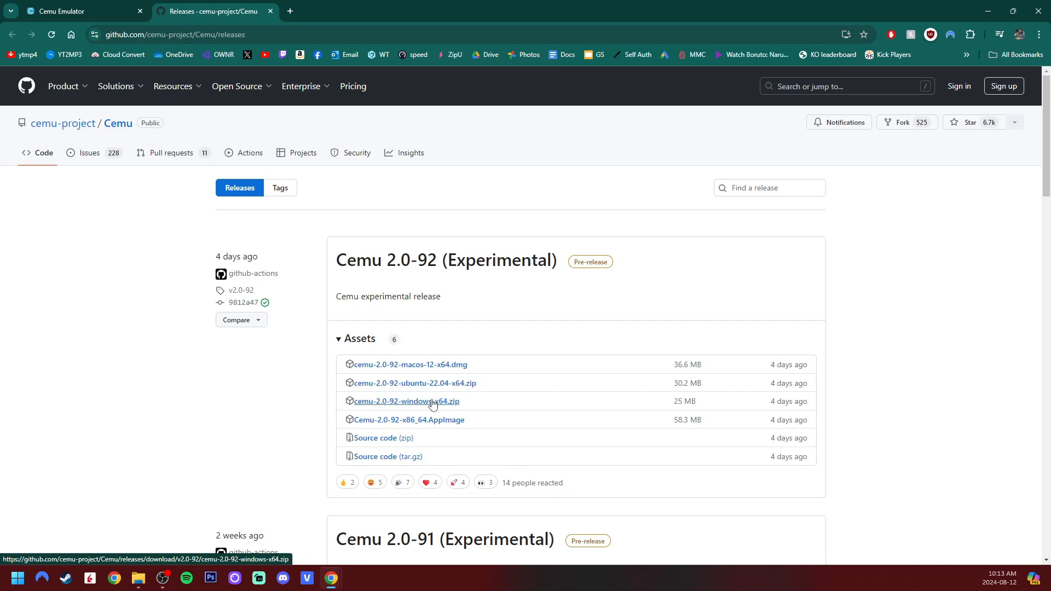
pyautogui.click(405, 401)
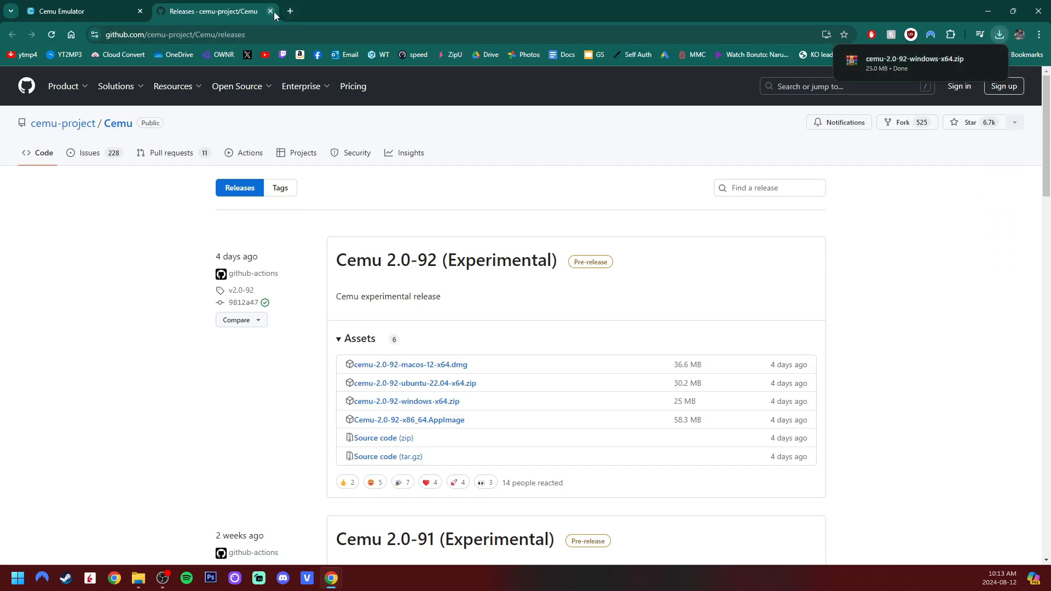
# Close the GitHub releases page and return to the Cemu site
pyautogui.click(270, 11)
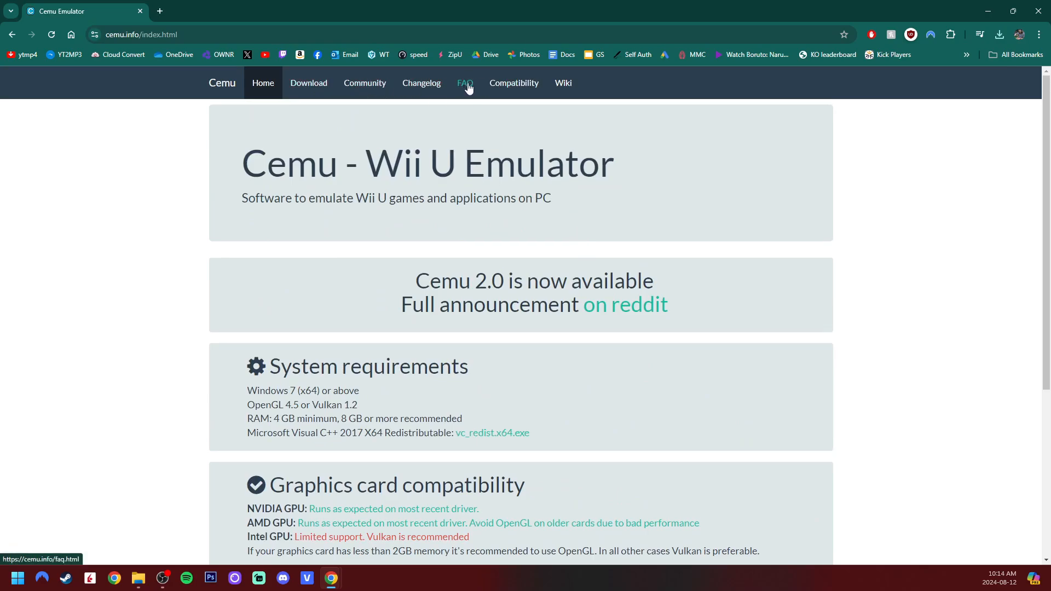
pyautogui.moveTo(514, 82)
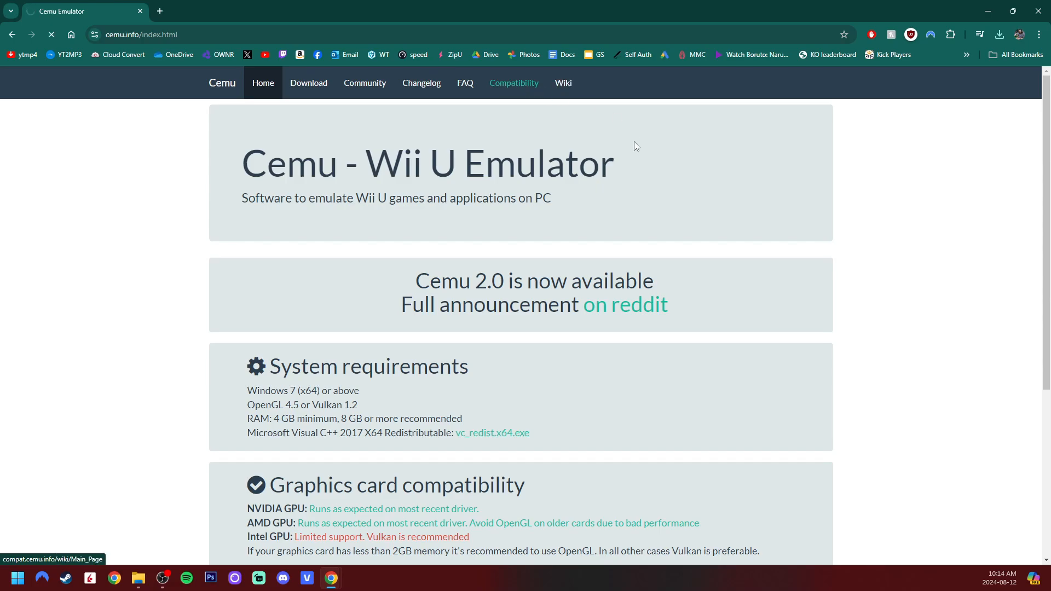
pyautogui.click(513, 82)
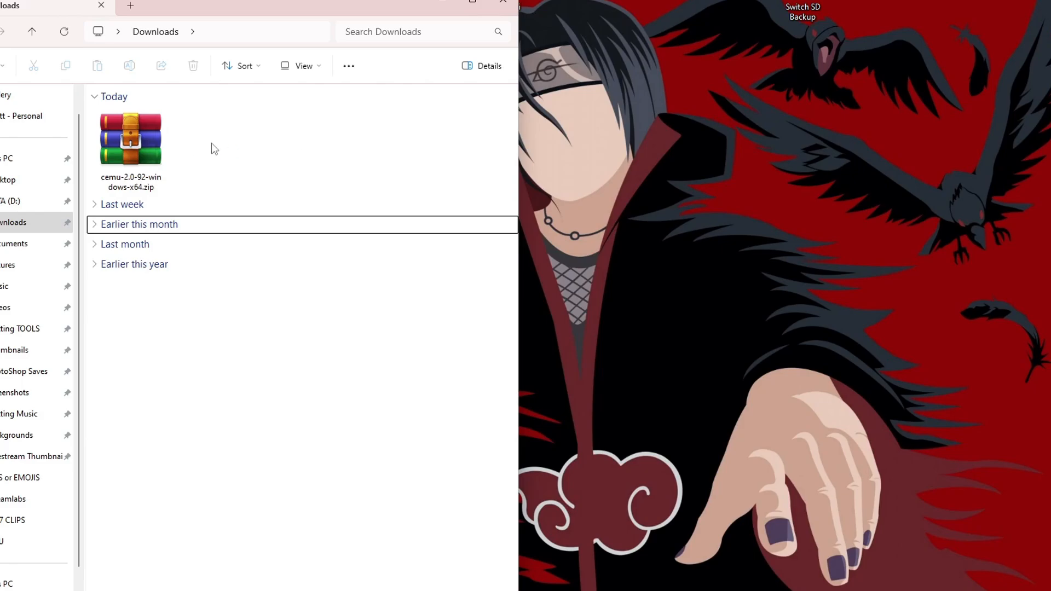
pyautogui.moveTo(248, 137)
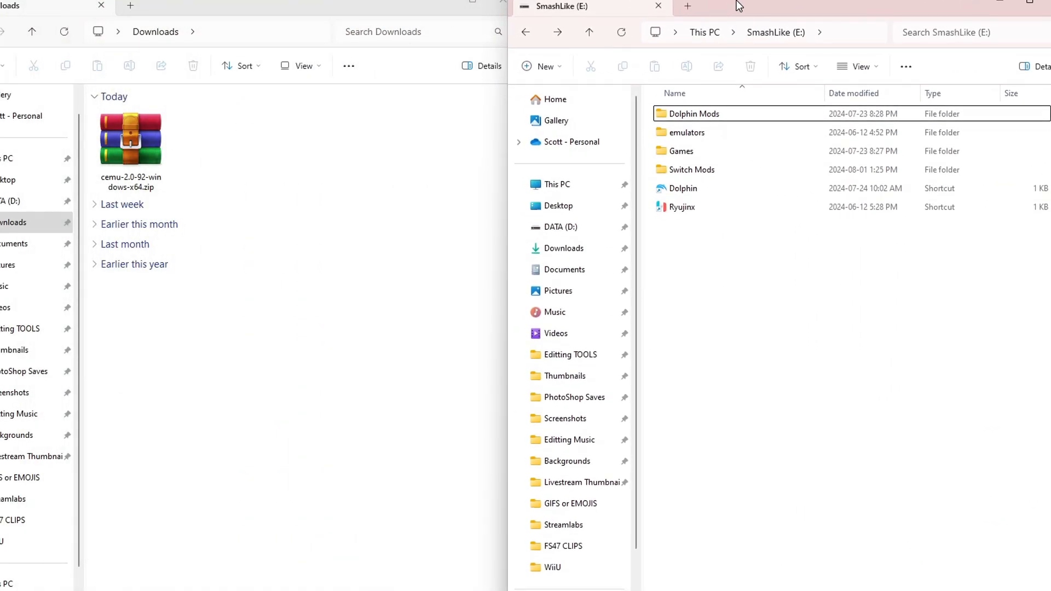
# Snap the SmashLike (E:) window beside the Downloads window holding the Cemu zip
pyautogui.click(680, 188)
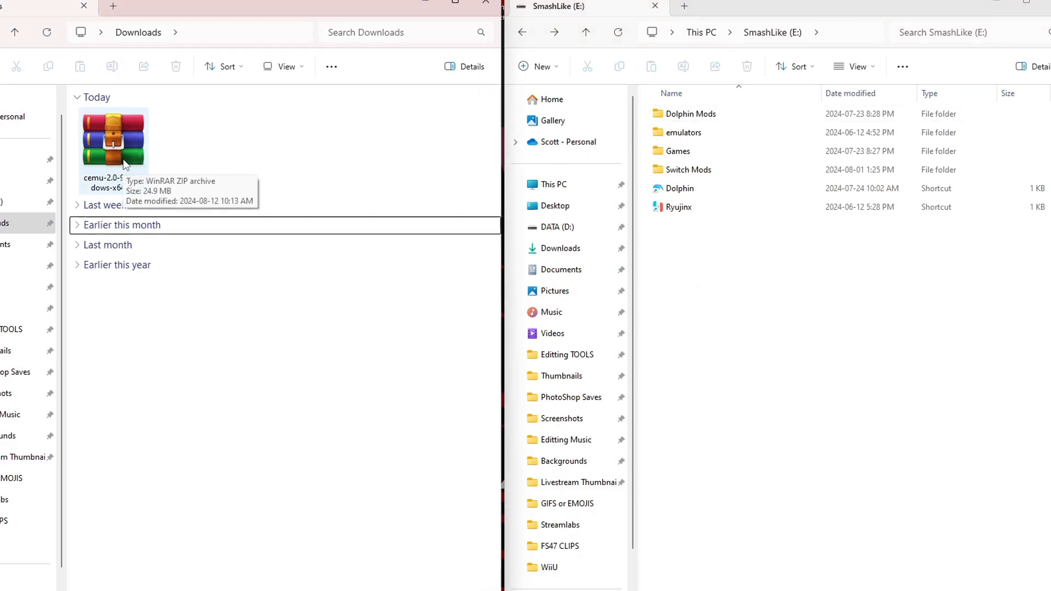
# Extract Cemu_2.0-92 from the zip in WinRAR into E:\emulators and close the archive
pyautogui.doubleClick(112, 138)
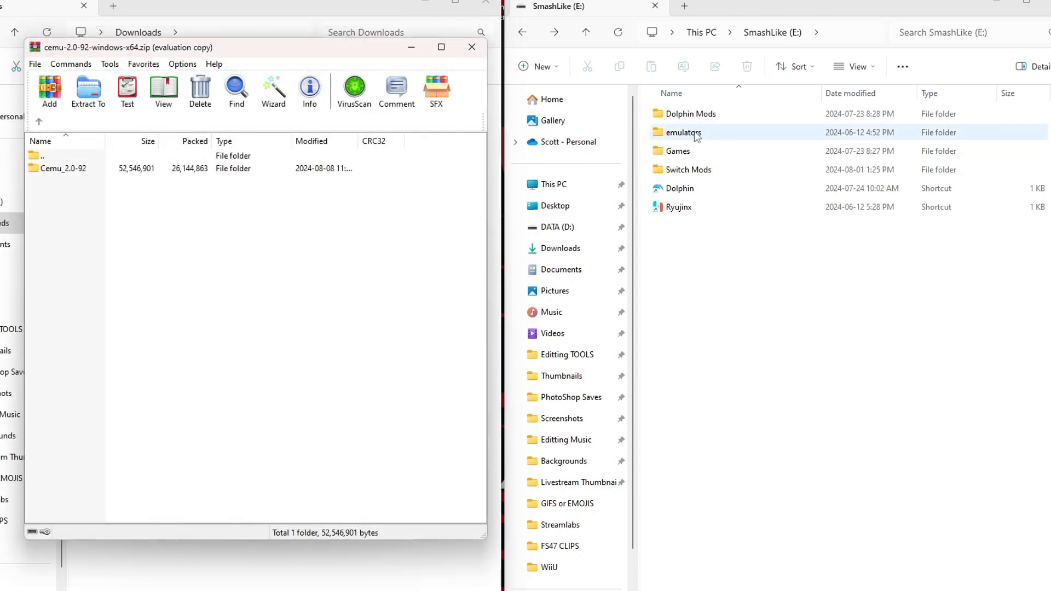
pyautogui.doubleClick(683, 132)
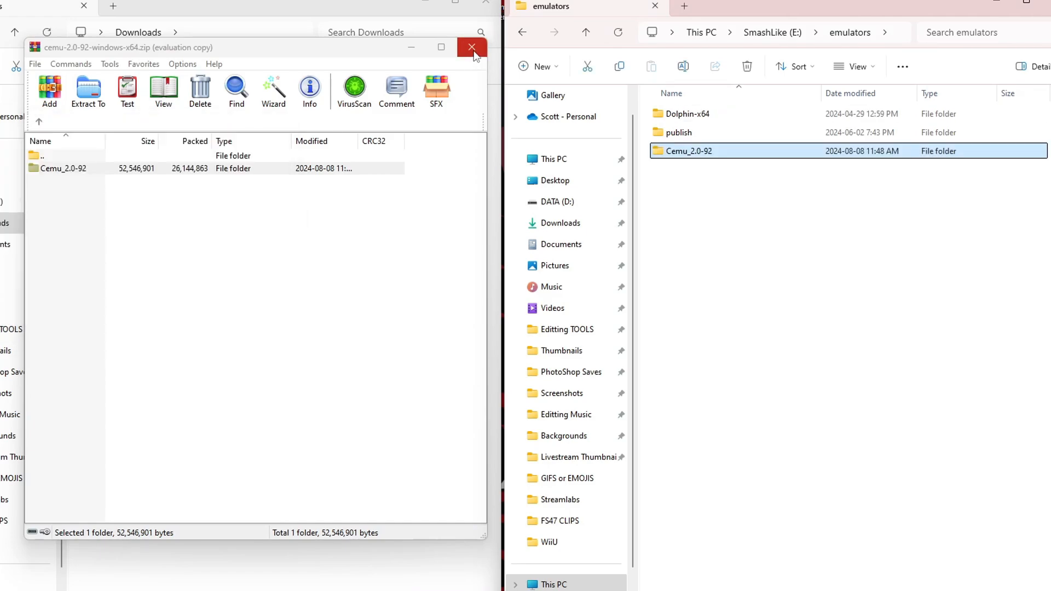
pyautogui.click(471, 47)
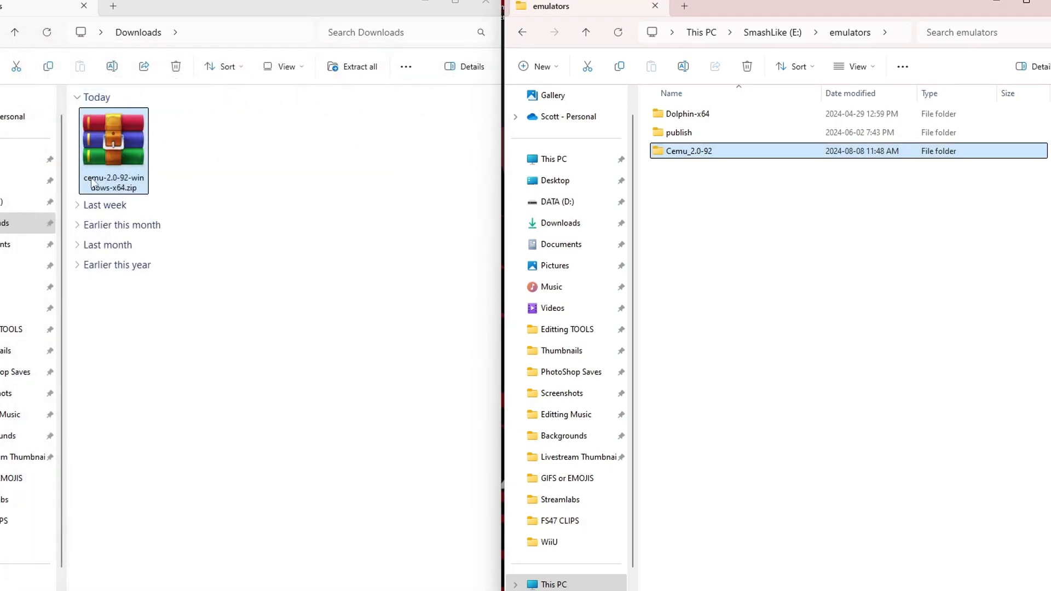
pyautogui.rightClick(113, 142)
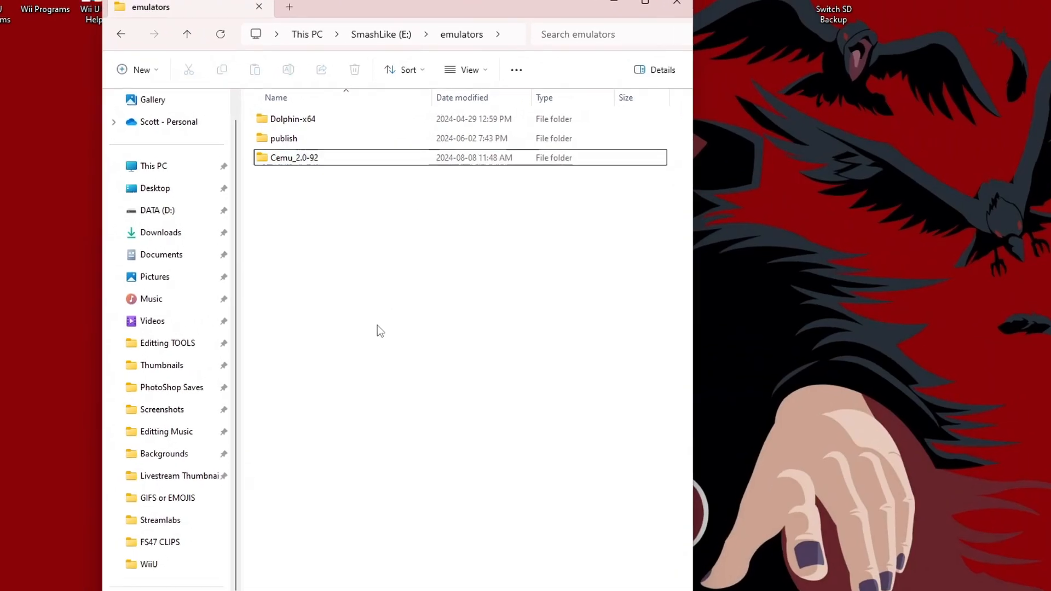
# Look inside the extracted Cemu_2.0-92 folder, then go into Games > WiiU on SmashLike (E:)
pyautogui.doubleClick(294, 158)
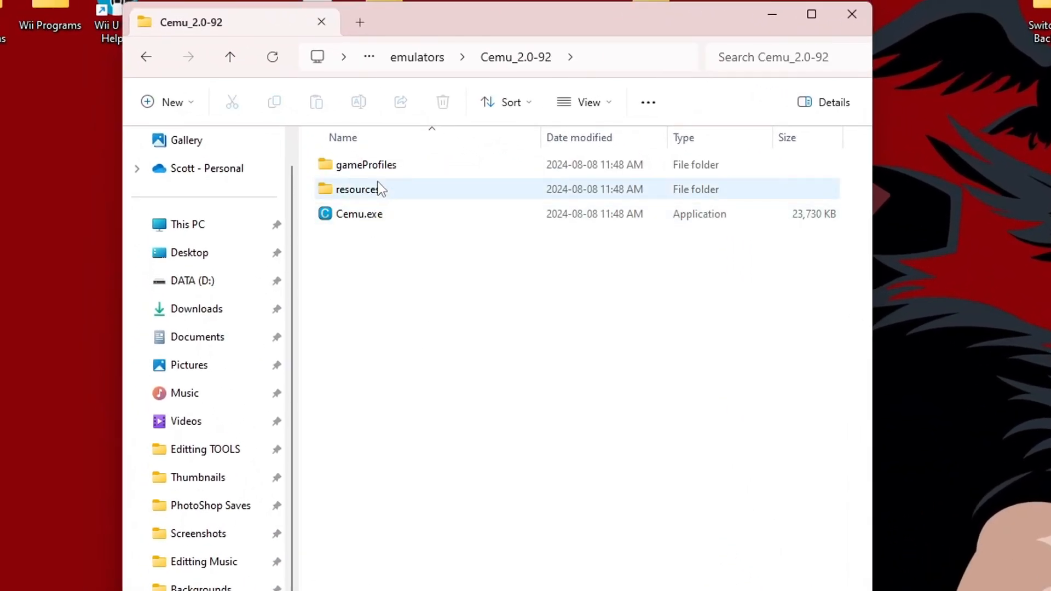
pyautogui.moveTo(359, 214)
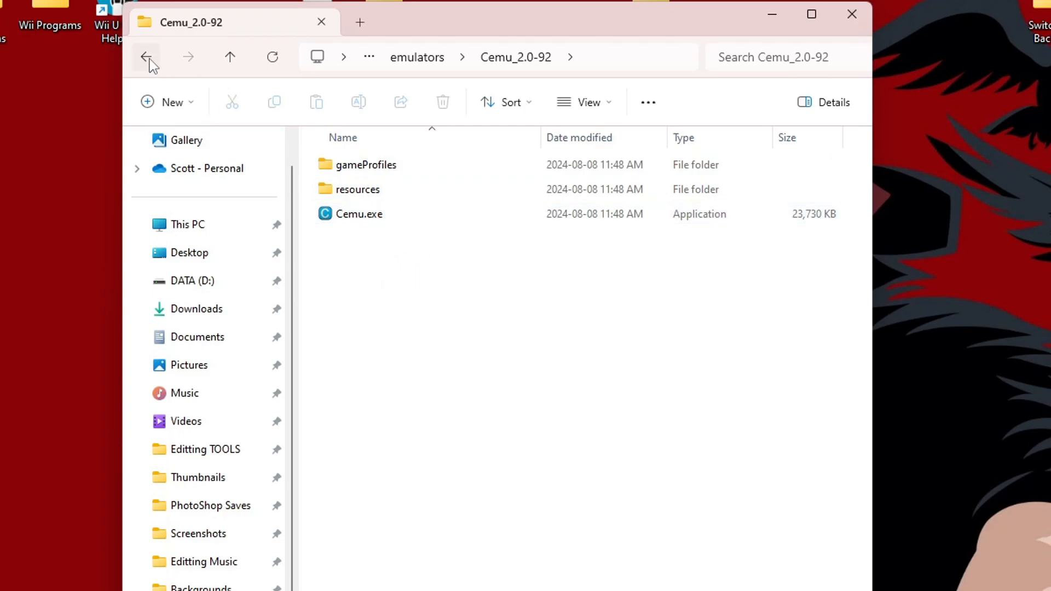
pyautogui.click(147, 57)
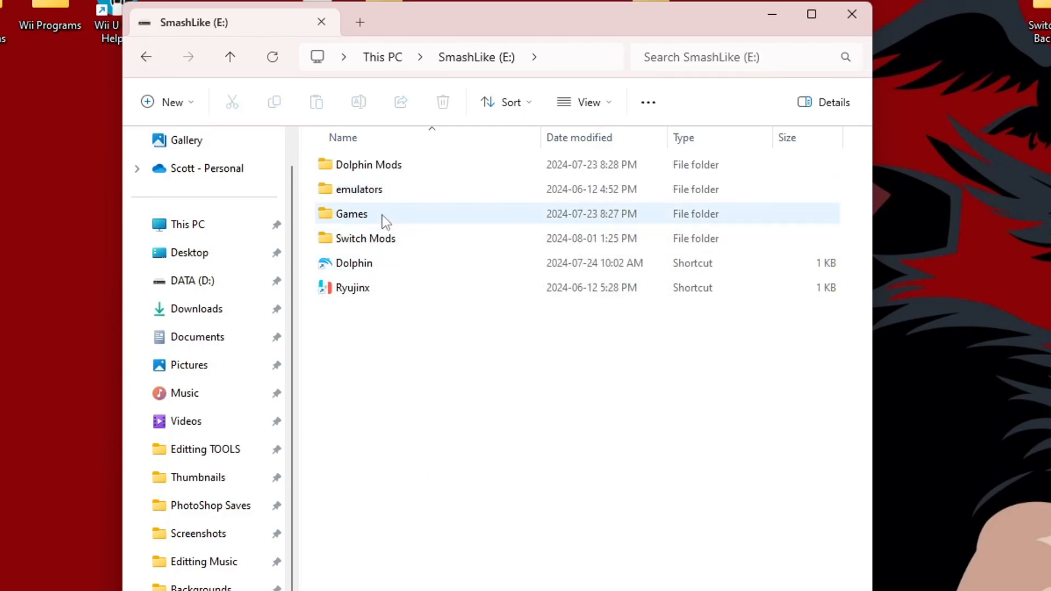
pyautogui.doubleClick(352, 214)
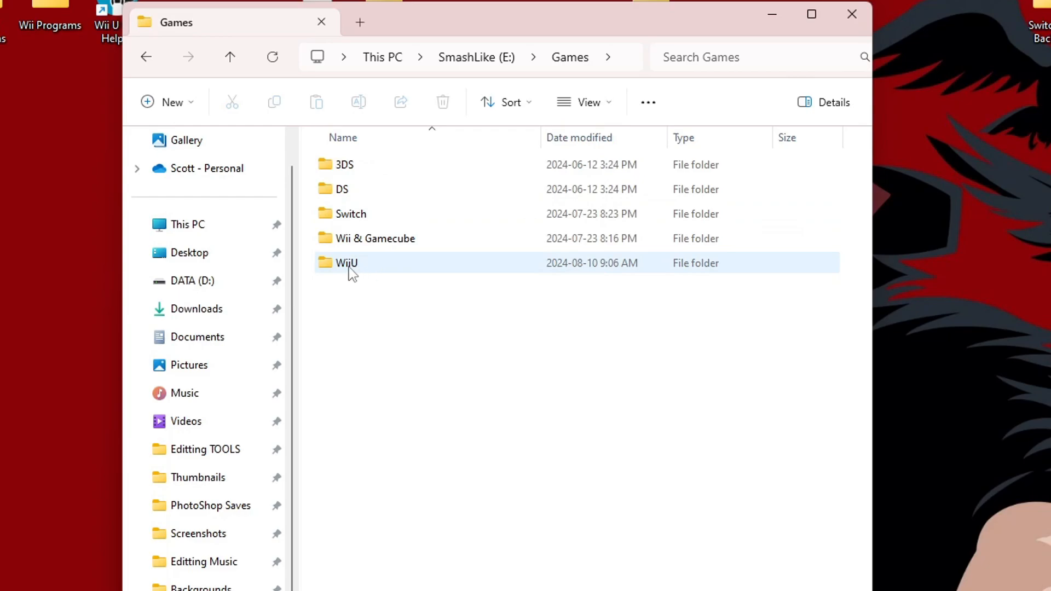
pyautogui.doubleClick(346, 263)
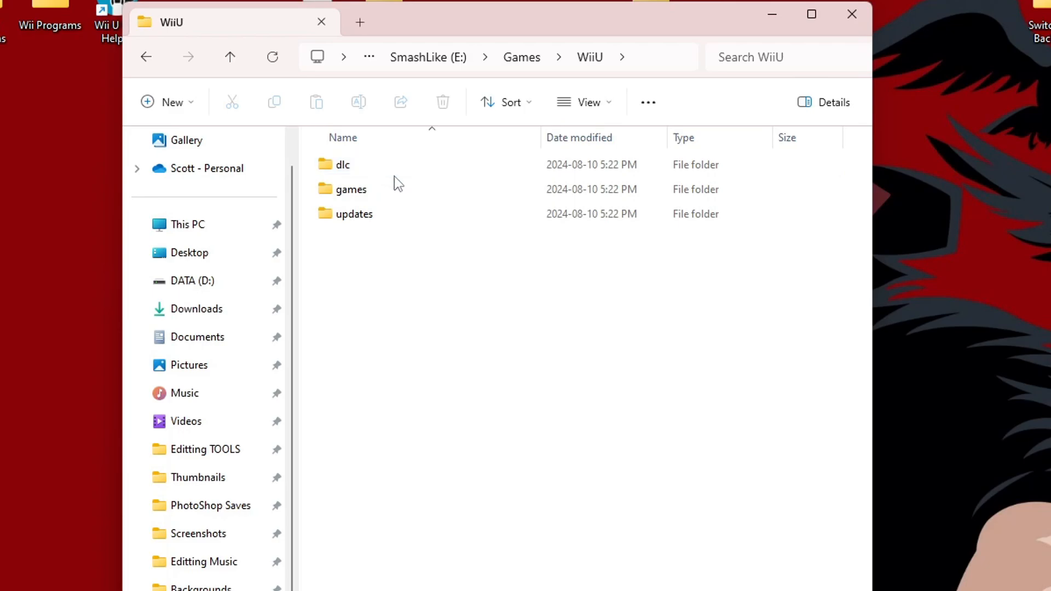
pyautogui.moveTo(439, 460)
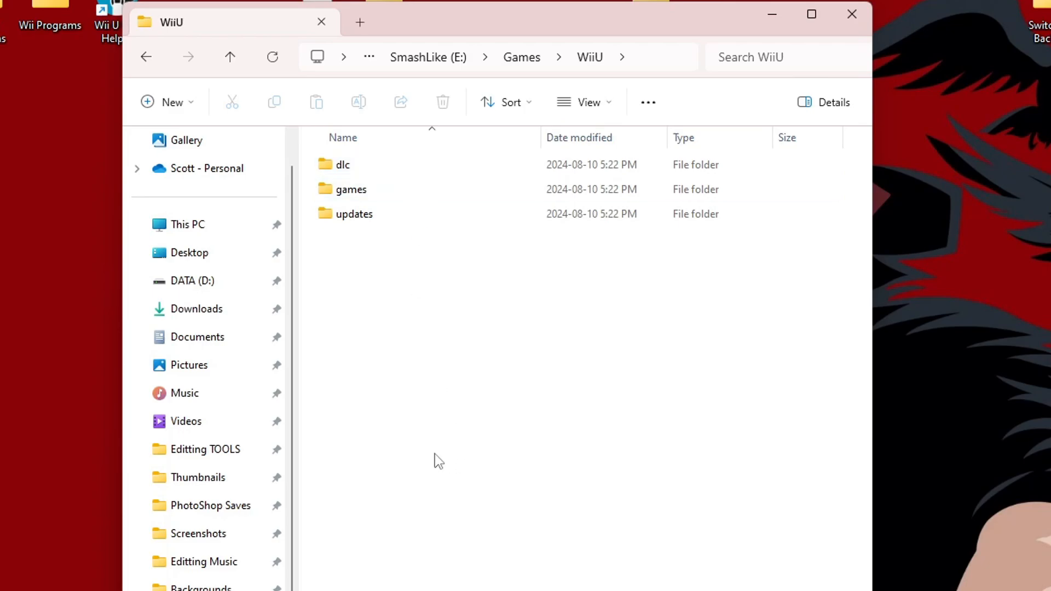
pyautogui.moveTo(518, 435)
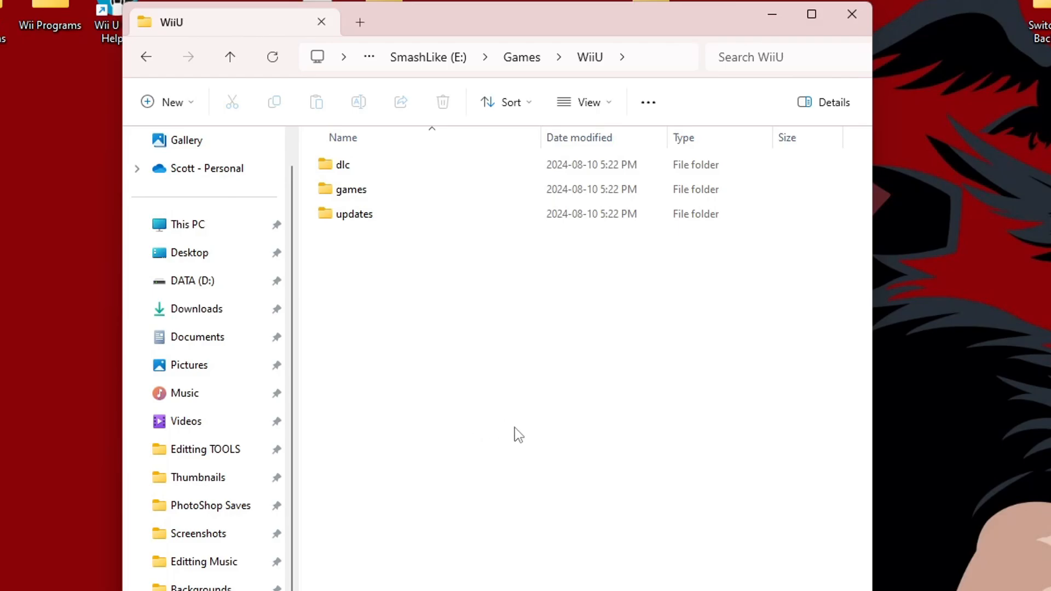
# Review the WiiU folder's dlc, games and updates subfolders and return to the E: root
pyautogui.doubleClick(350, 189)
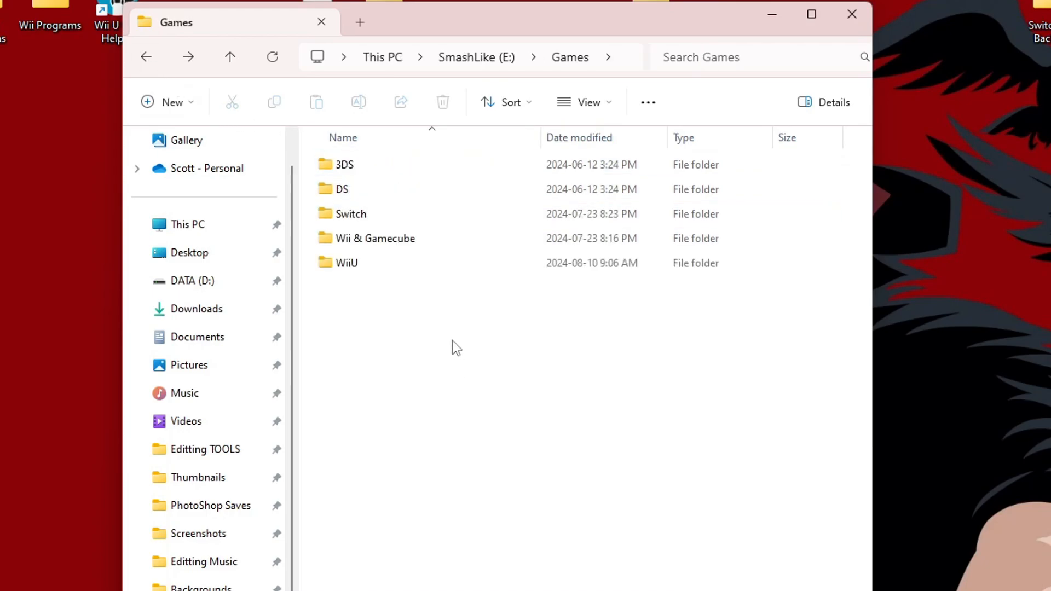
pyautogui.moveTo(419, 339)
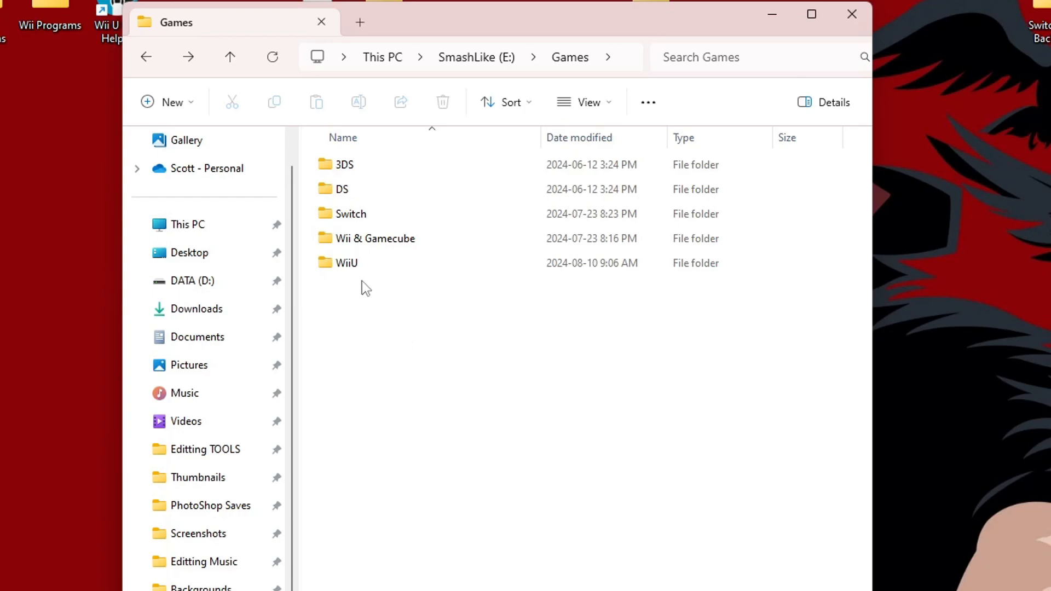
pyautogui.click(346, 261)
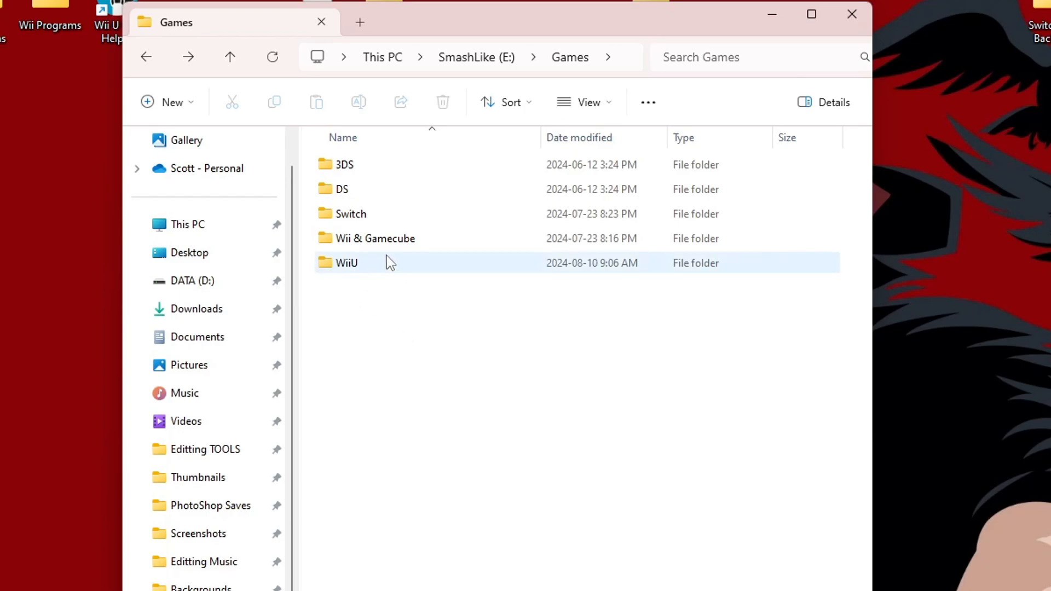
pyautogui.click(145, 56)
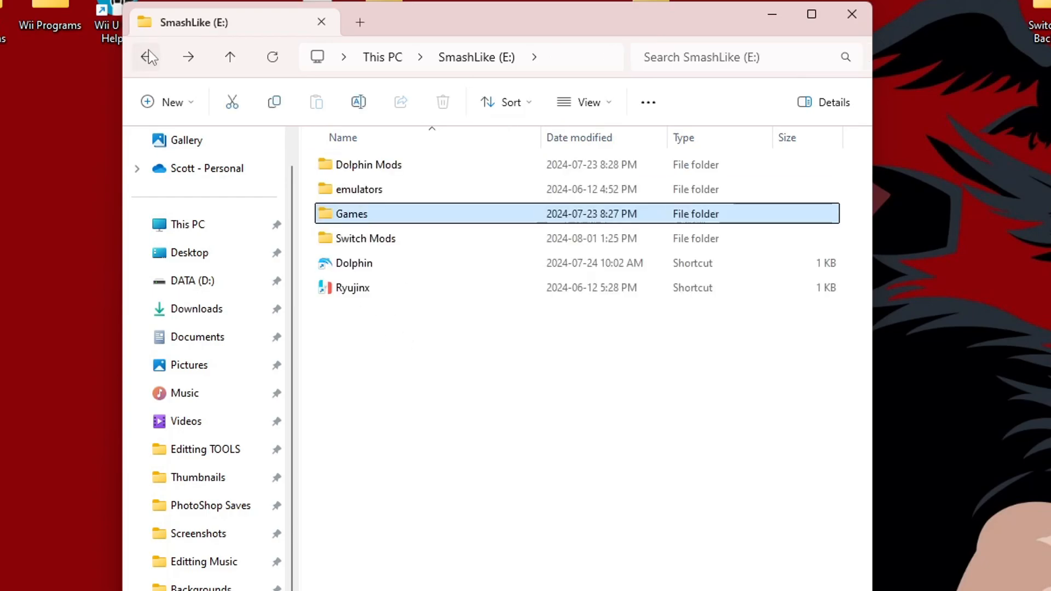
# Create a shortcut to Cemu.exe inside emulators > Cemu_2.0-92 and cut it
pyautogui.doubleClick(360, 189)
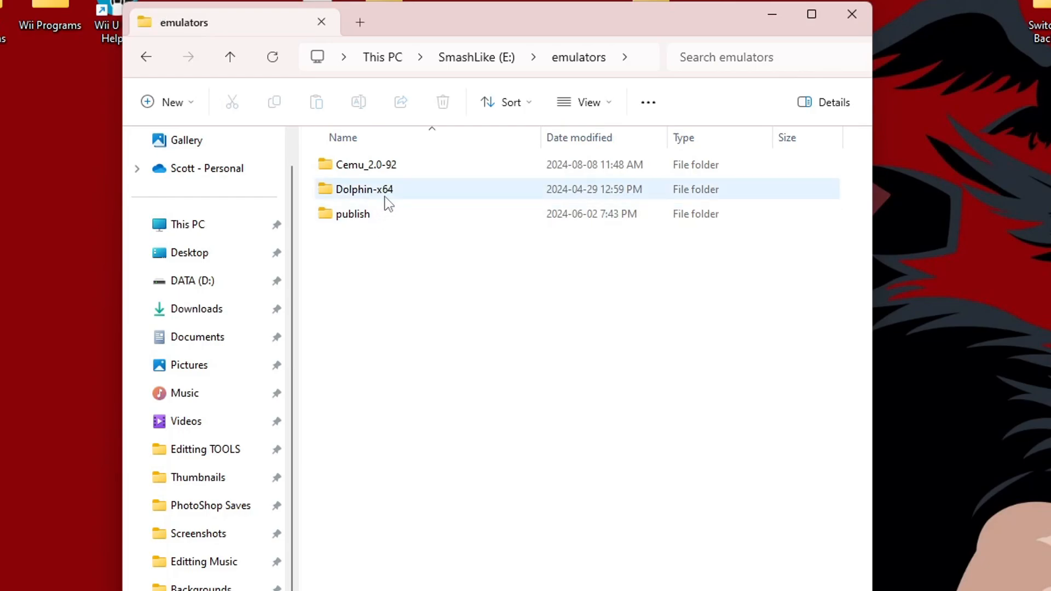
pyautogui.doubleClick(366, 164)
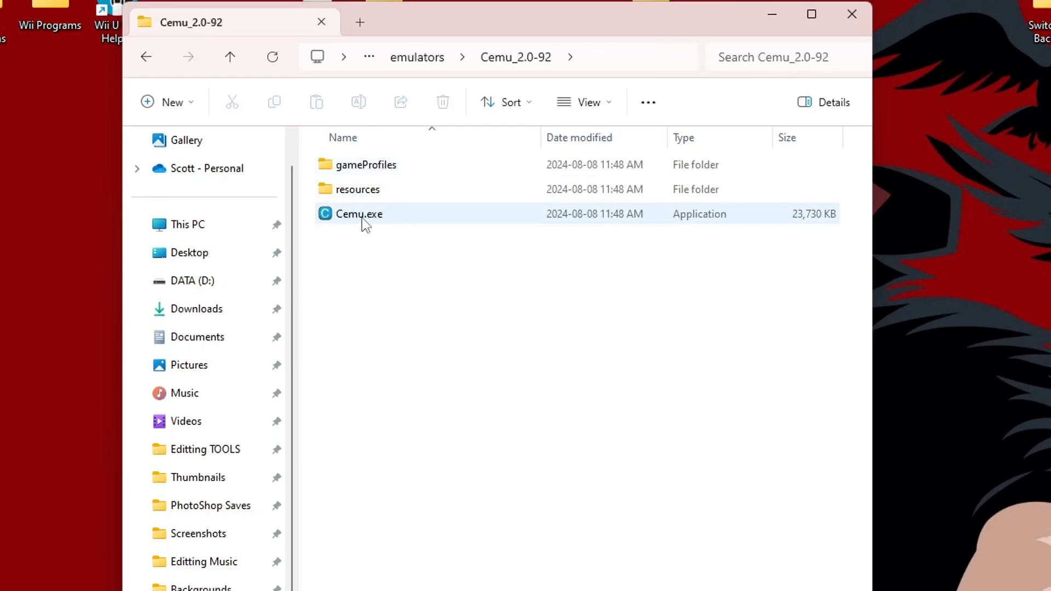
pyautogui.moveTo(373, 218)
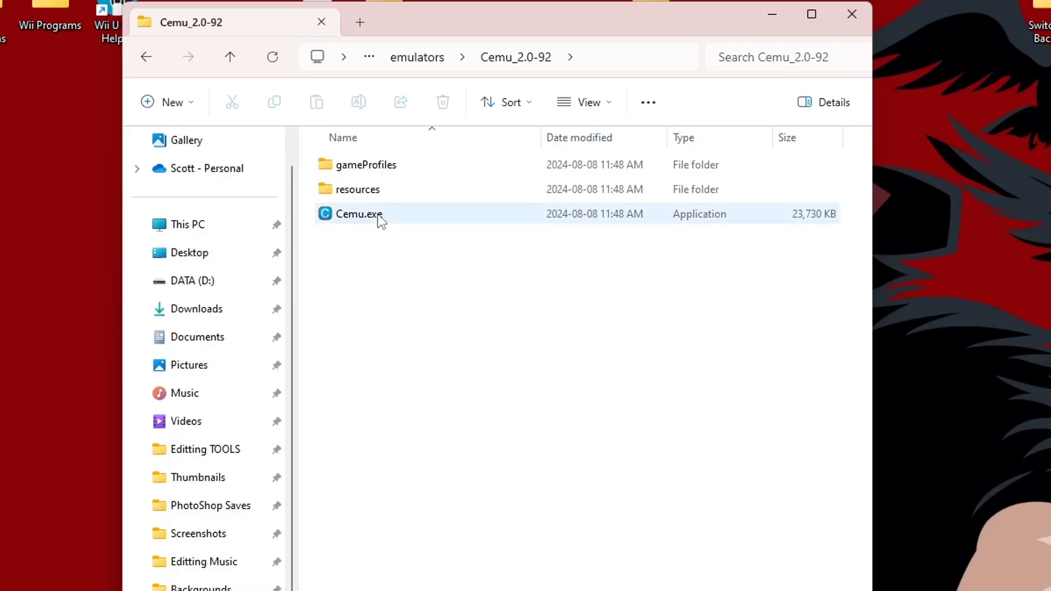
pyautogui.rightClick(359, 214)
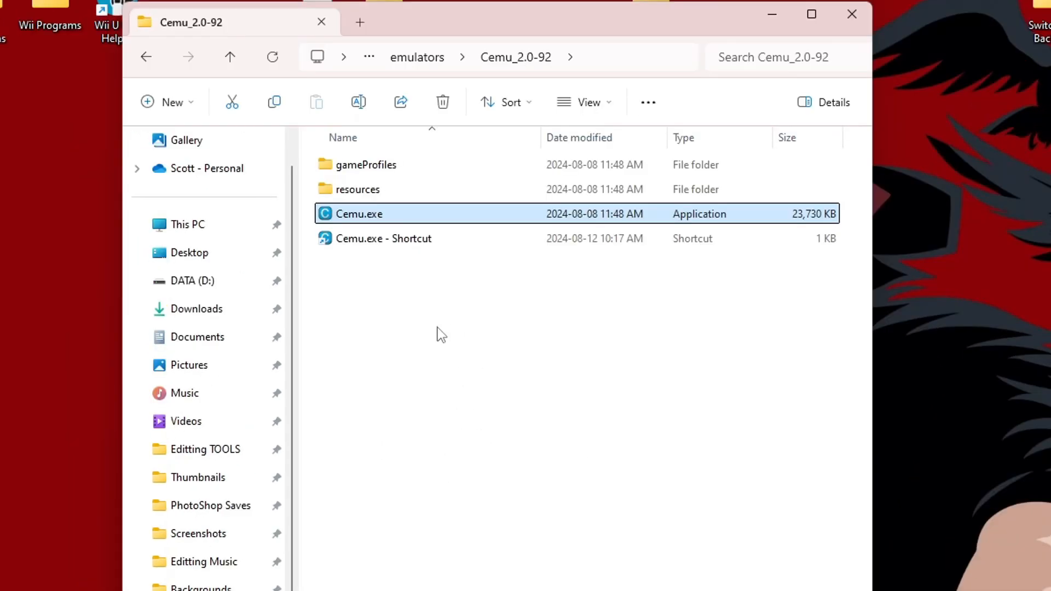
pyautogui.rightClick(383, 238)
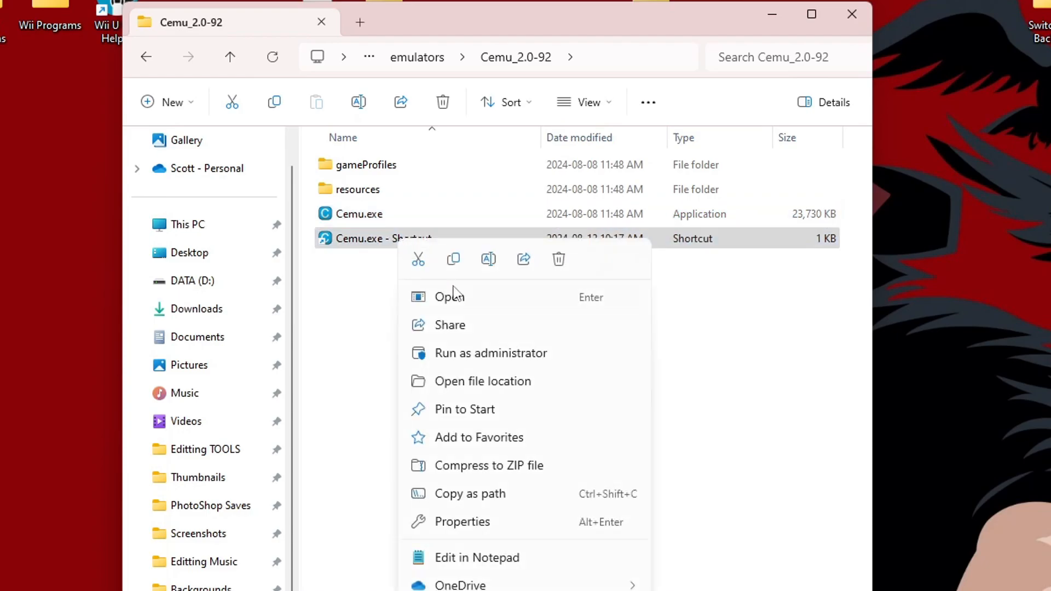
# Paste the shortcut at the SmashLike (E:) root and rename it Cemu.exe
pyautogui.click(145, 57)
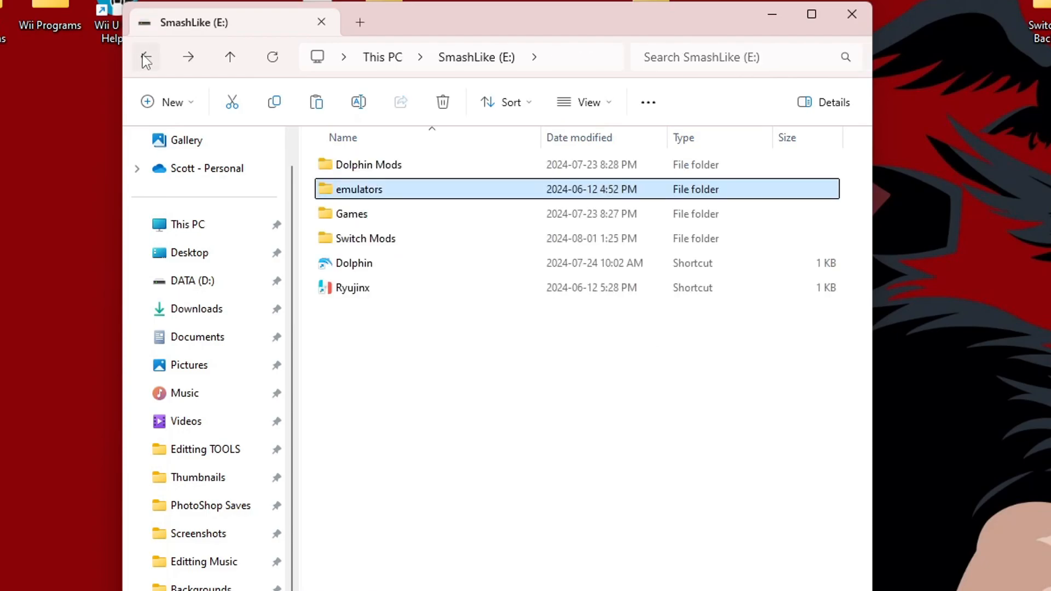
pyautogui.click(428, 376)
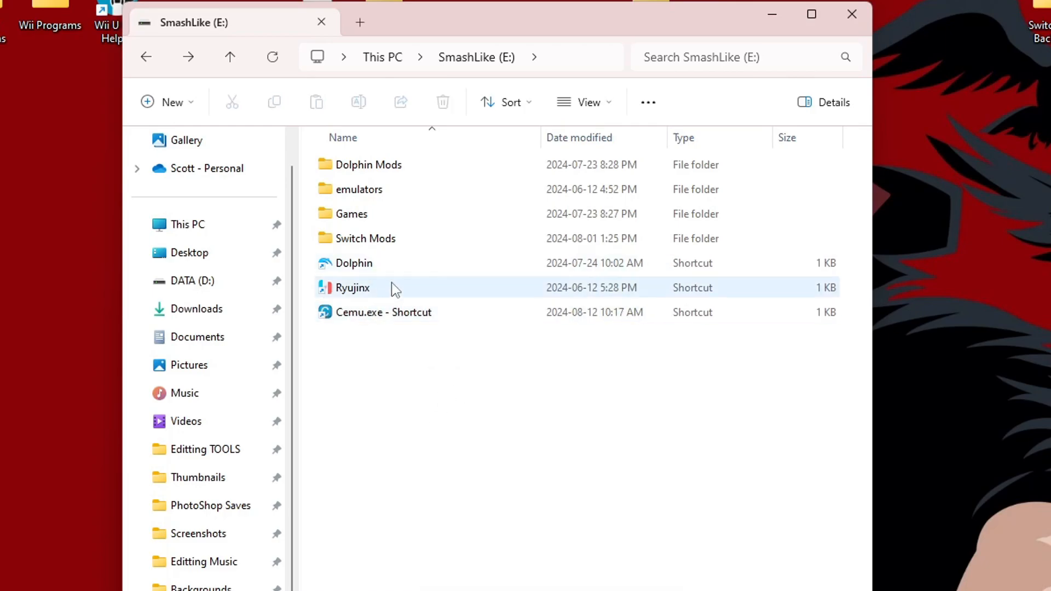
pyautogui.click(383, 312)
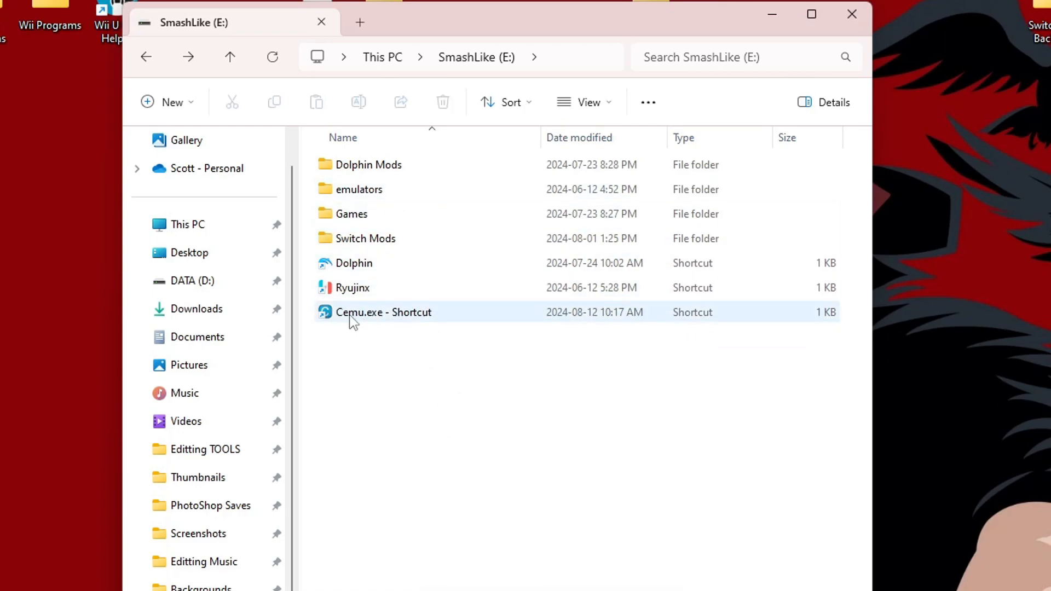
pyautogui.rightClick(383, 312)
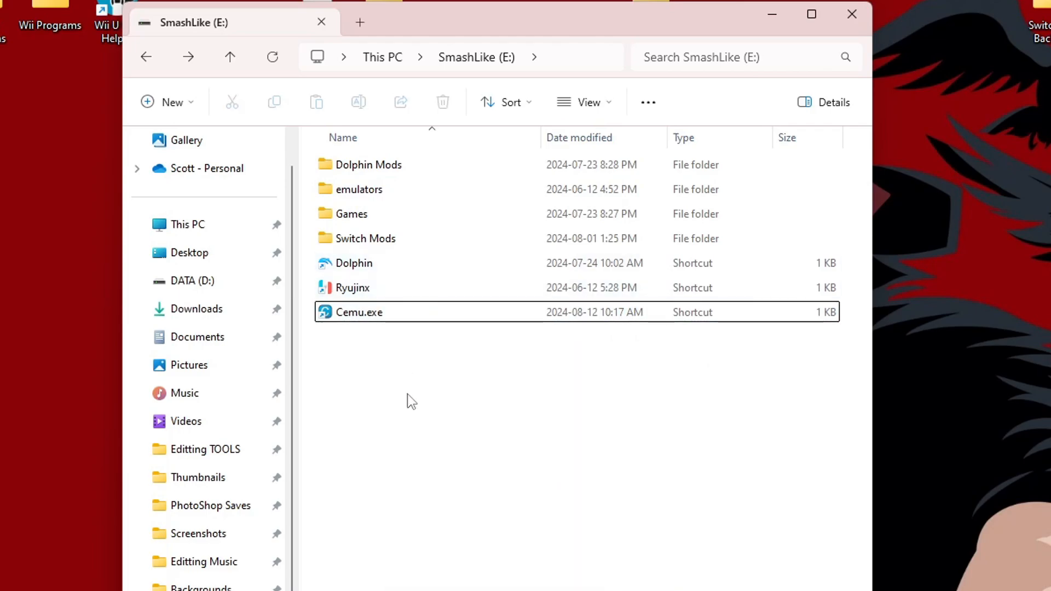
# Launch Cemu from the new shortcut so the Getting started assistant appears
pyautogui.doubleClick(359, 312)
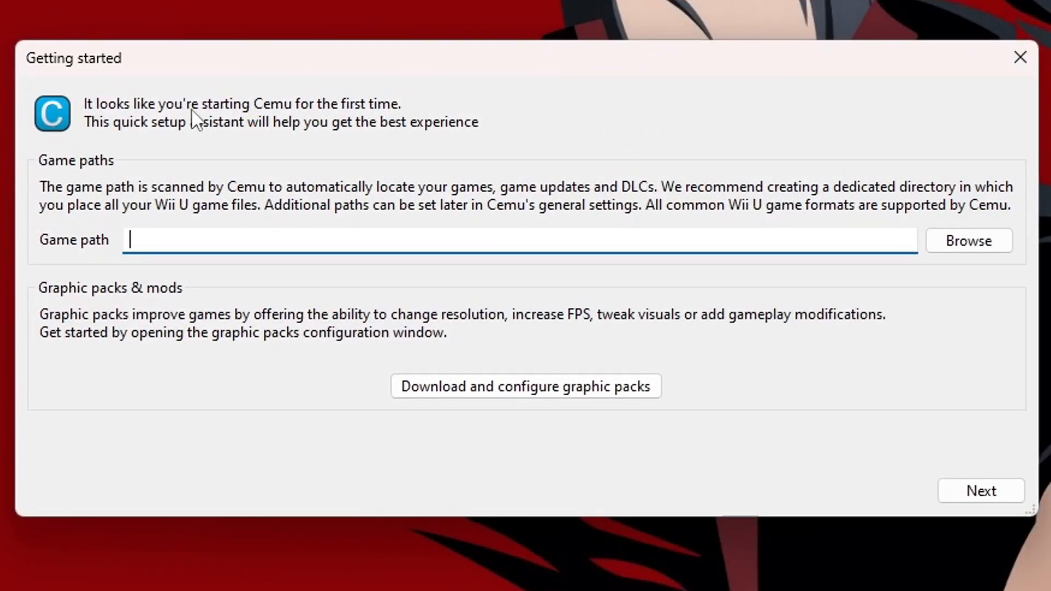
pyautogui.moveTo(773, 76)
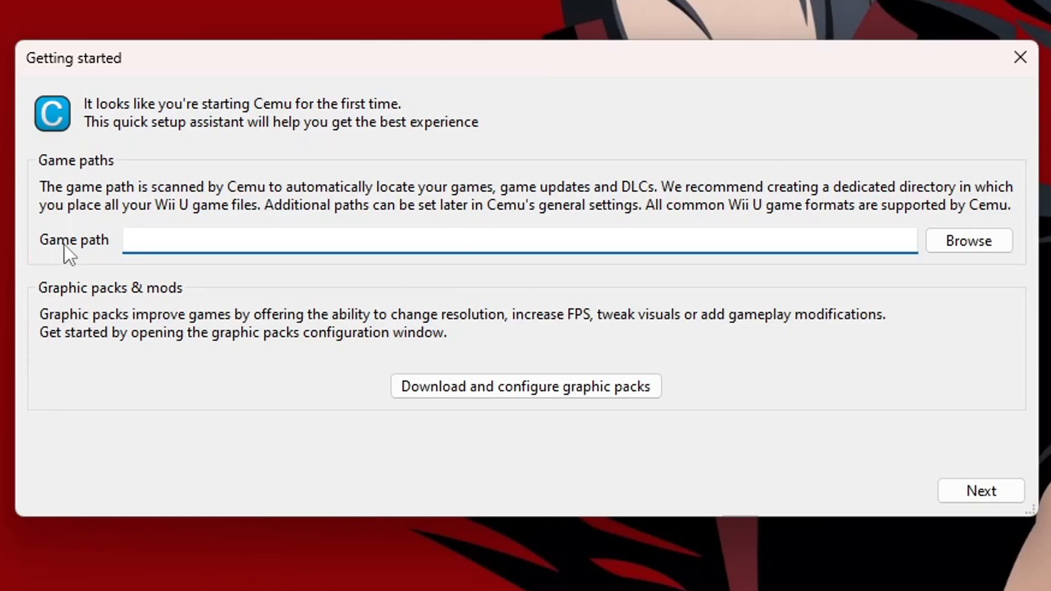
pyautogui.moveTo(968, 241)
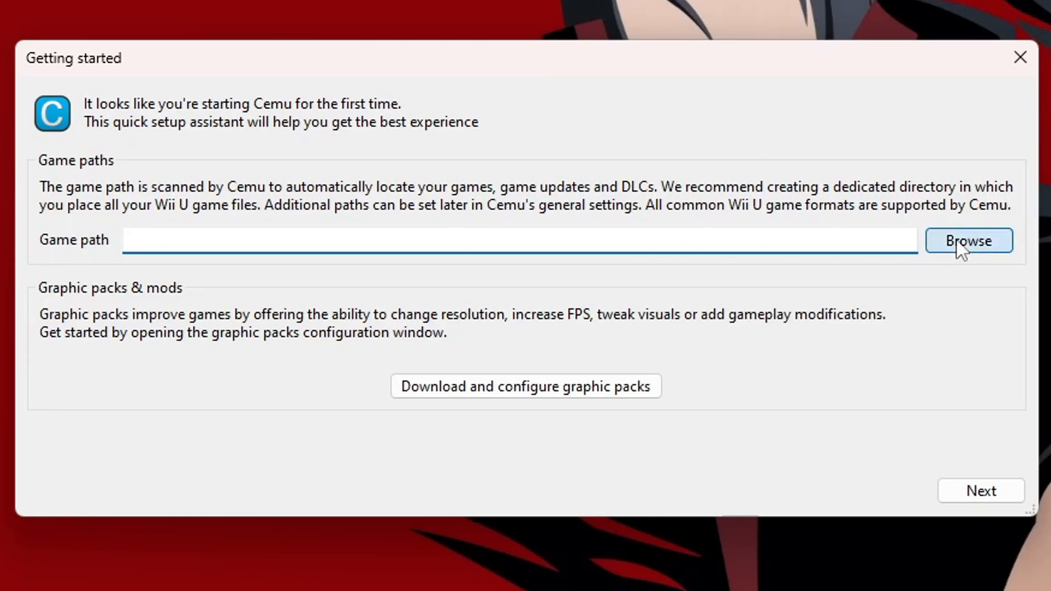
# Browse for the game path to SmashLike (E:) > Games, with WiiU in view
pyautogui.click(967, 240)
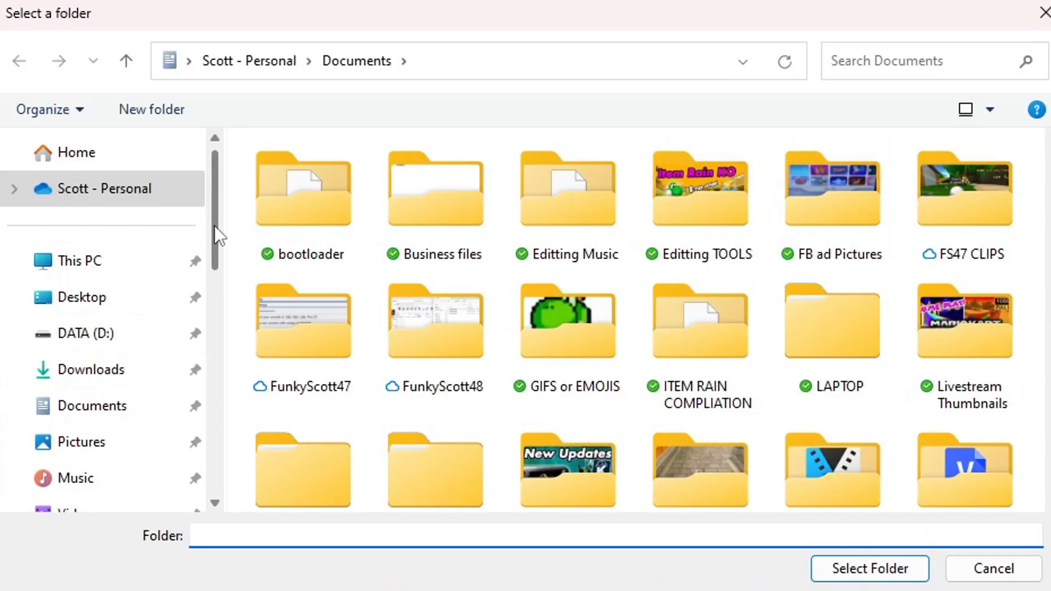
pyautogui.scroll(-3)
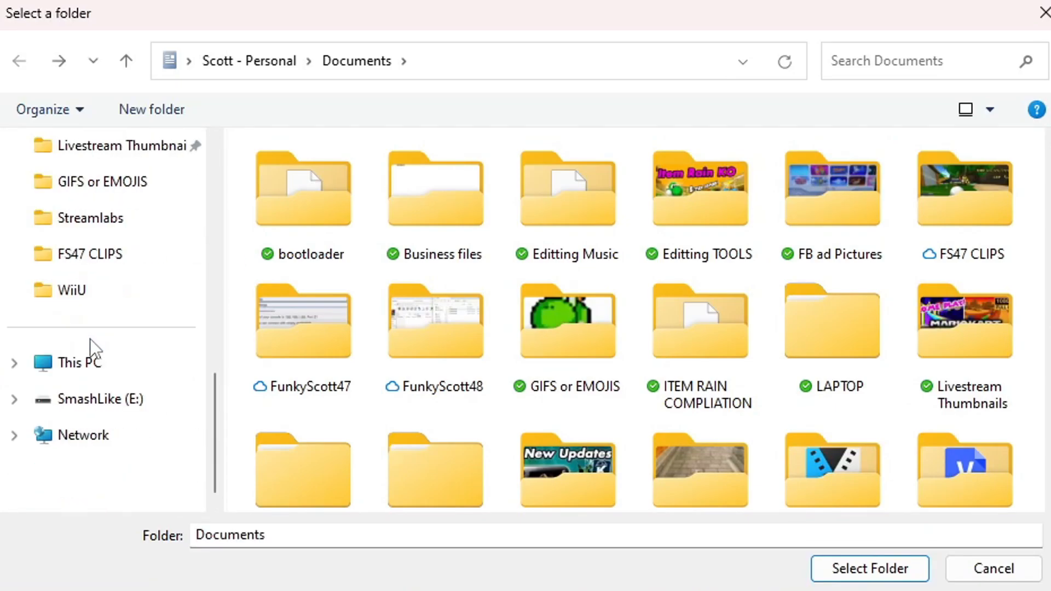
pyautogui.click(100, 398)
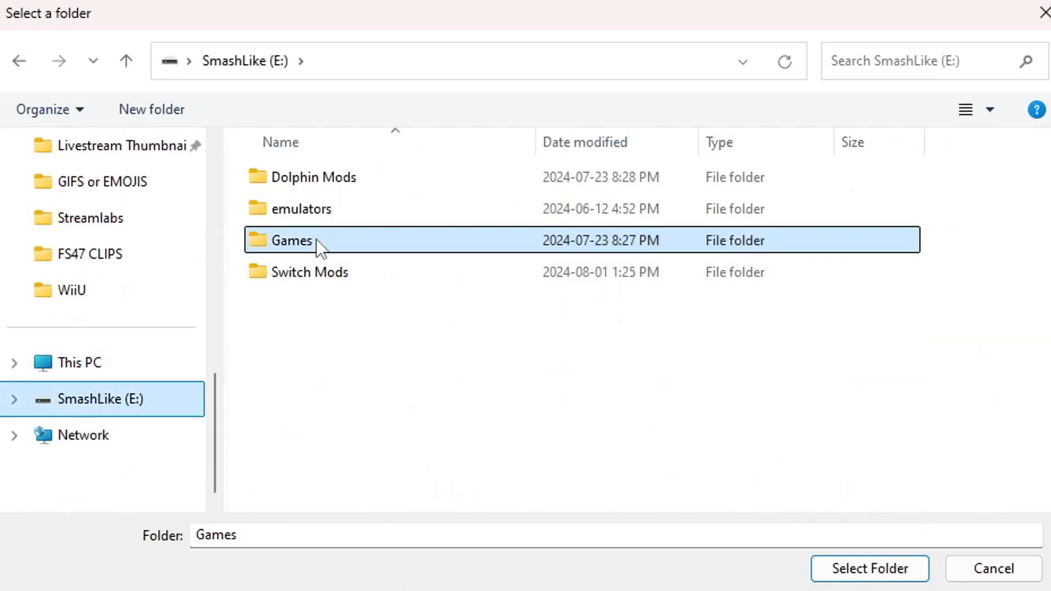
pyautogui.doubleClick(289, 240)
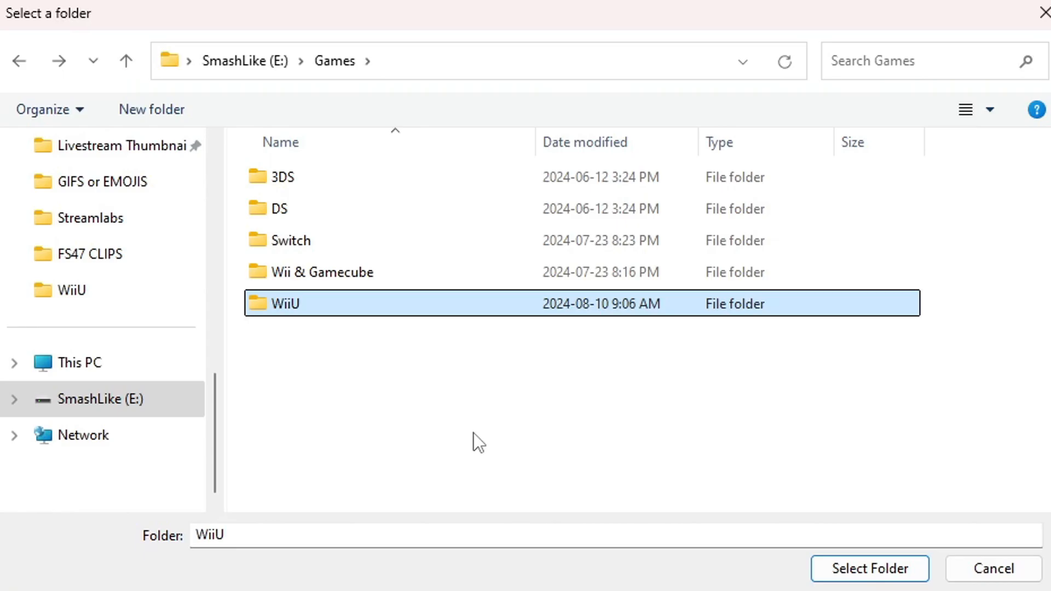
pyautogui.moveTo(294, 338)
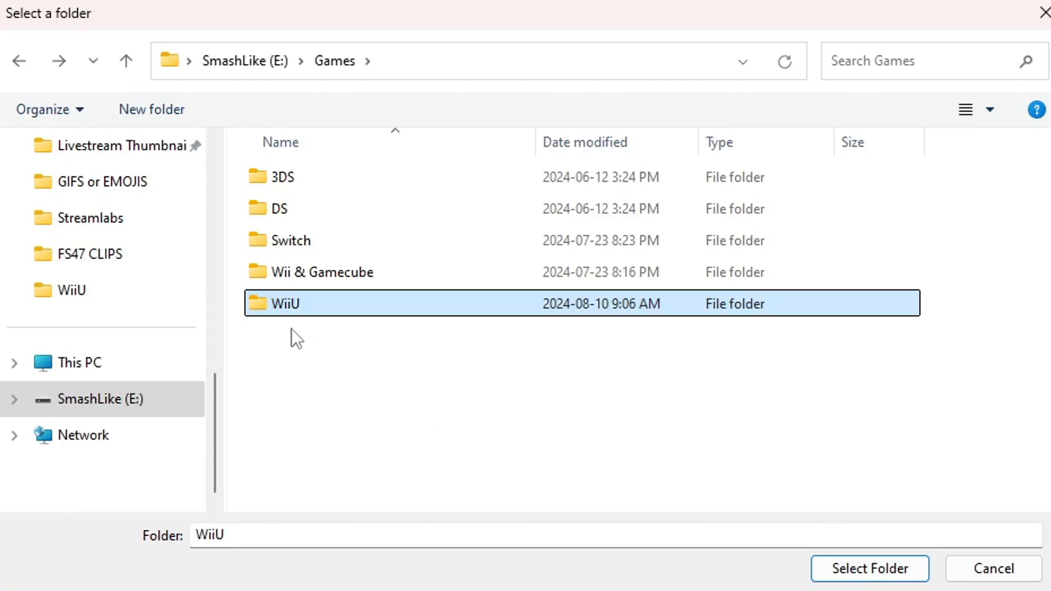
# Set the game path to E:\Games\WiiU and check community graphic packs, finding no updates
pyautogui.click(868, 568)
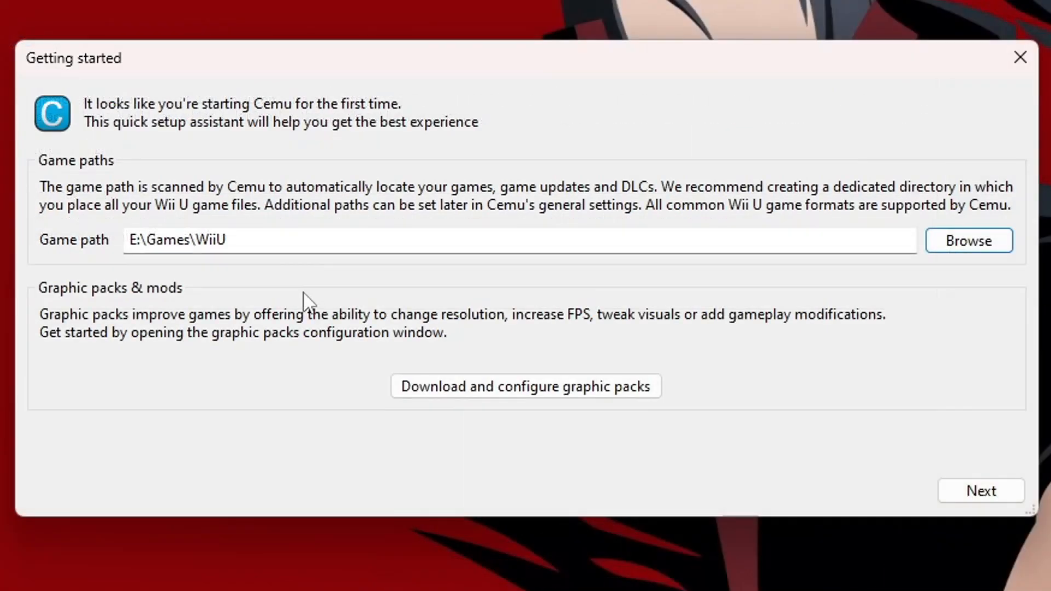
pyautogui.moveTo(79, 309)
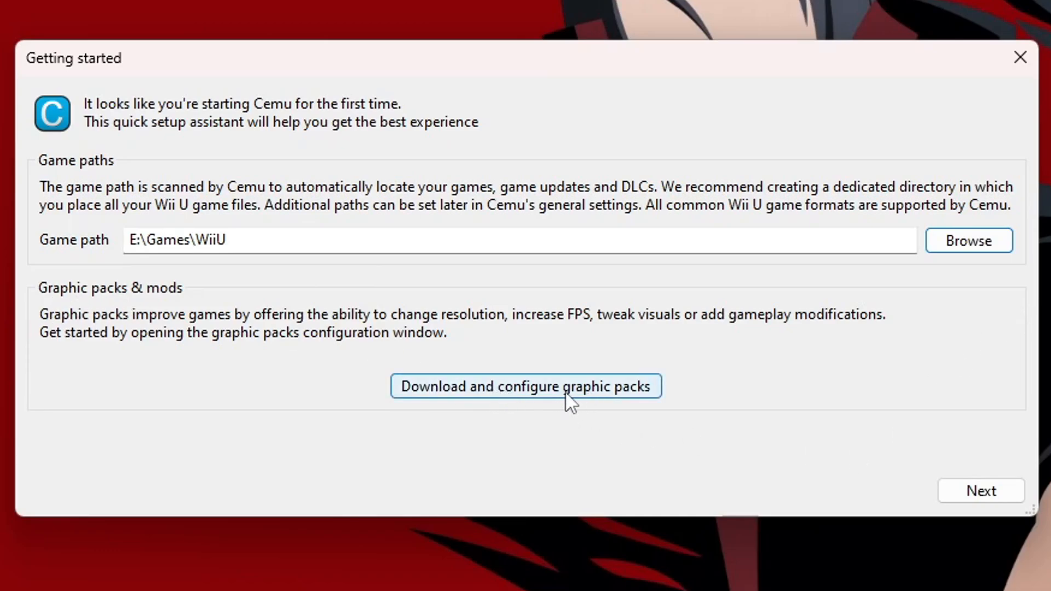
pyautogui.click(525, 387)
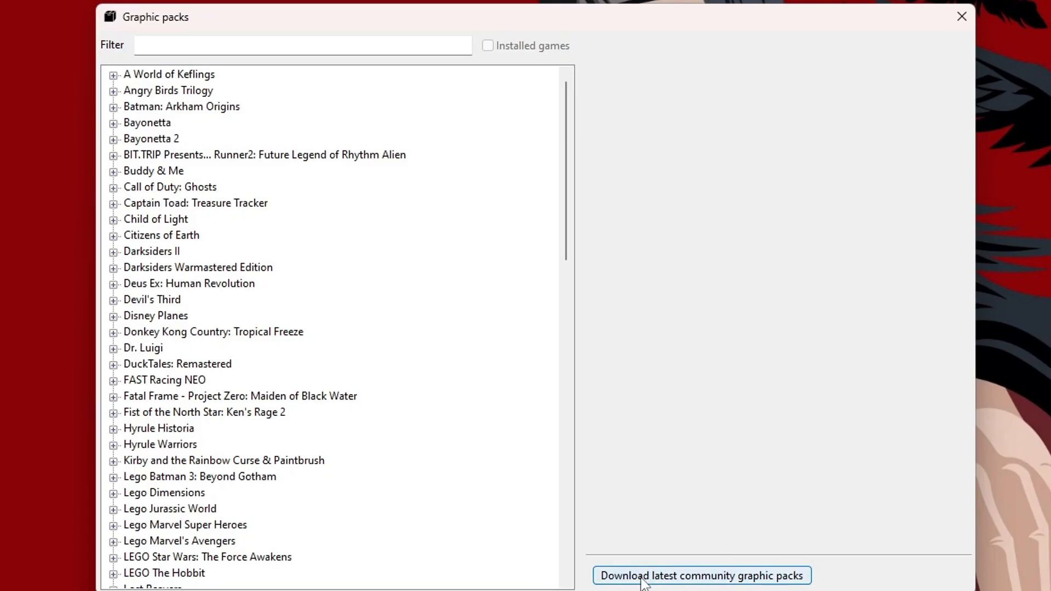
pyautogui.click(701, 576)
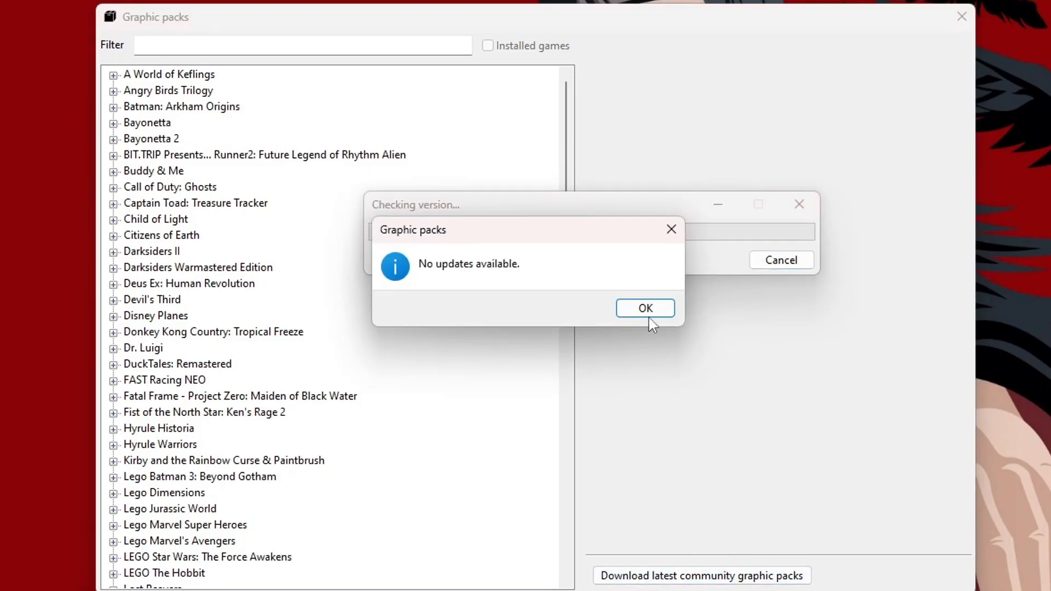
pyautogui.click(643, 307)
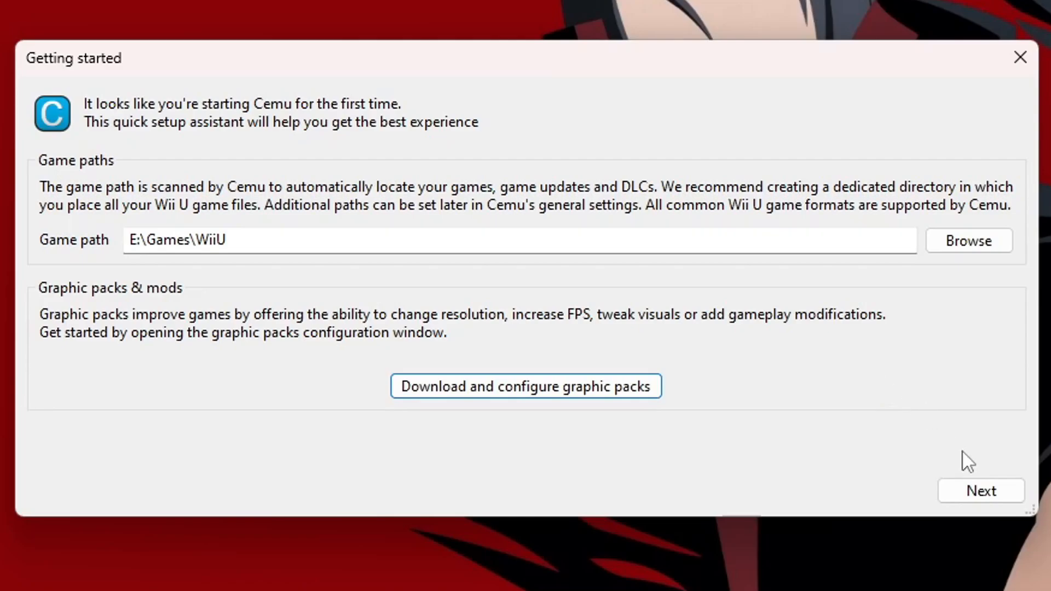
pyautogui.click(979, 490)
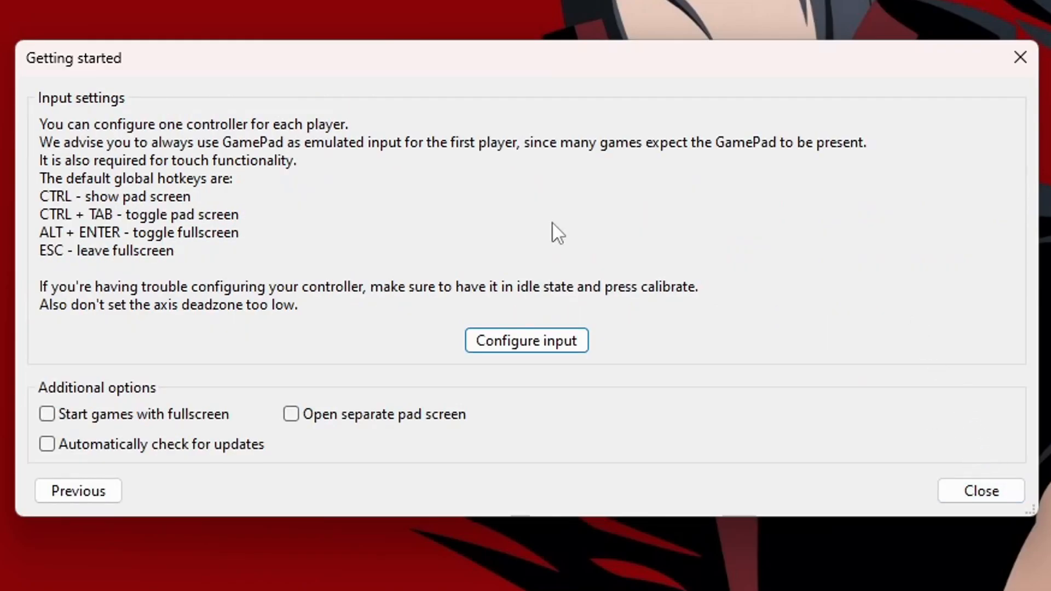
pyautogui.moveTo(844, 326)
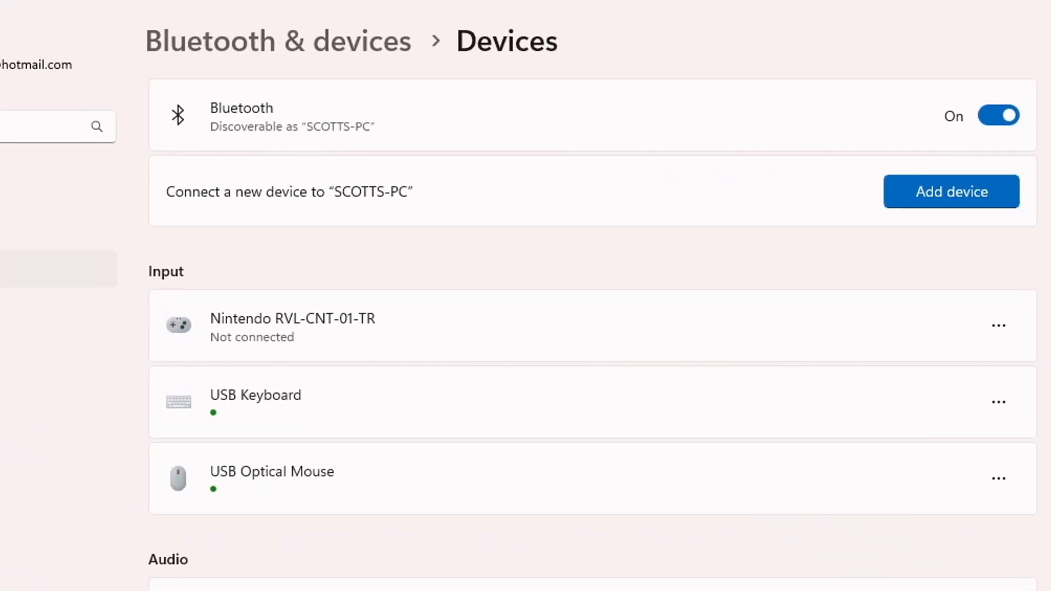
# Add a Bluetooth device and pair the discovered Pro Controller
pyautogui.click(950, 191)
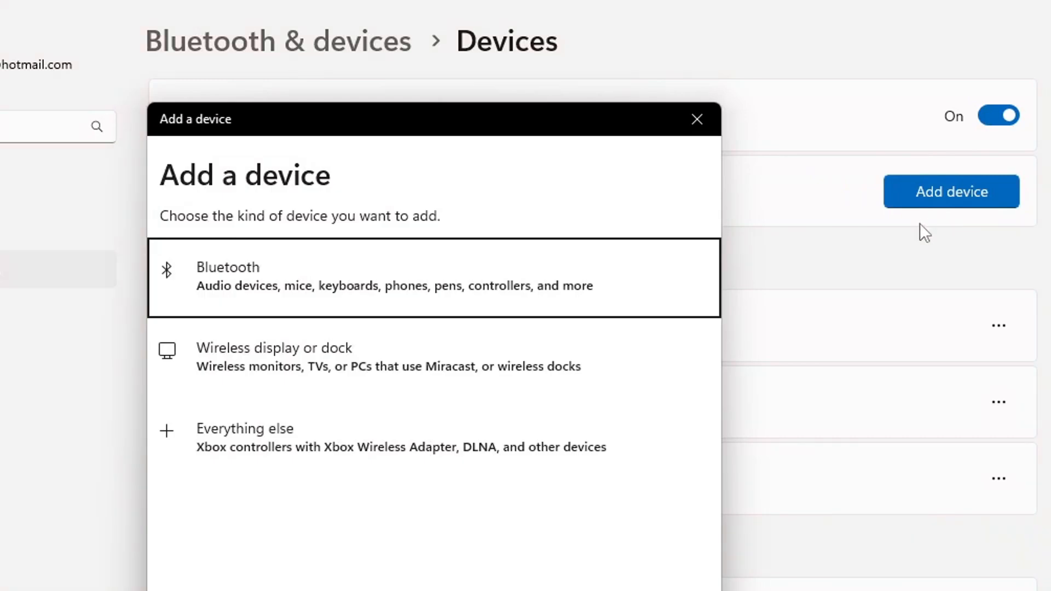
pyautogui.click(435, 277)
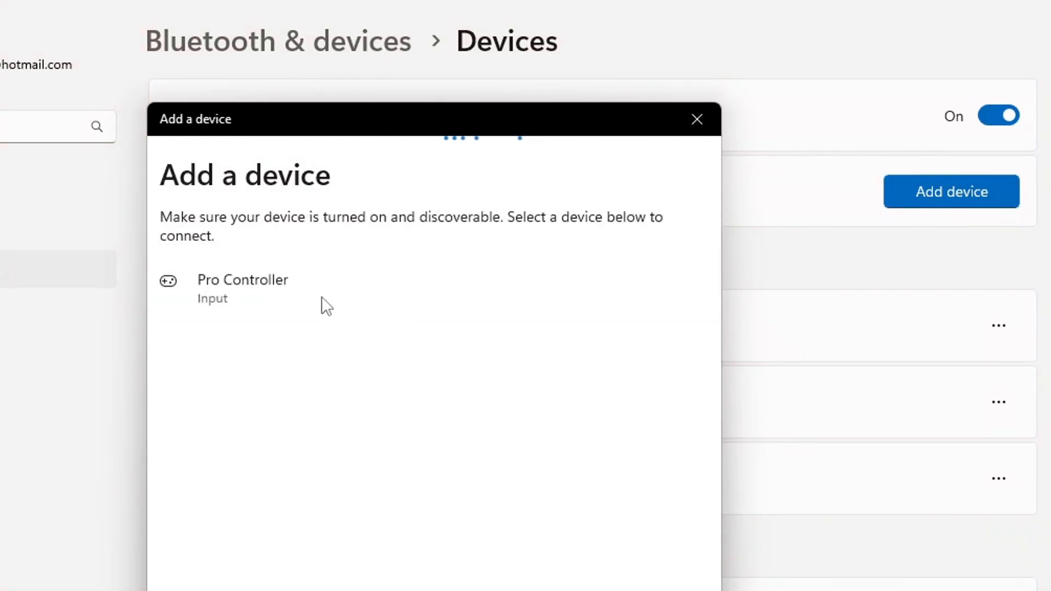
pyautogui.click(243, 279)
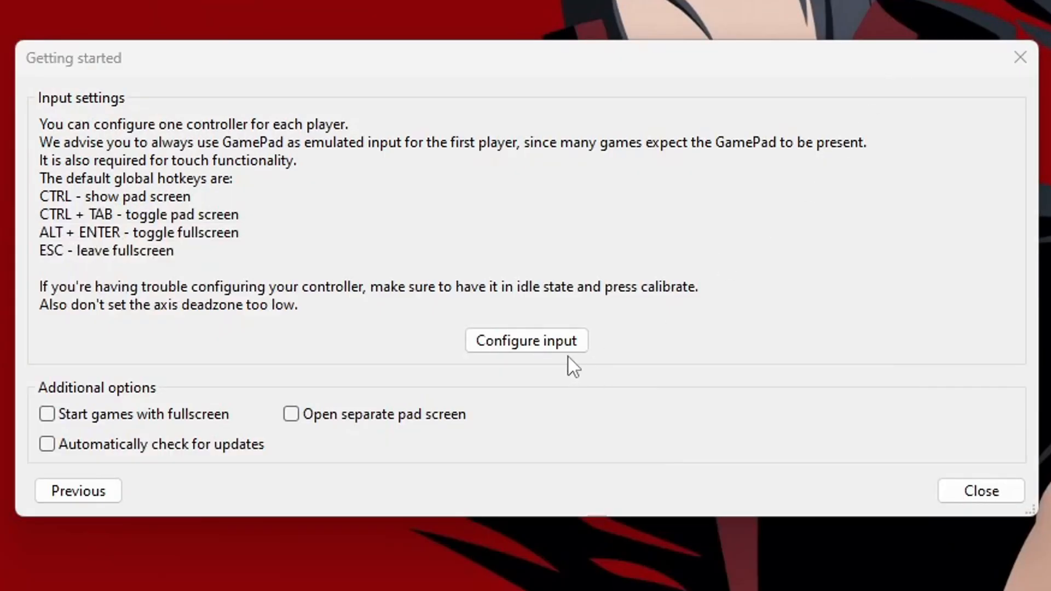
# Name Controller 1's profile Smash Like and set its emulated controller to Wii U GamePad
pyautogui.click(525, 341)
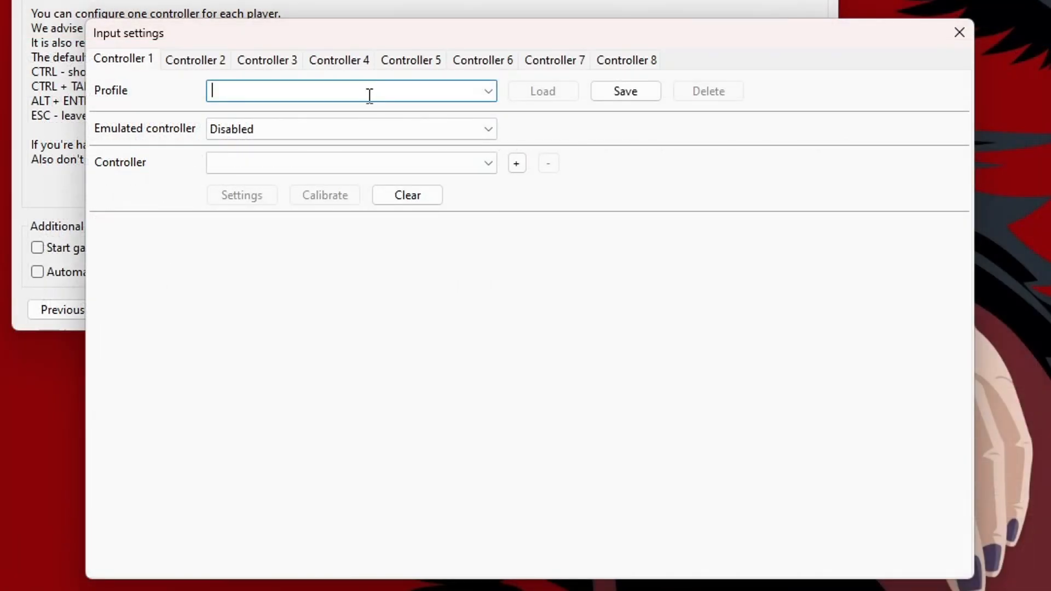
pyautogui.write('Smash Like')
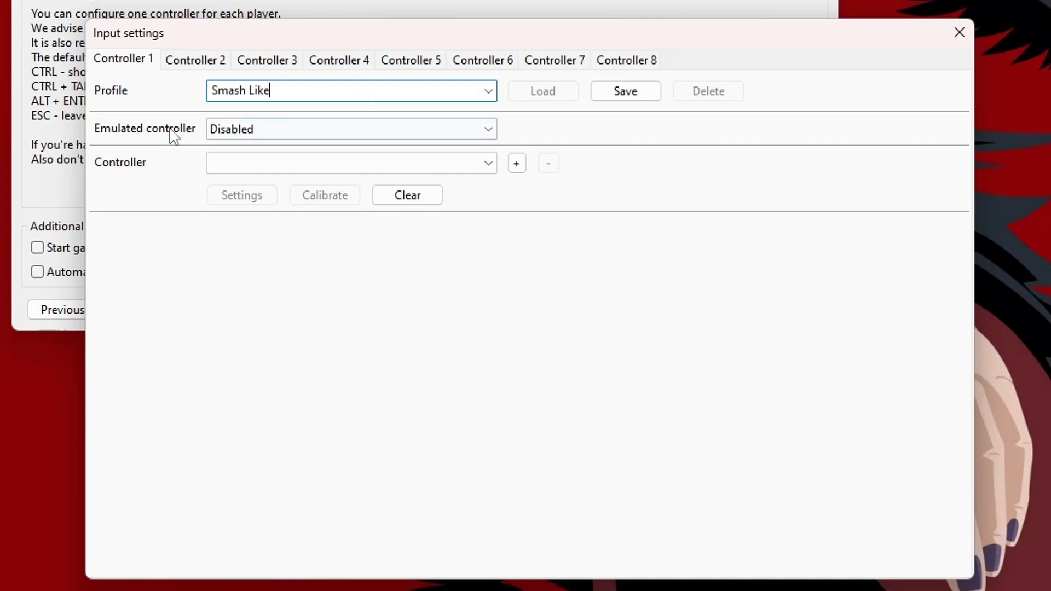
pyautogui.click(351, 129)
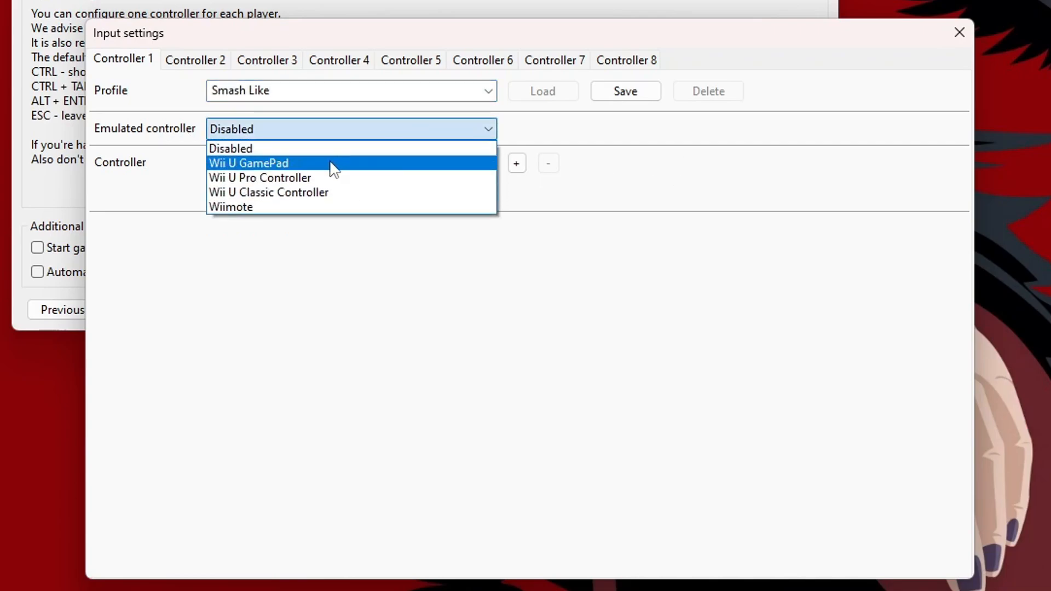
pyautogui.click(248, 164)
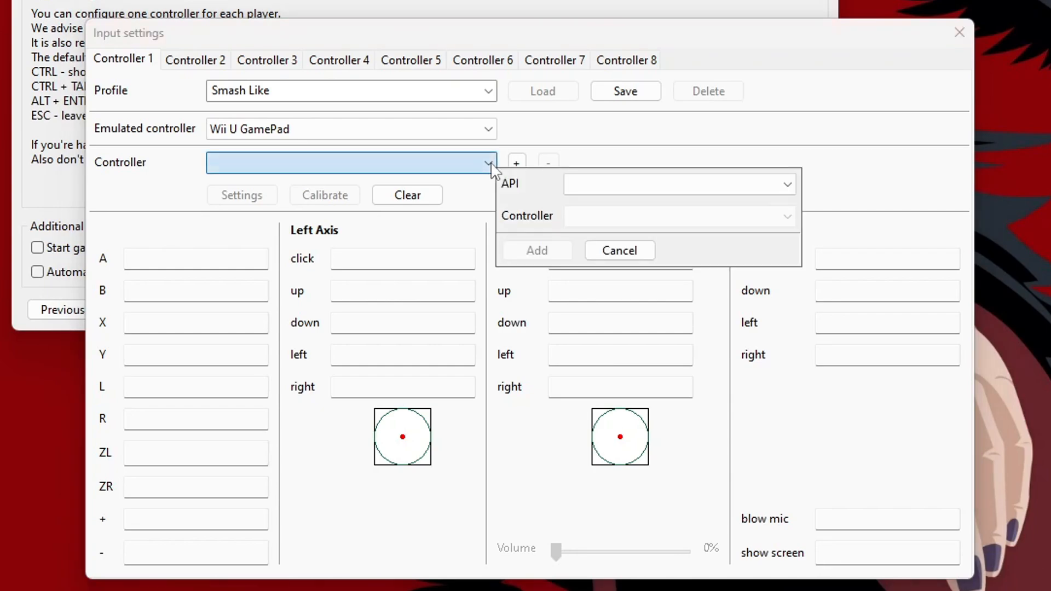
# Add the Nintendo Switch Pro Controller via the SDLController API as player one's device
pyautogui.click(679, 184)
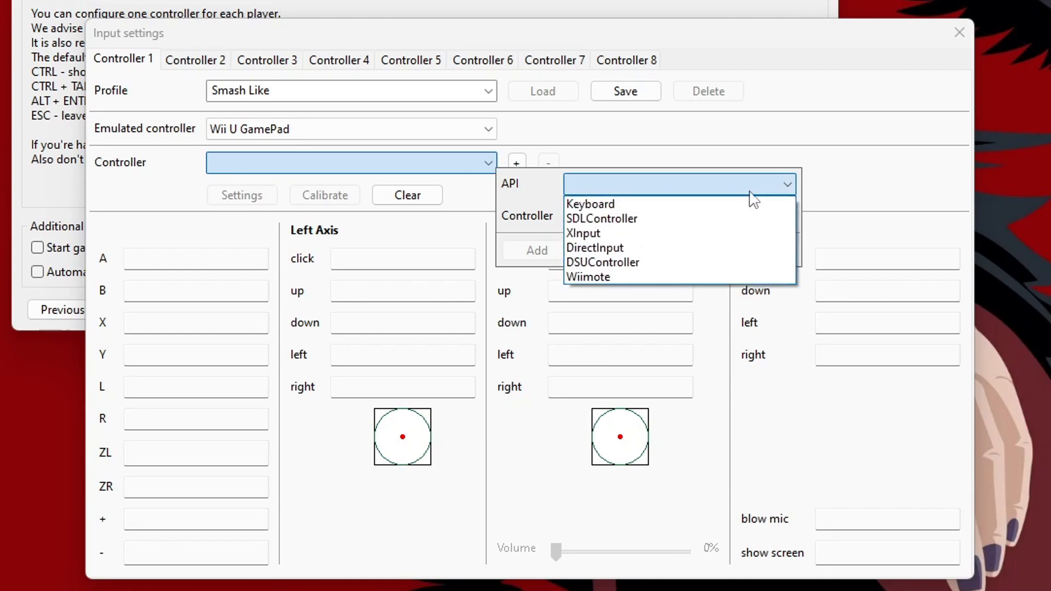
pyautogui.moveTo(699, 219)
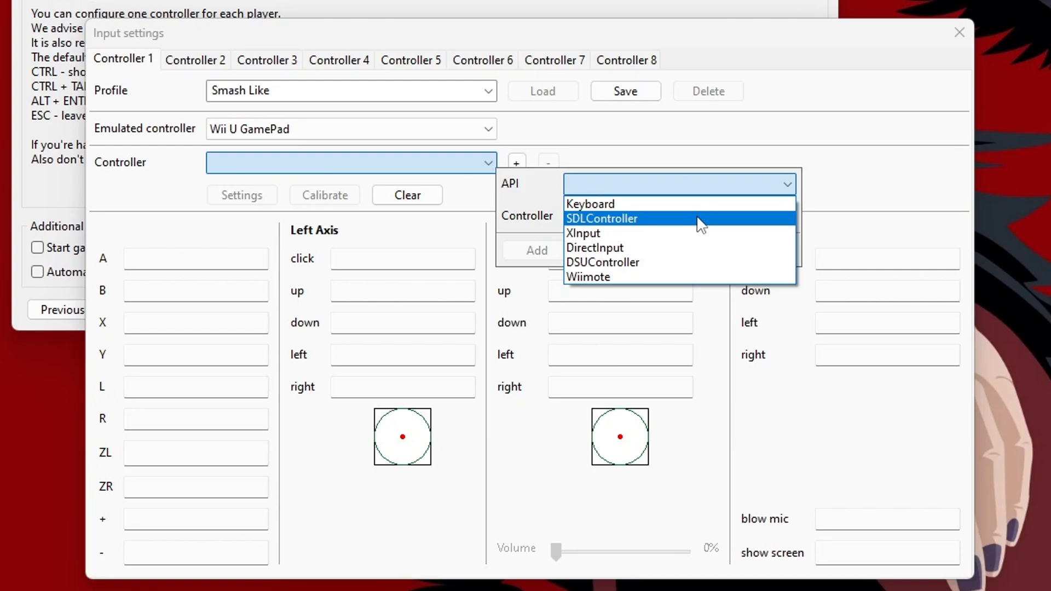
pyautogui.moveTo(678, 233)
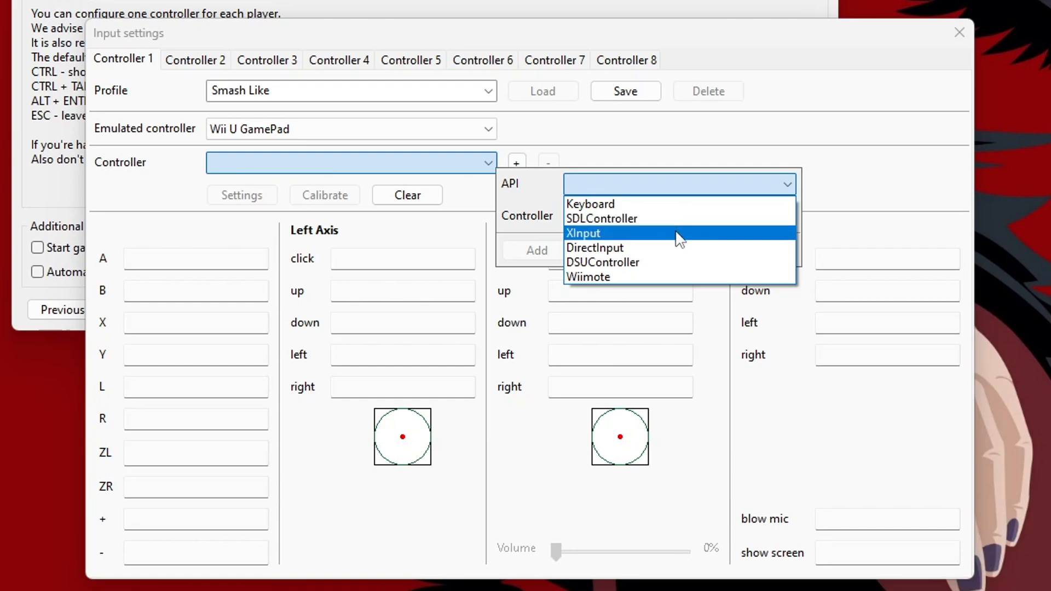
pyautogui.moveTo(683, 219)
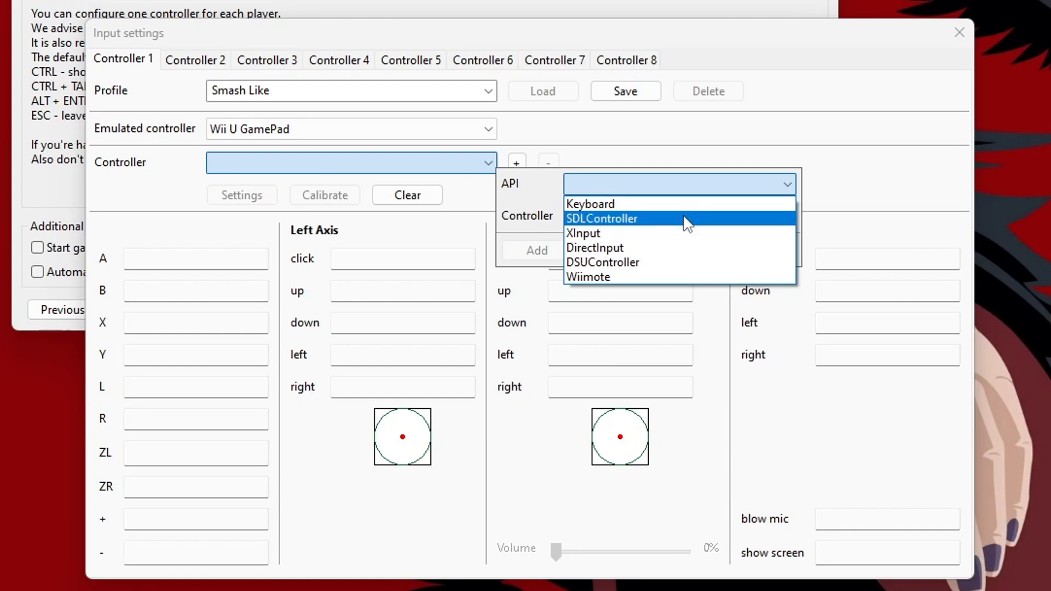
pyautogui.moveTo(662, 227)
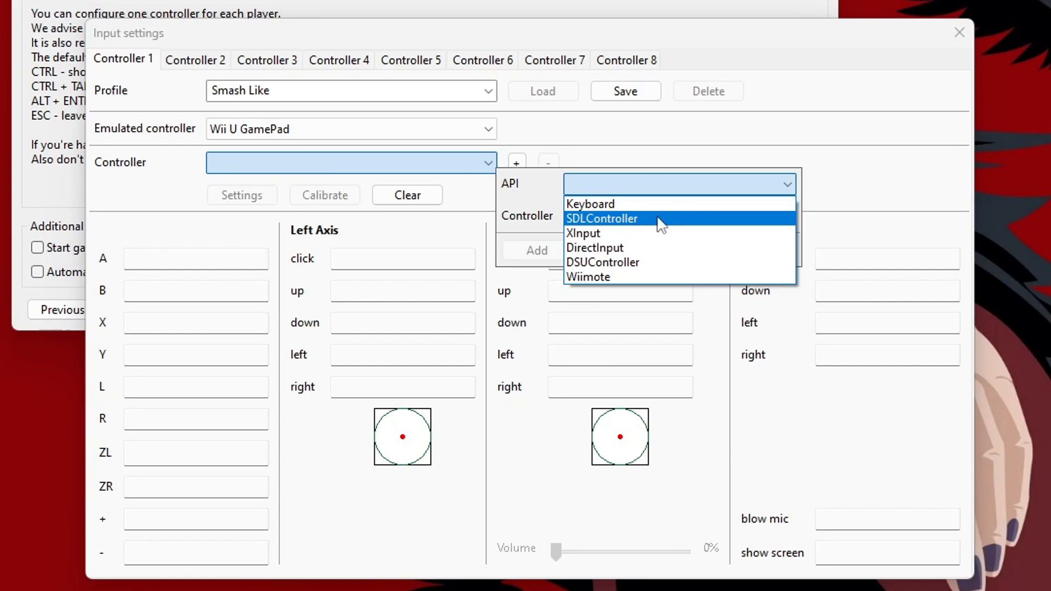
pyautogui.click(601, 219)
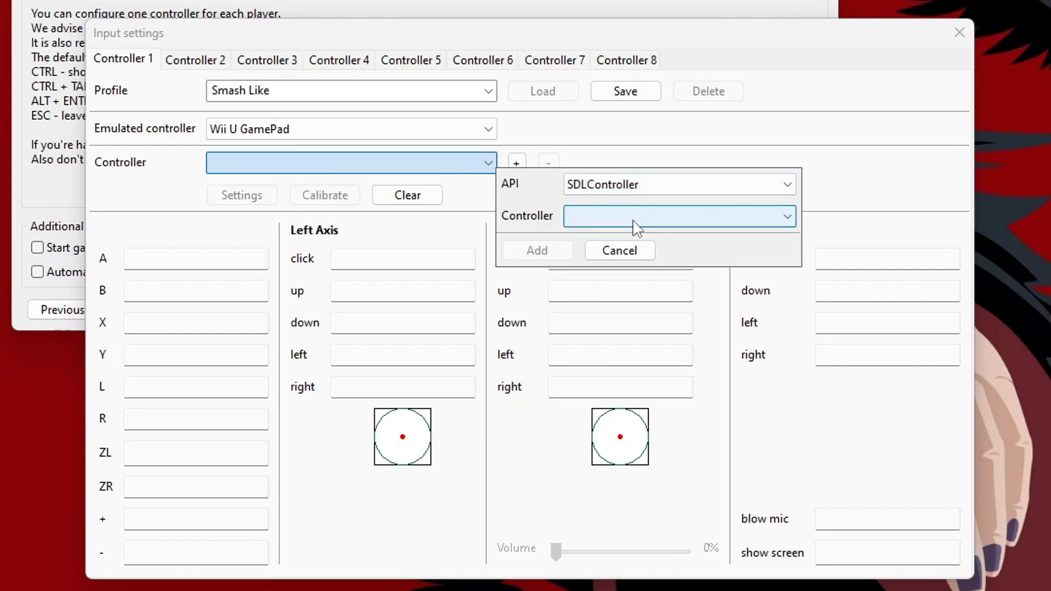
pyautogui.click(677, 215)
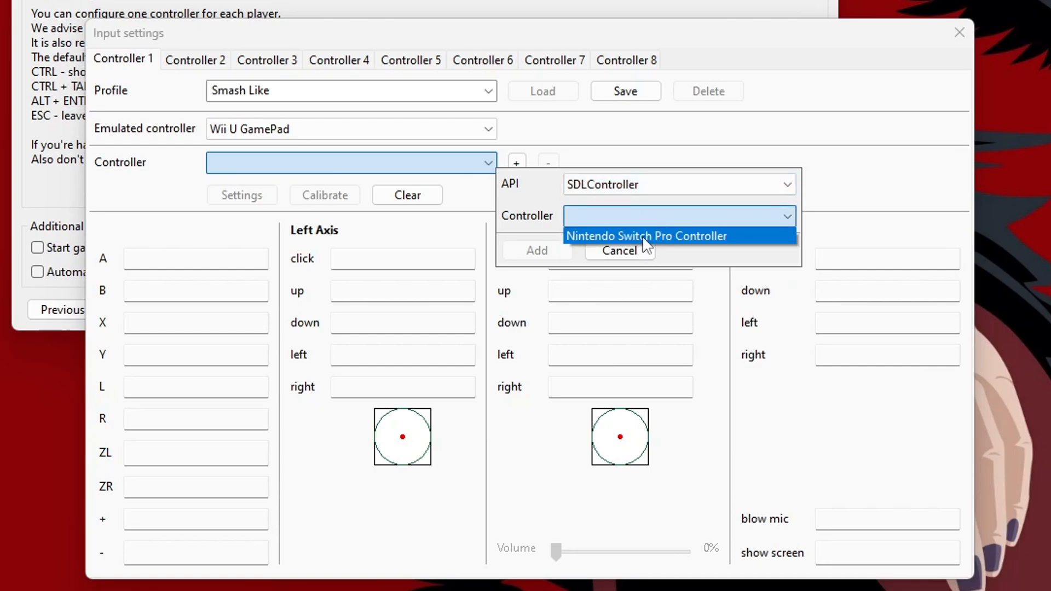
pyautogui.click(646, 237)
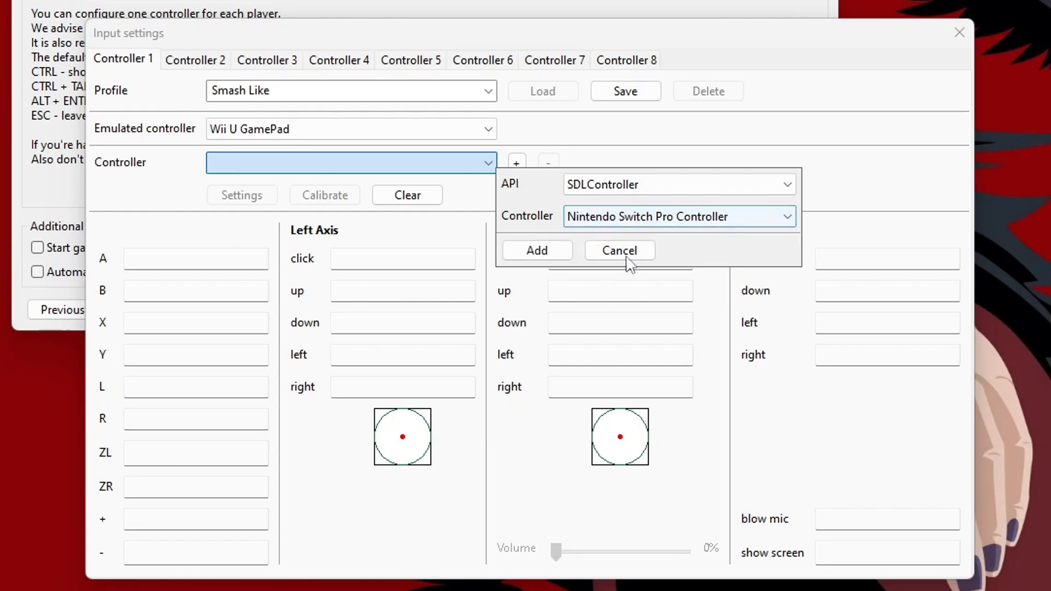
pyautogui.click(537, 250)
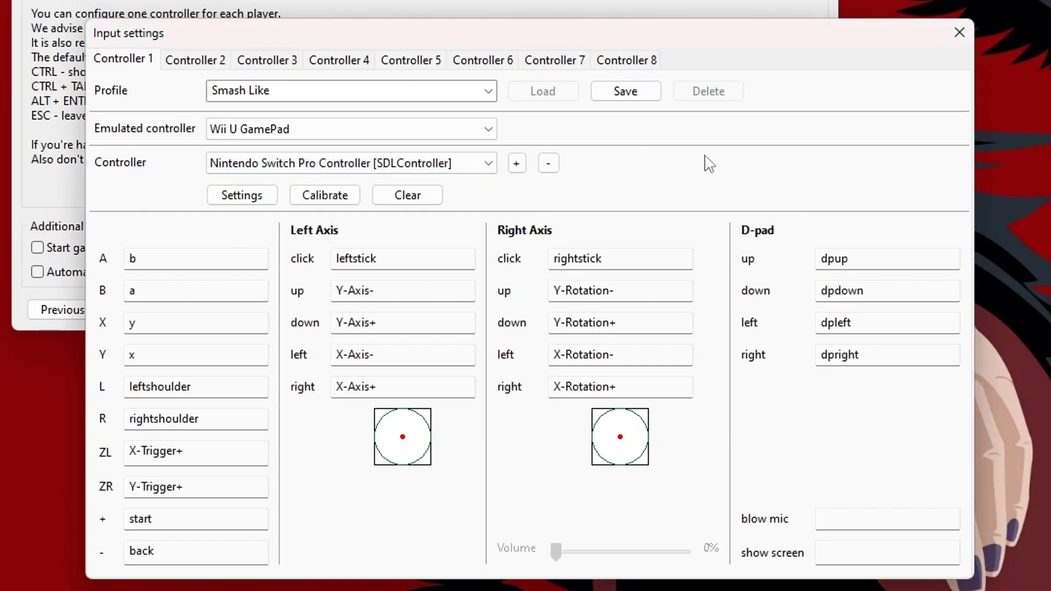
pyautogui.moveTo(228, 450)
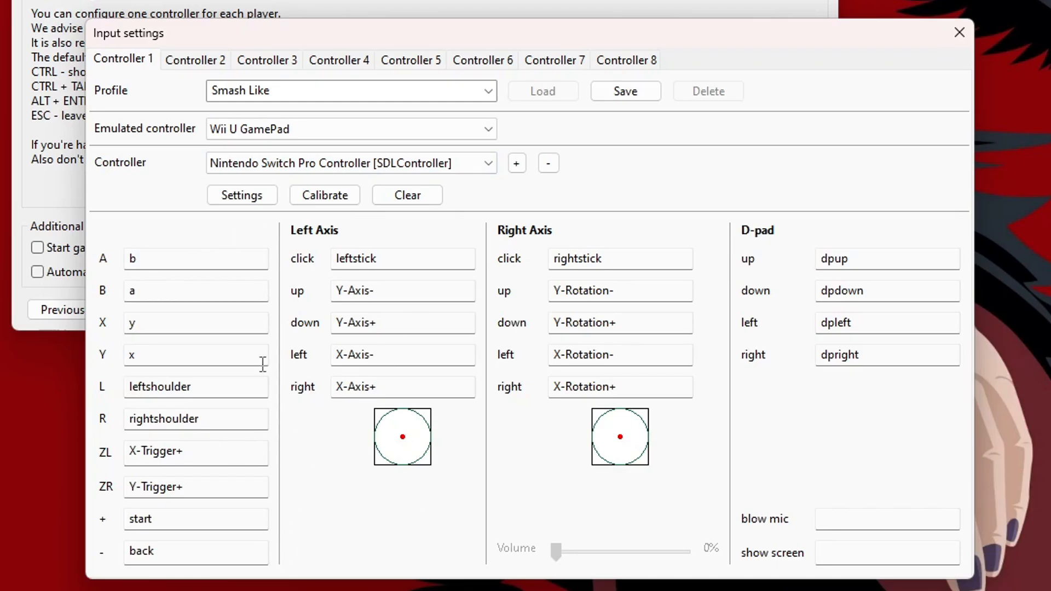
# Rebind A, B, X, Y to the pad's a, b, x, y, save Smash Like, and review Controller 2
pyautogui.click(194, 258)
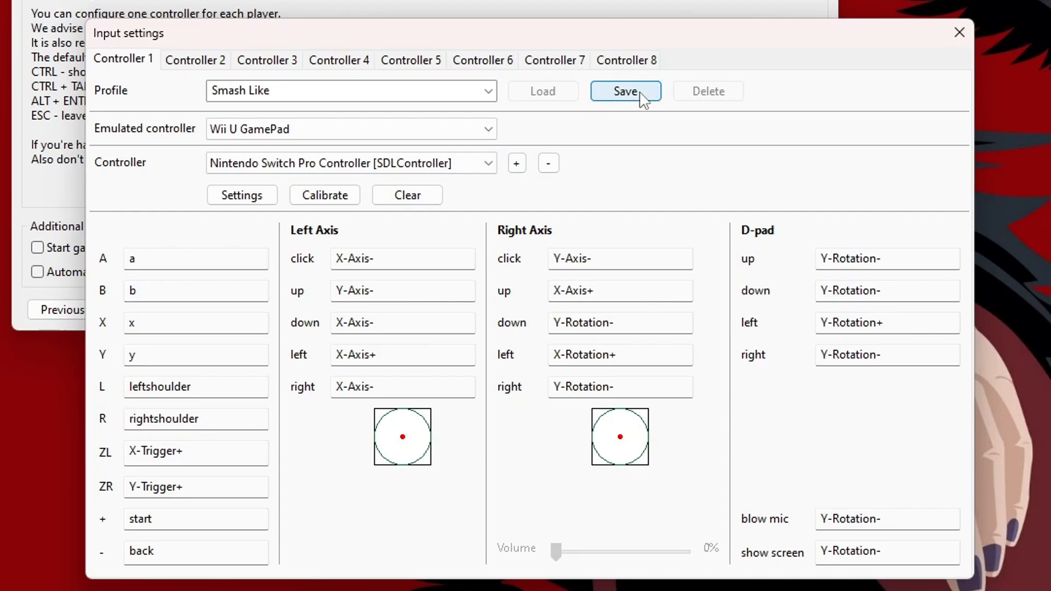
pyautogui.click(625, 91)
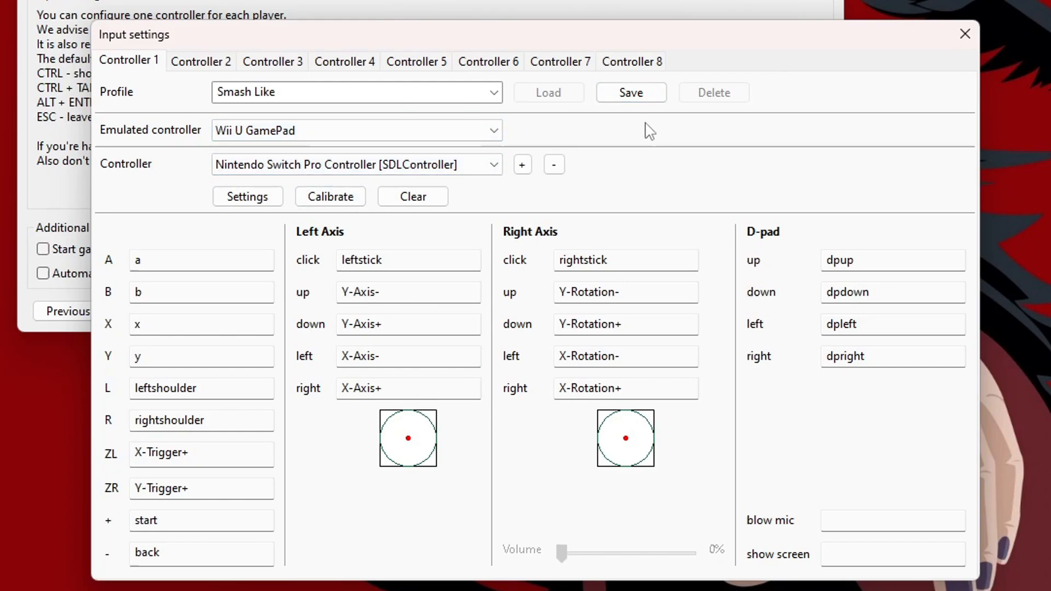
pyautogui.click(200, 62)
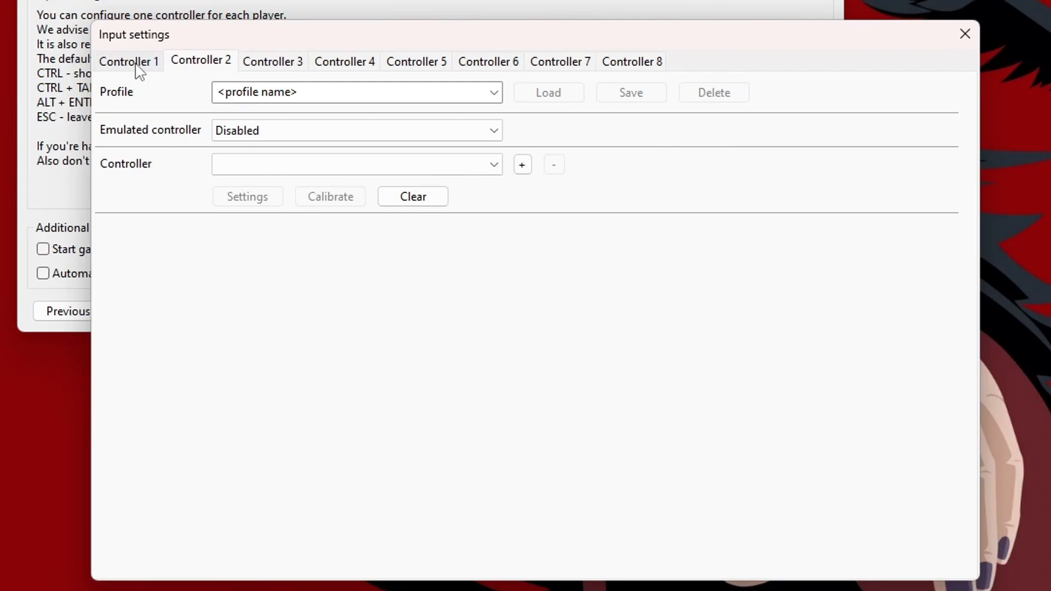
pyautogui.click(127, 62)
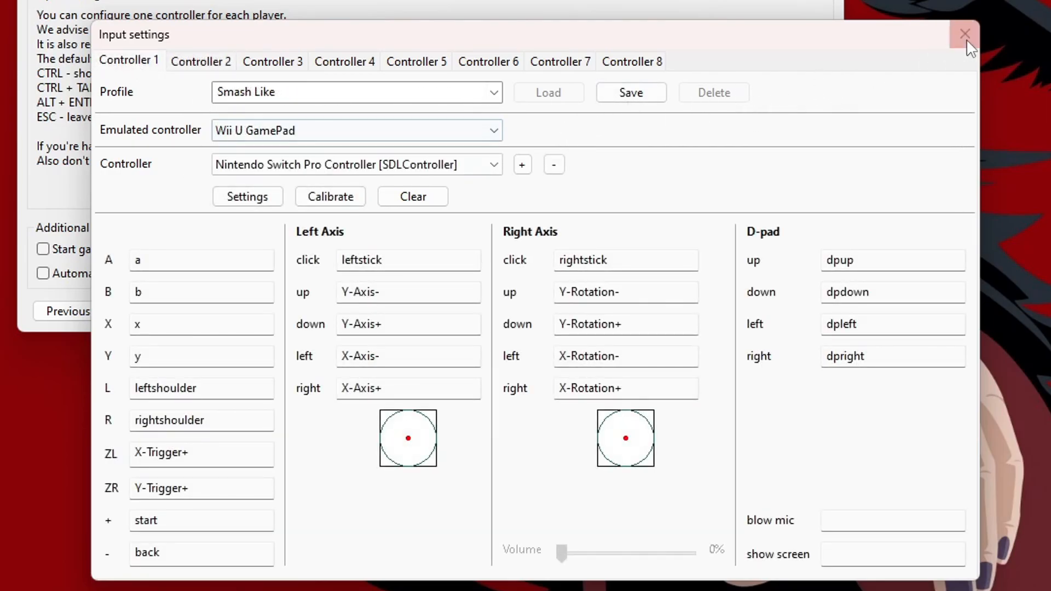
# Enable automatic update checks and the separate pad screen, then close the Getting started dialog
pyautogui.click(963, 34)
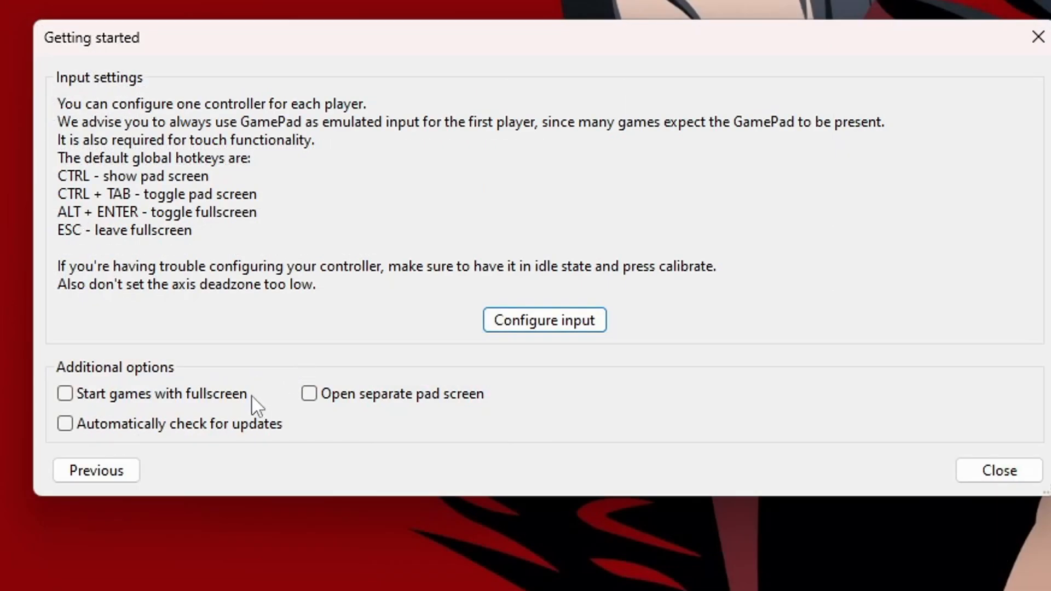
pyautogui.moveTo(123, 405)
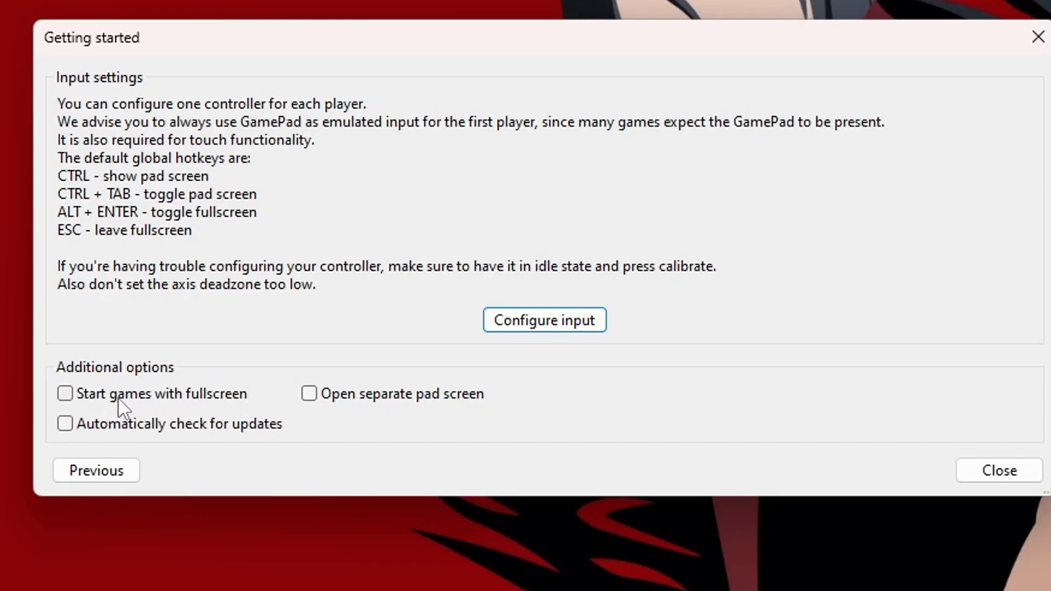
pyautogui.moveTo(379, 408)
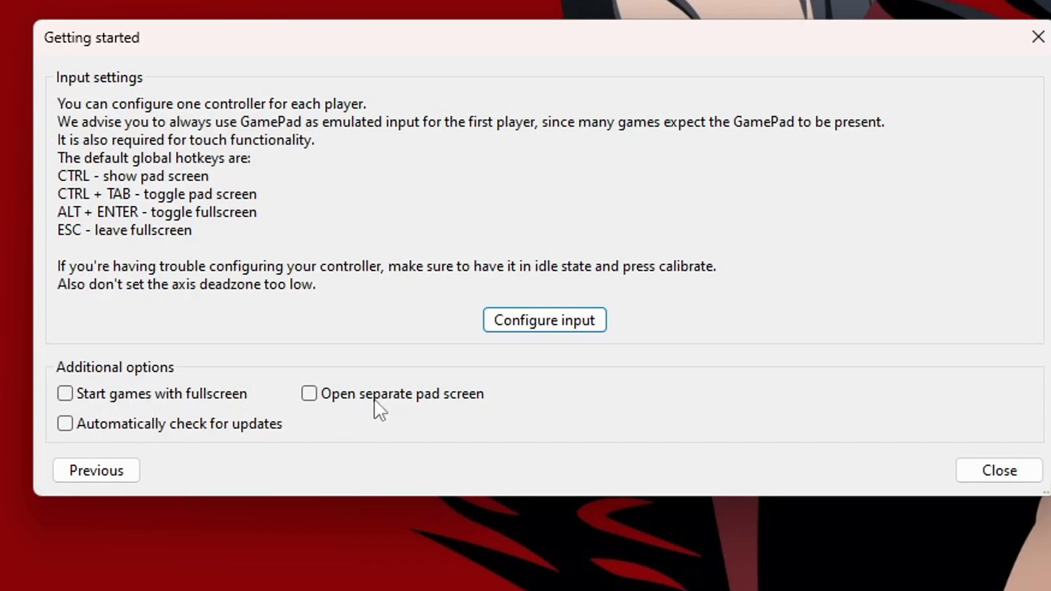
pyautogui.moveTo(164, 444)
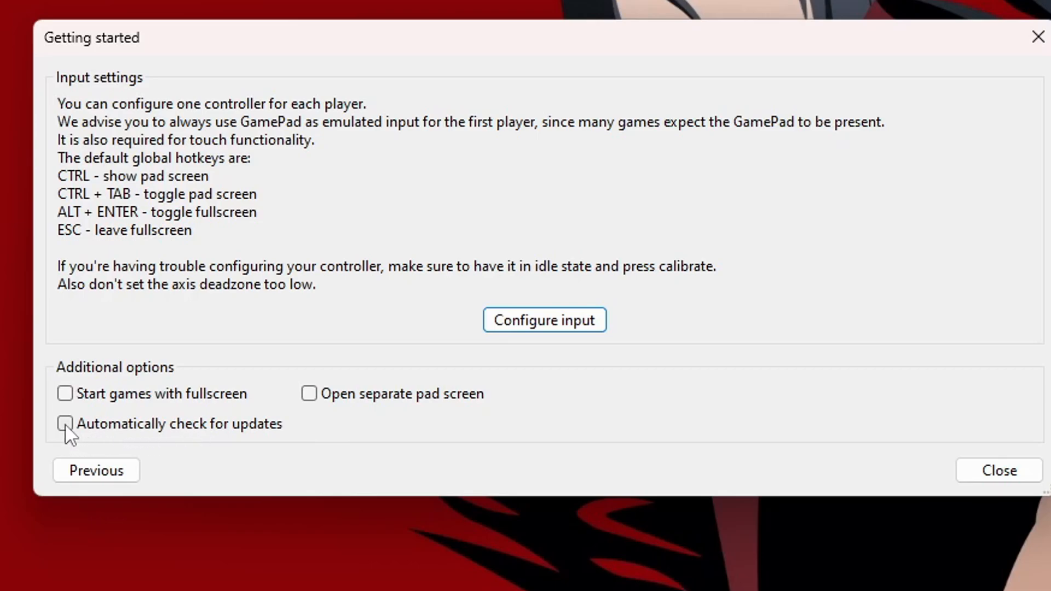
pyautogui.click(64, 423)
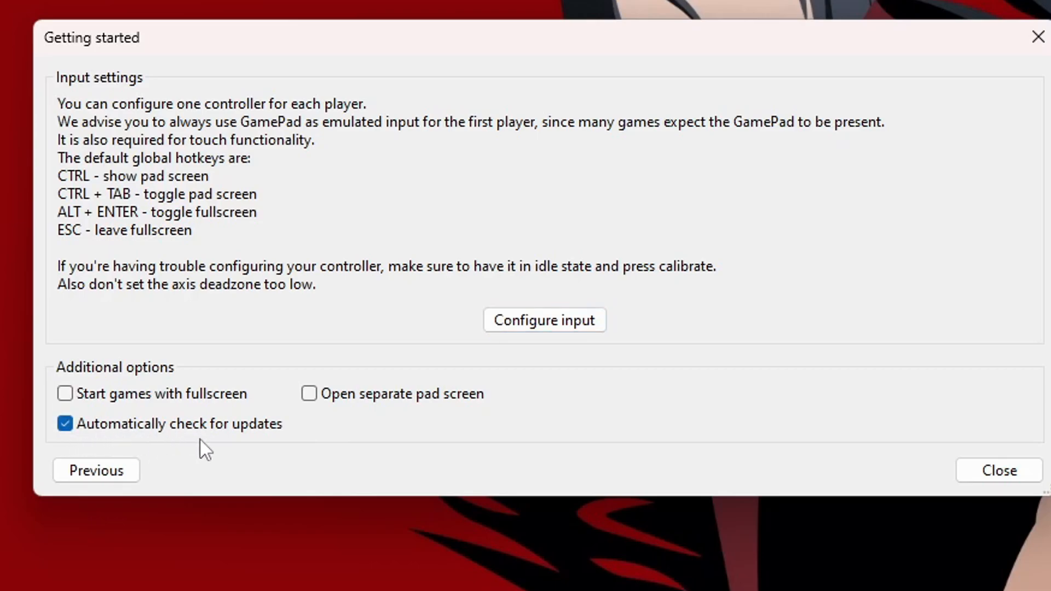
pyautogui.moveTo(331, 309)
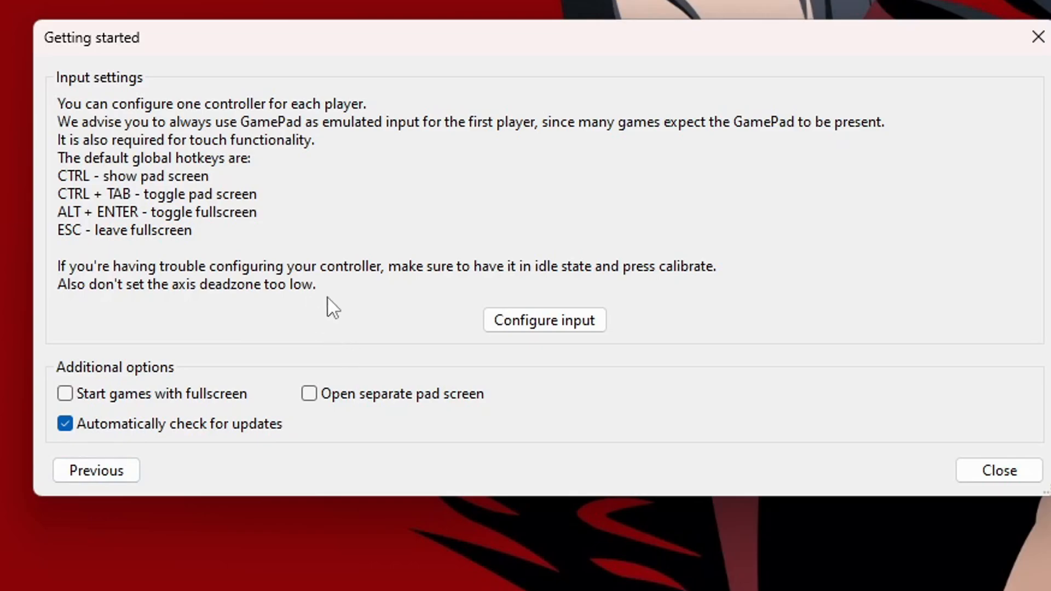
pyautogui.moveTo(268, 249)
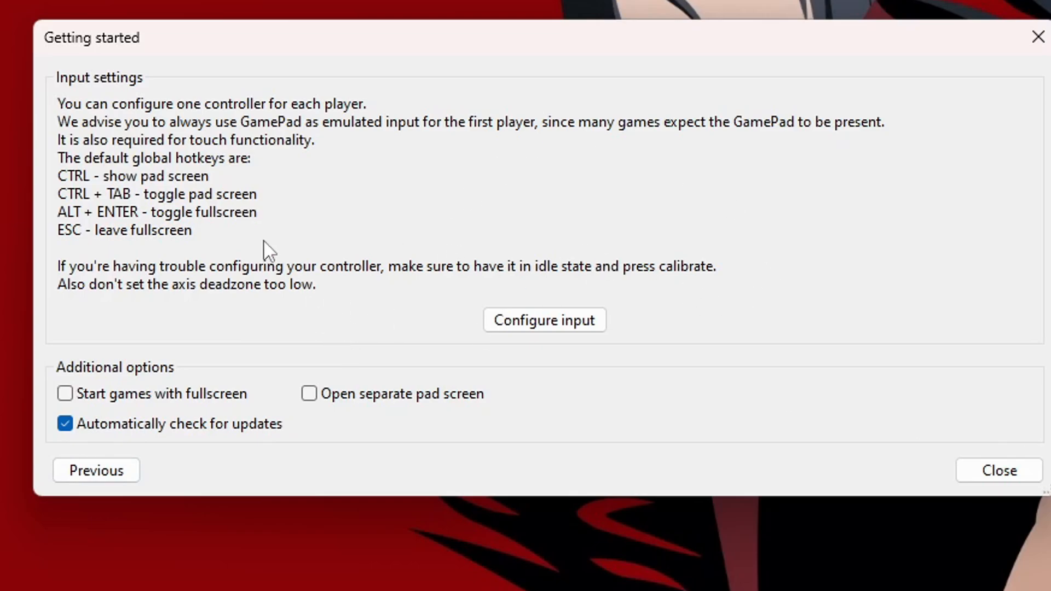
pyautogui.moveTo(392, 205)
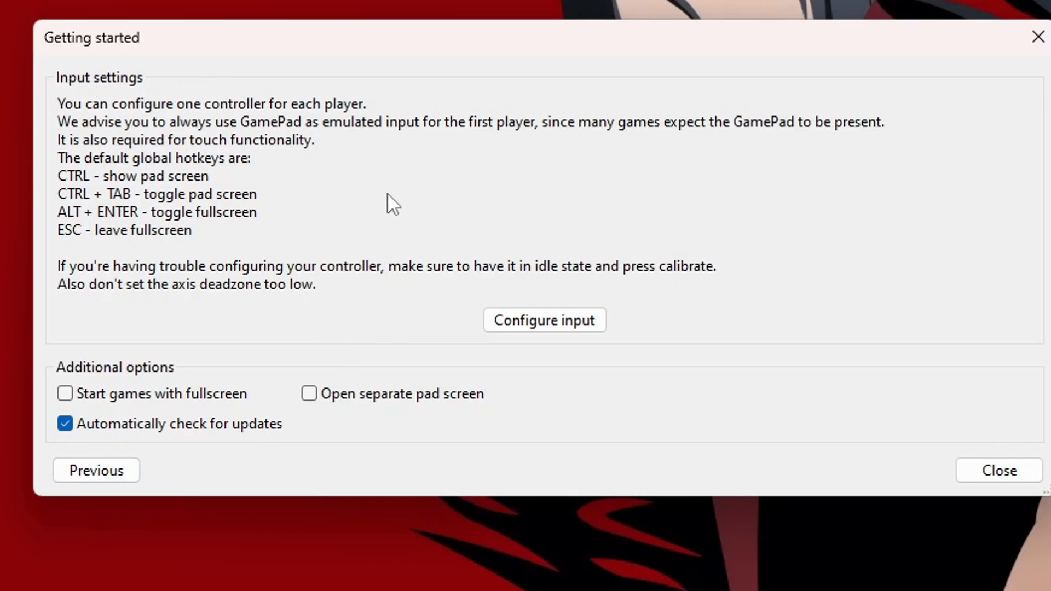
pyautogui.moveTo(268, 177)
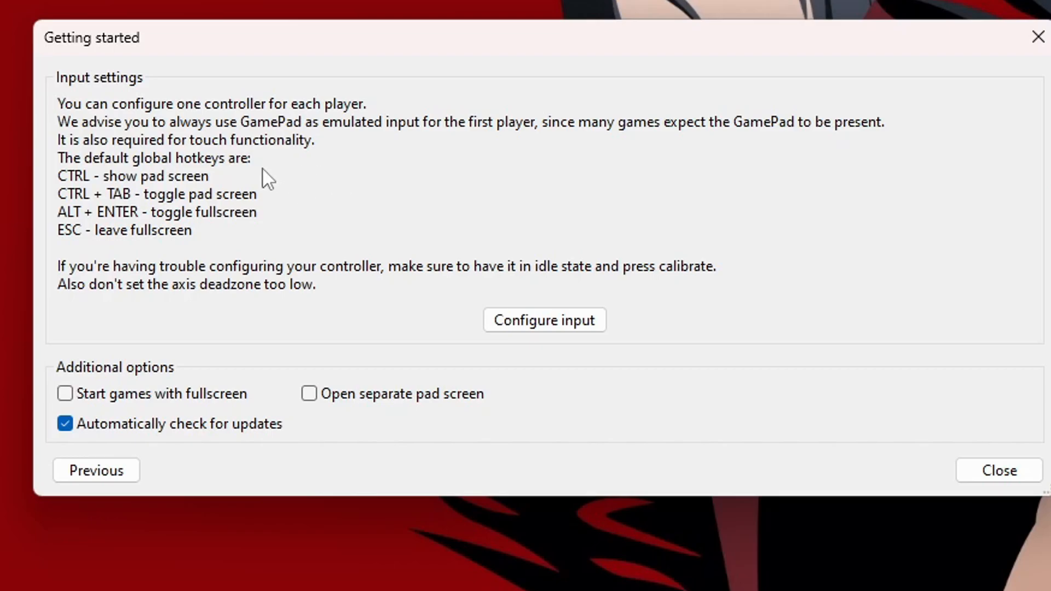
pyautogui.moveTo(199, 180)
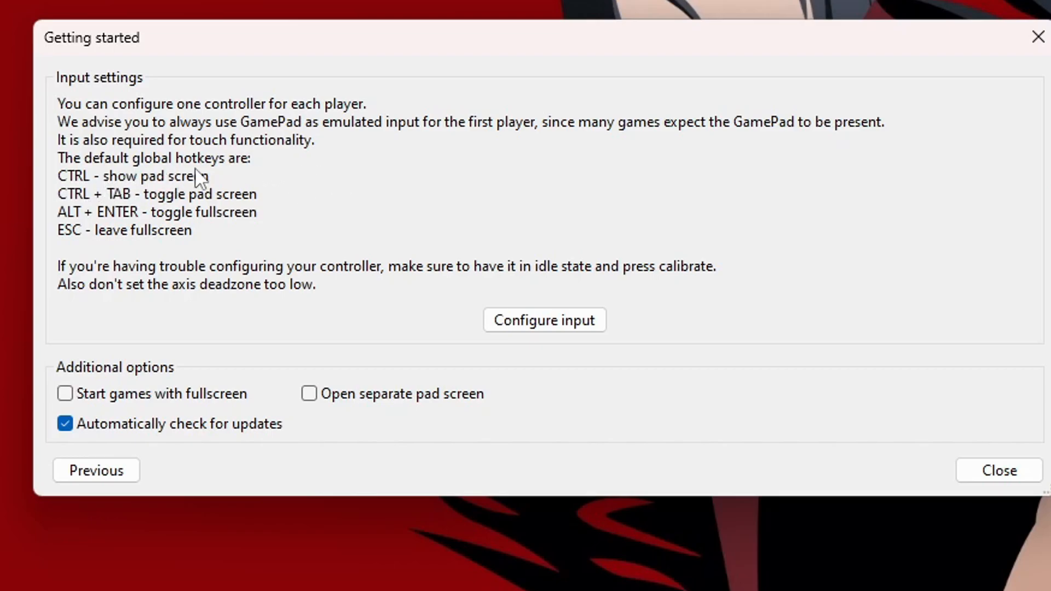
pyautogui.moveTo(148, 217)
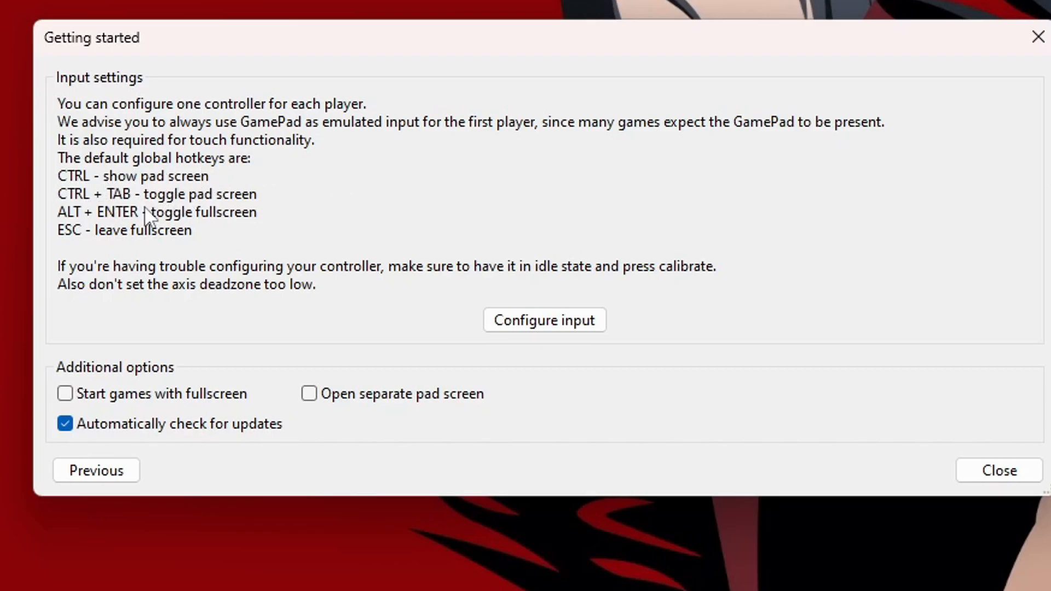
pyautogui.moveTo(104, 239)
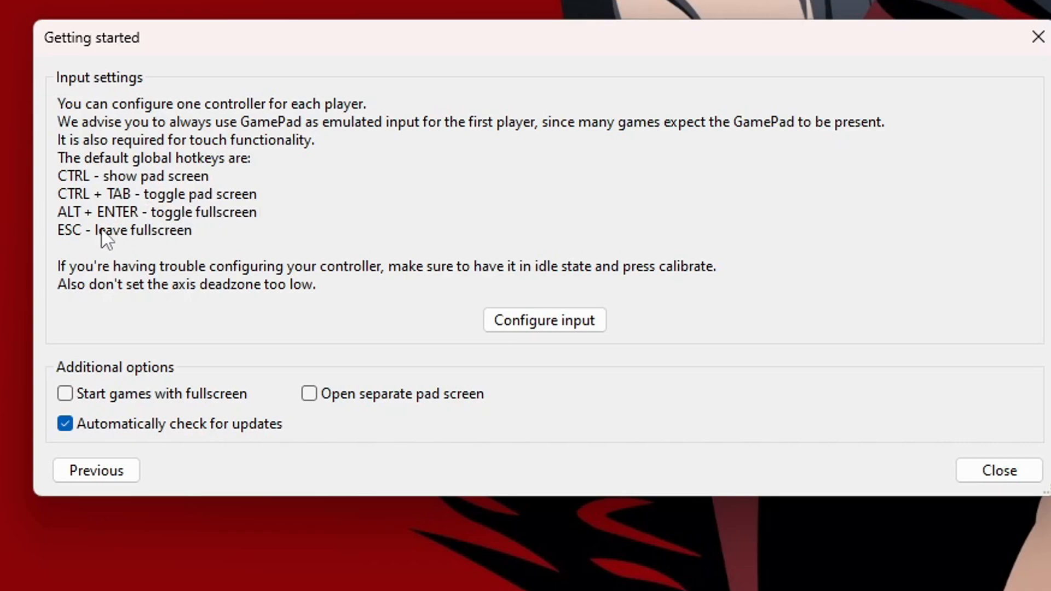
pyautogui.moveTo(224, 225)
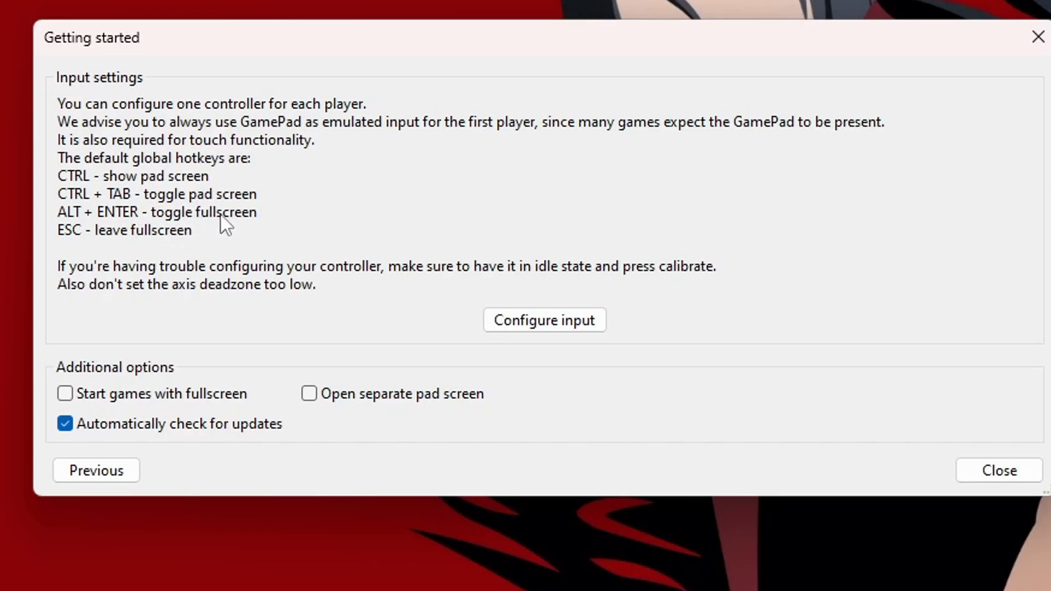
pyautogui.moveTo(252, 246)
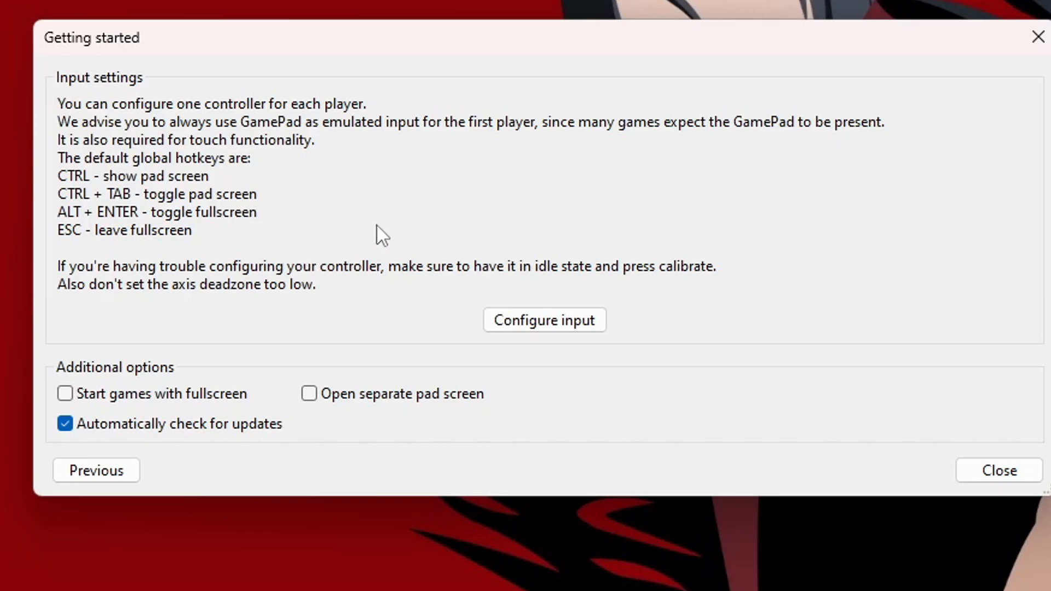
pyautogui.click(309, 393)
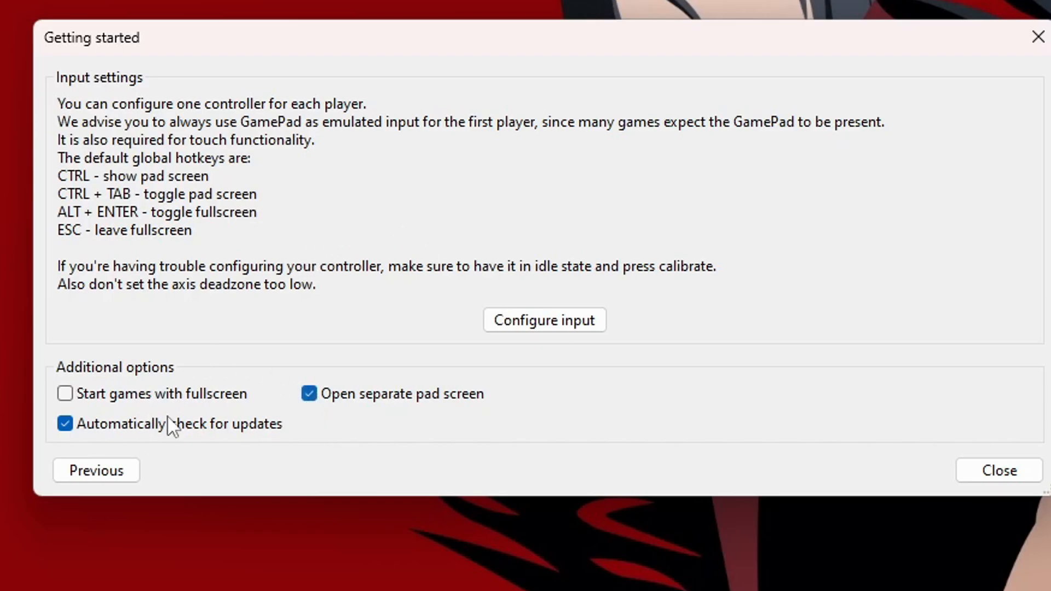
pyautogui.click(998, 469)
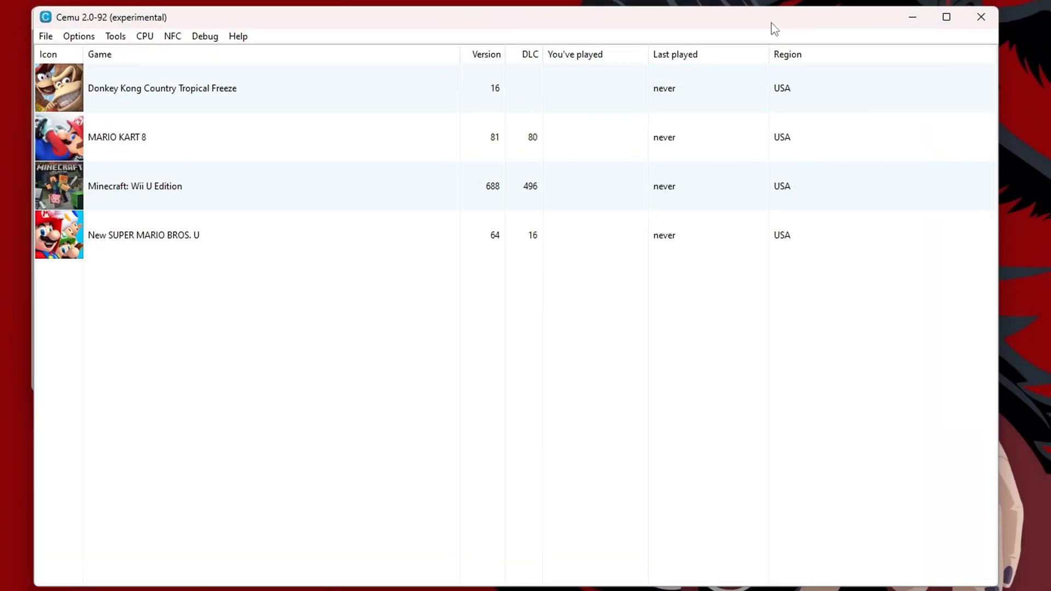
pyautogui.moveTo(591, 131)
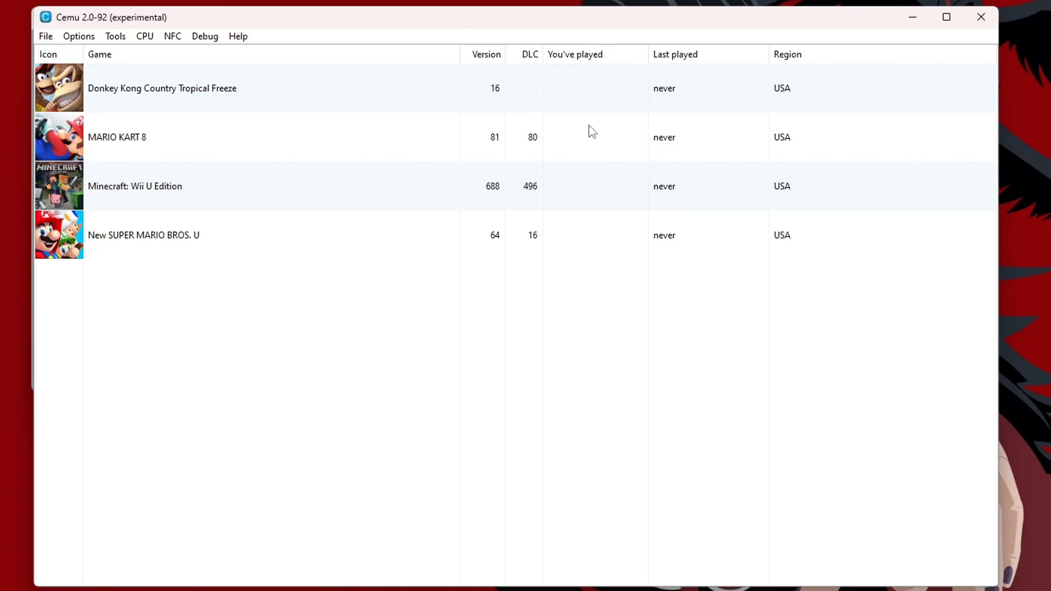
pyautogui.moveTo(570, 122)
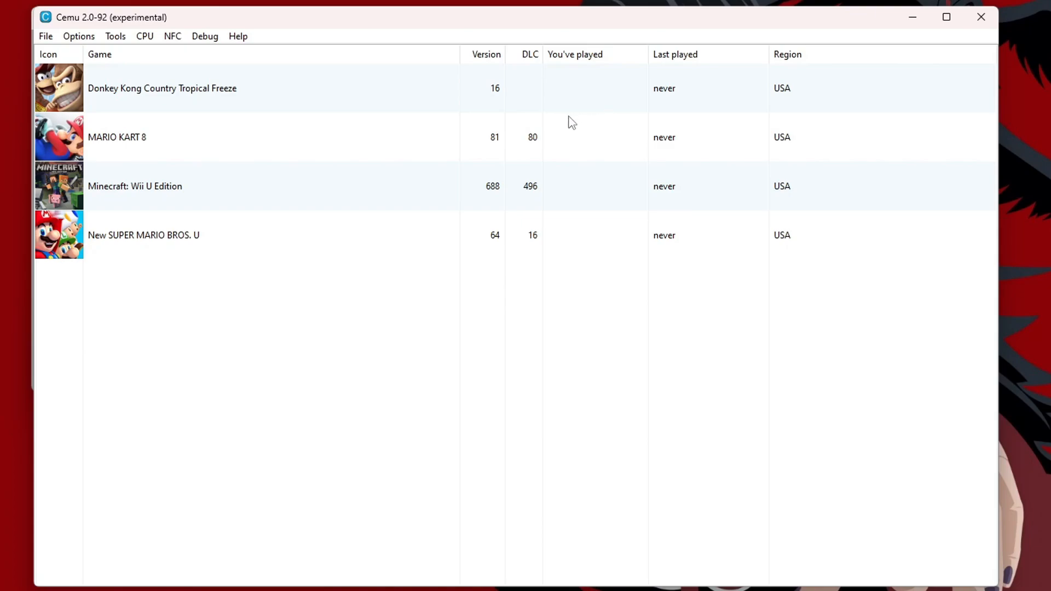
pyautogui.moveTo(531, 143)
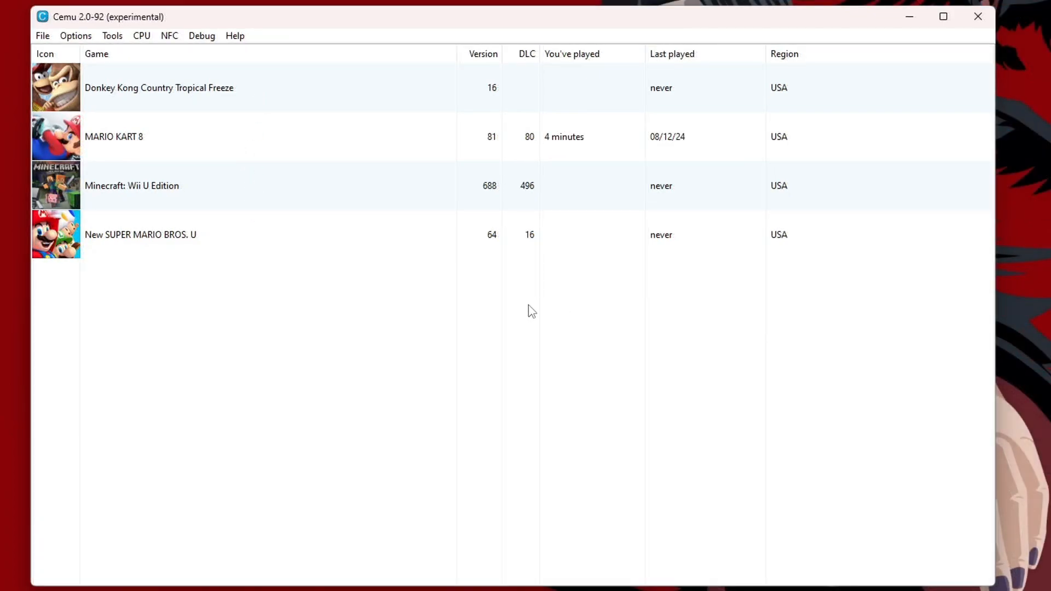
pyautogui.moveTo(470, 92)
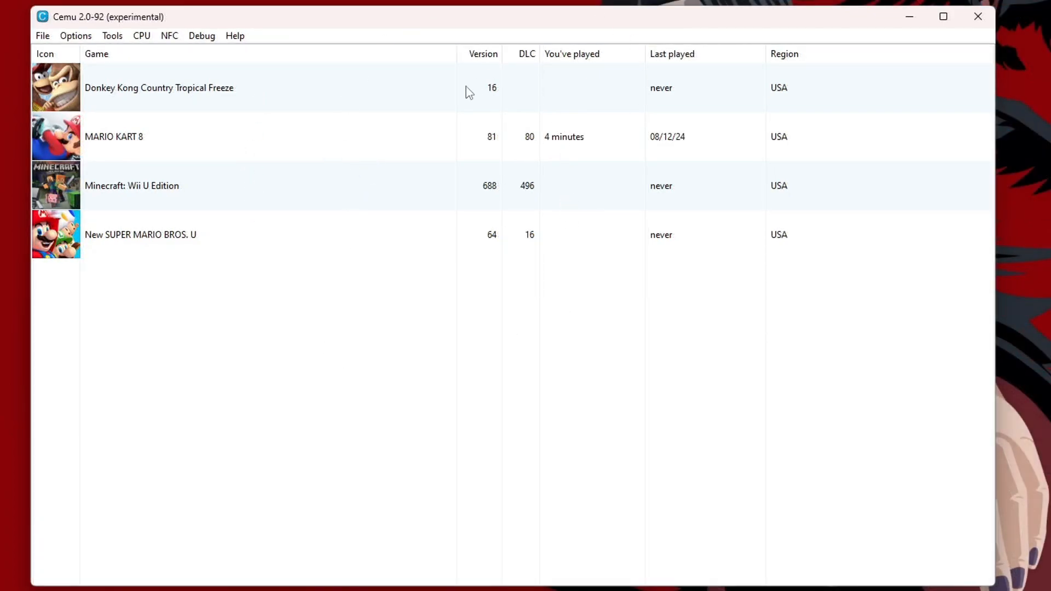
pyautogui.moveTo(533, 119)
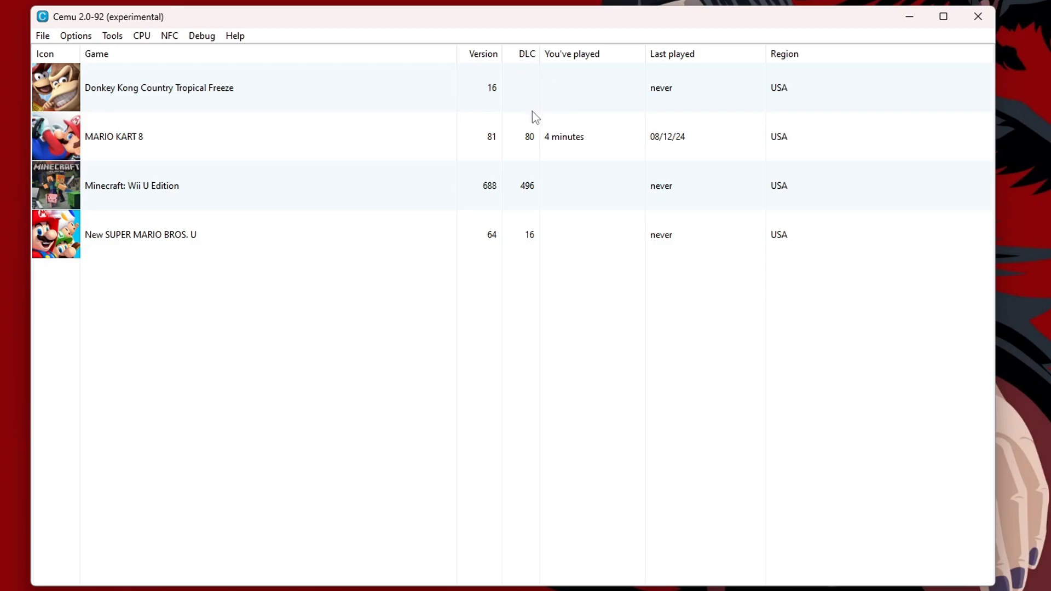
pyautogui.moveTo(577, 332)
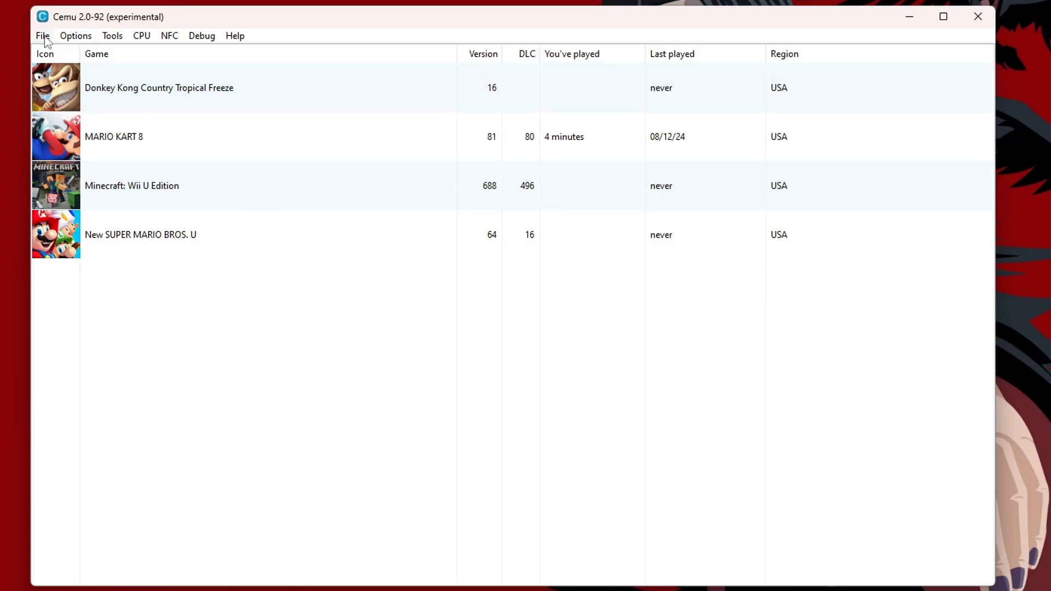
# Start a title install and browse Games > WiiU into the MARIO KART 8 DLC folder
pyautogui.click(41, 35)
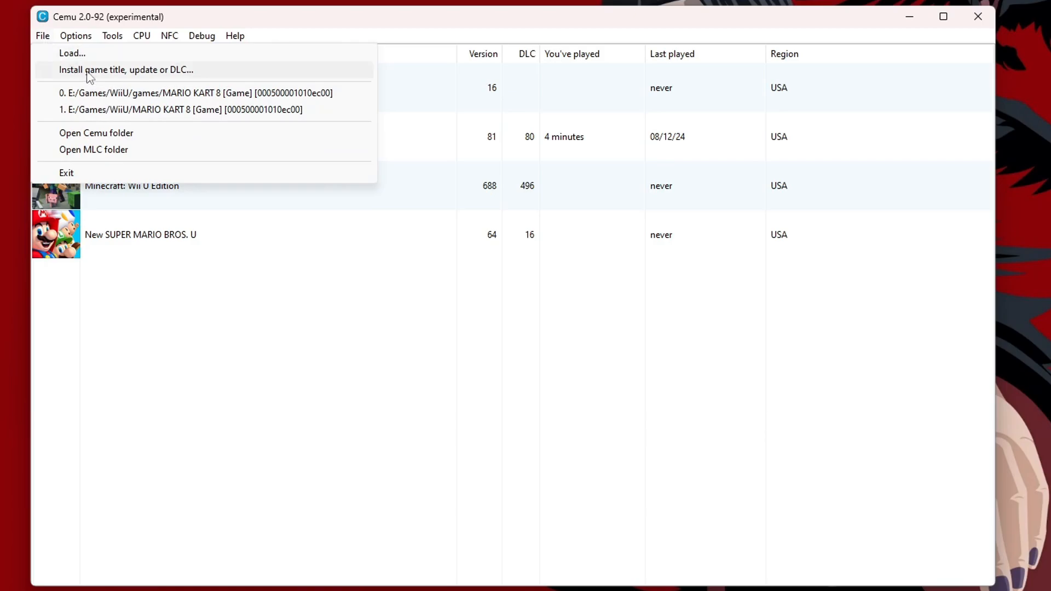
pyautogui.click(126, 70)
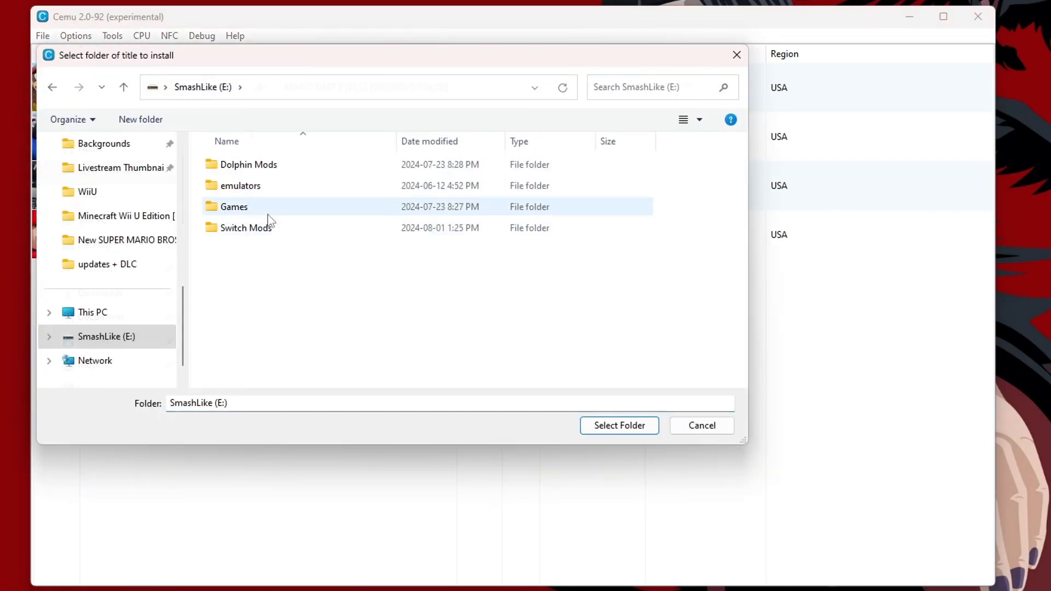
pyautogui.doubleClick(234, 207)
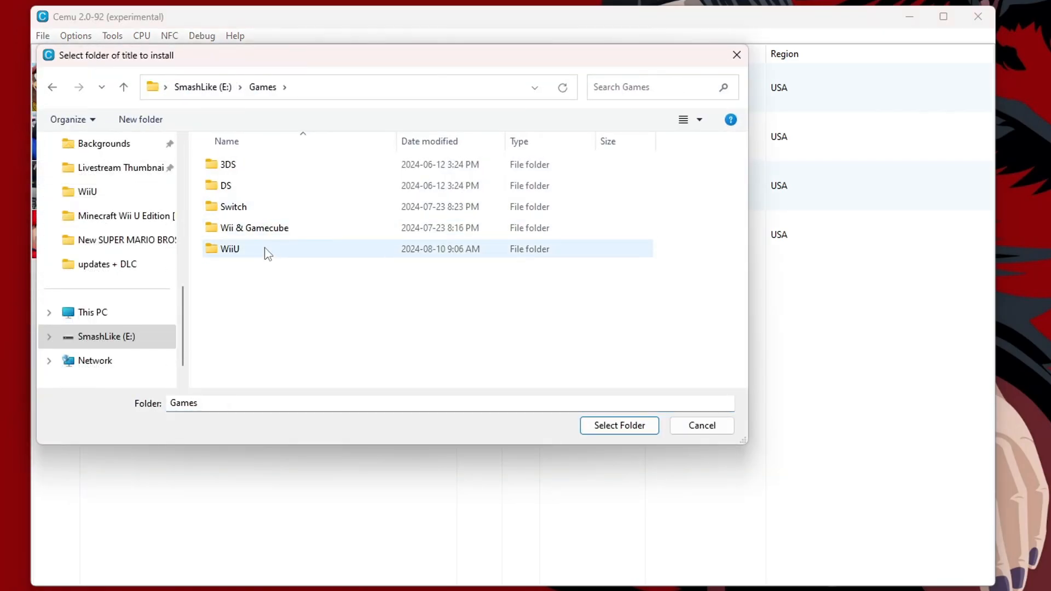
pyautogui.doubleClick(230, 249)
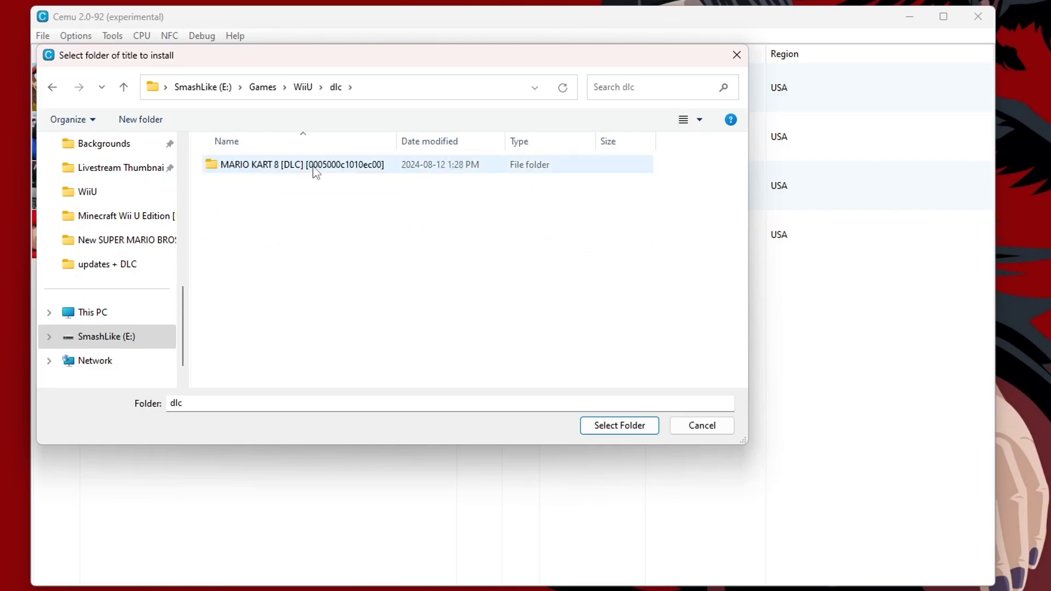
pyautogui.click(302, 164)
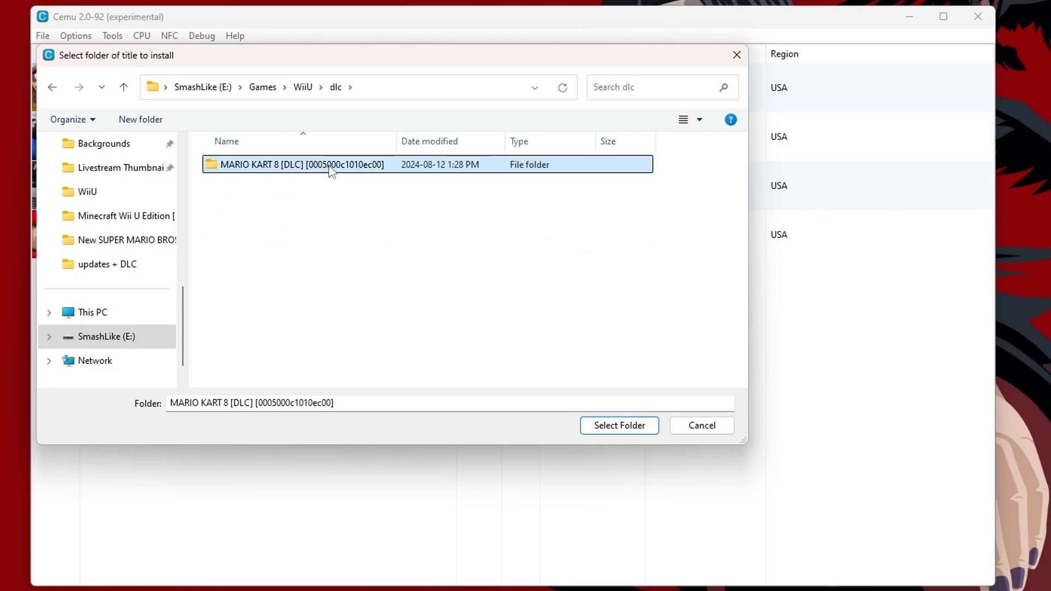
pyautogui.doubleClick(300, 164)
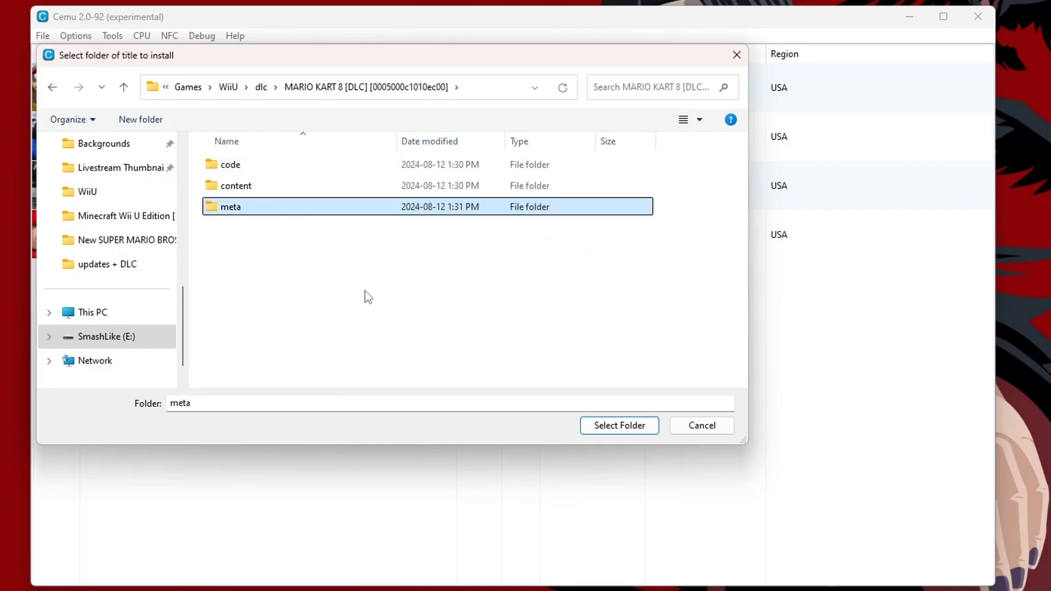
# Install the DLC from that folder, confirming the reinstall and the 'Title installed!' message
pyautogui.click(617, 425)
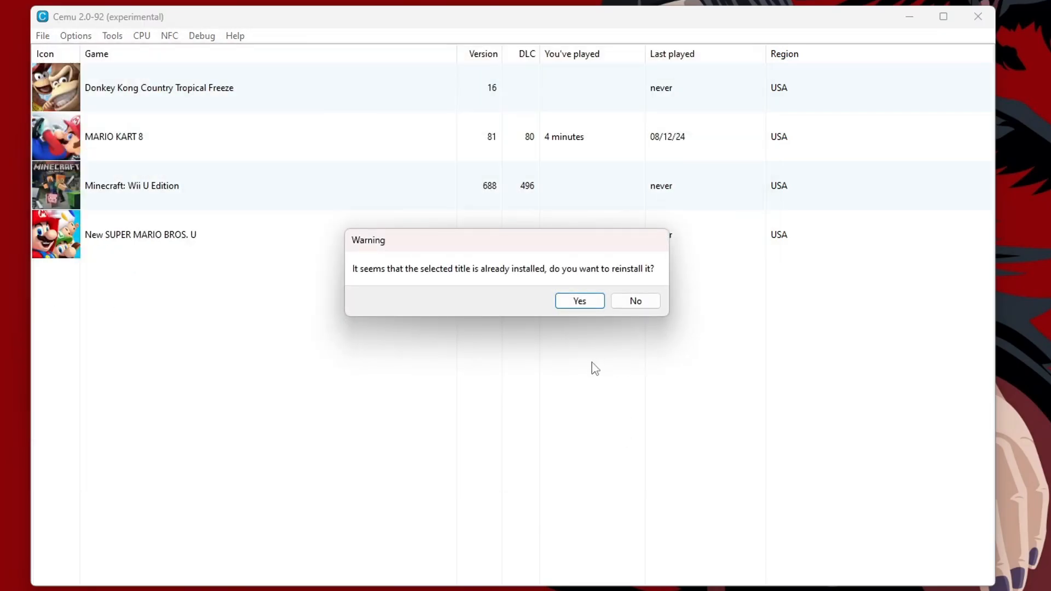
pyautogui.click(578, 300)
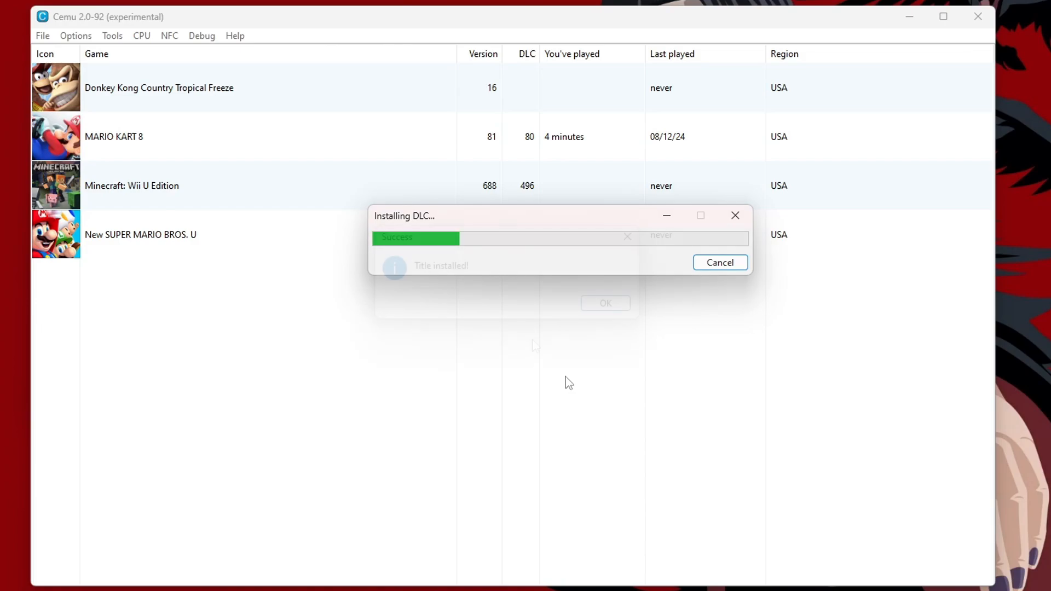
pyautogui.click(604, 303)
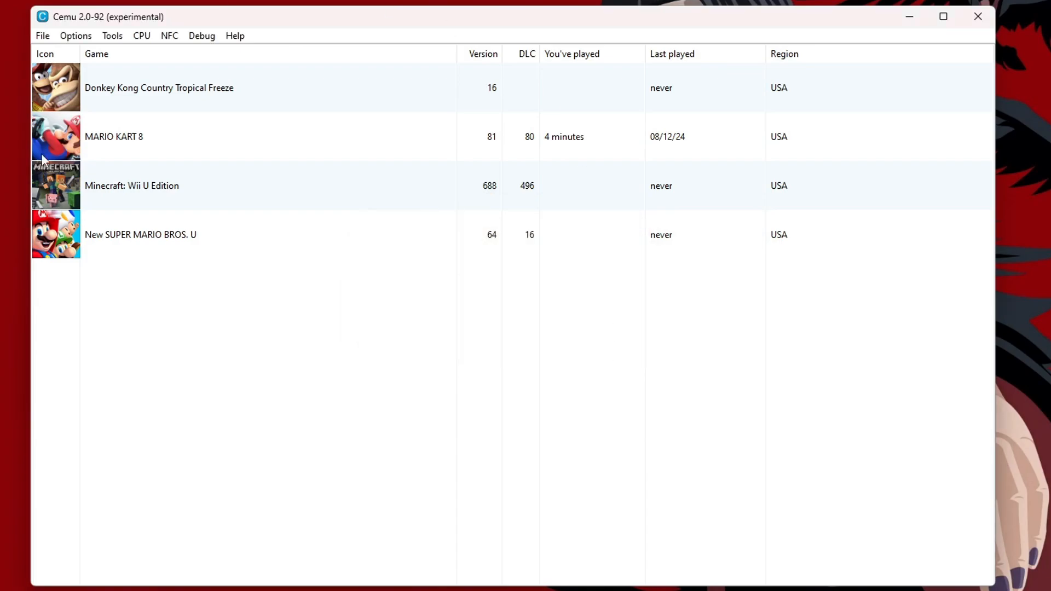
pyautogui.moveTo(310, 139)
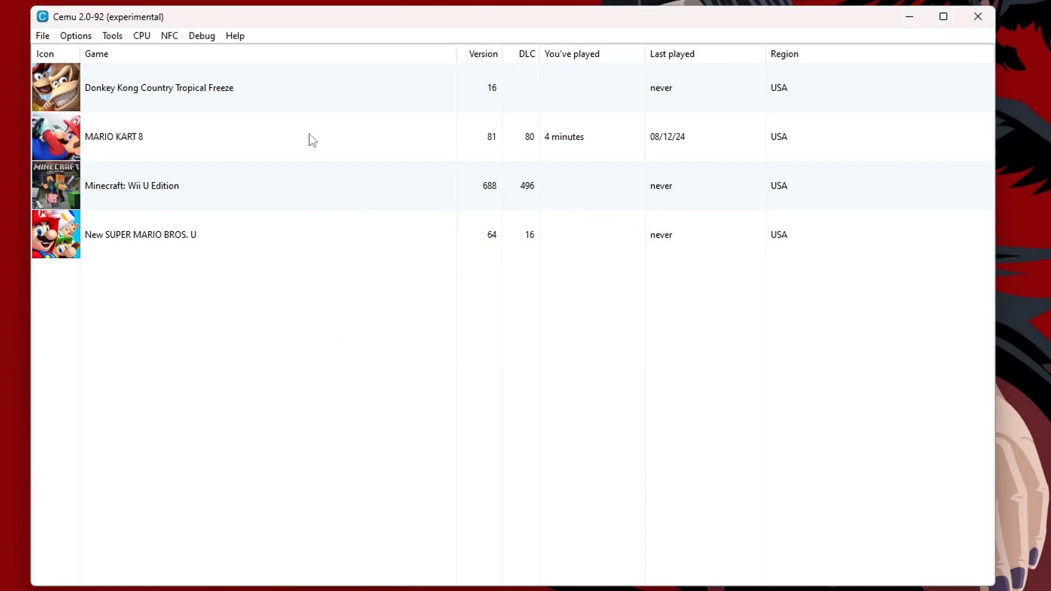
pyautogui.moveTo(360, 407)
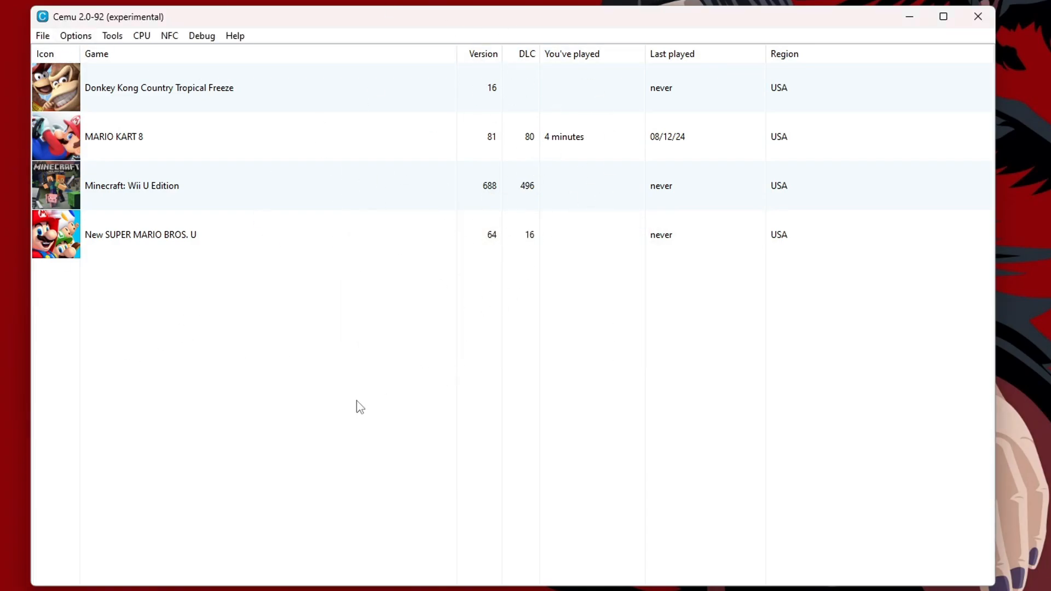
pyautogui.rightClick(360, 407)
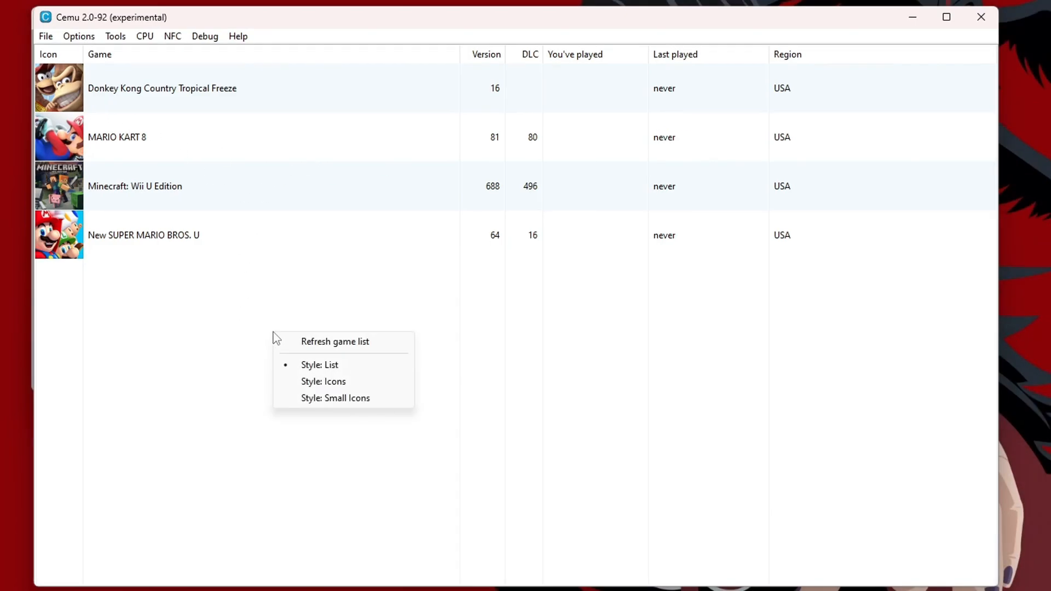
pyautogui.moveTo(360, 364)
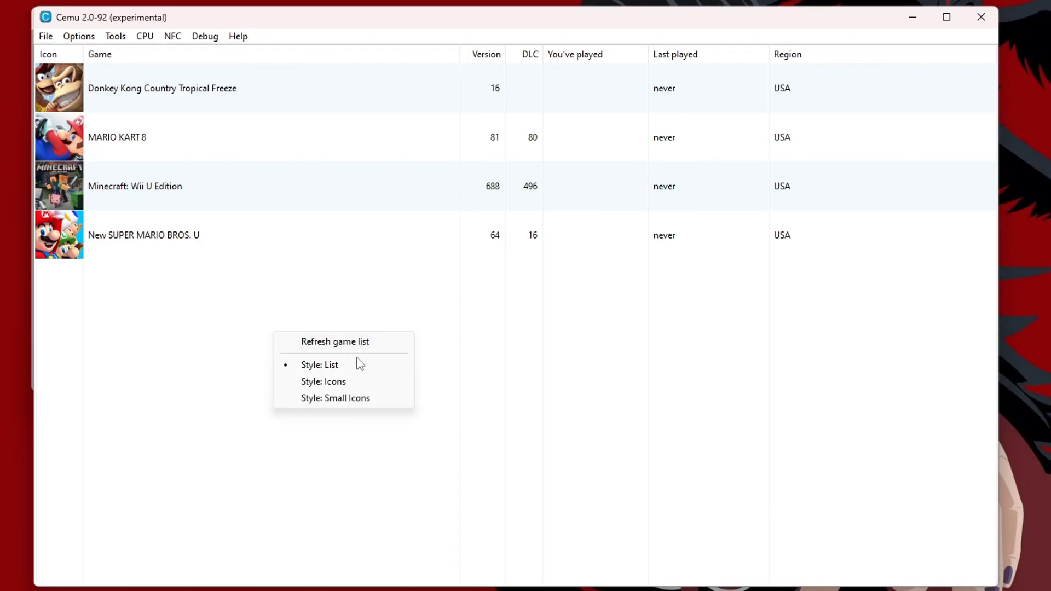
pyautogui.click(323, 381)
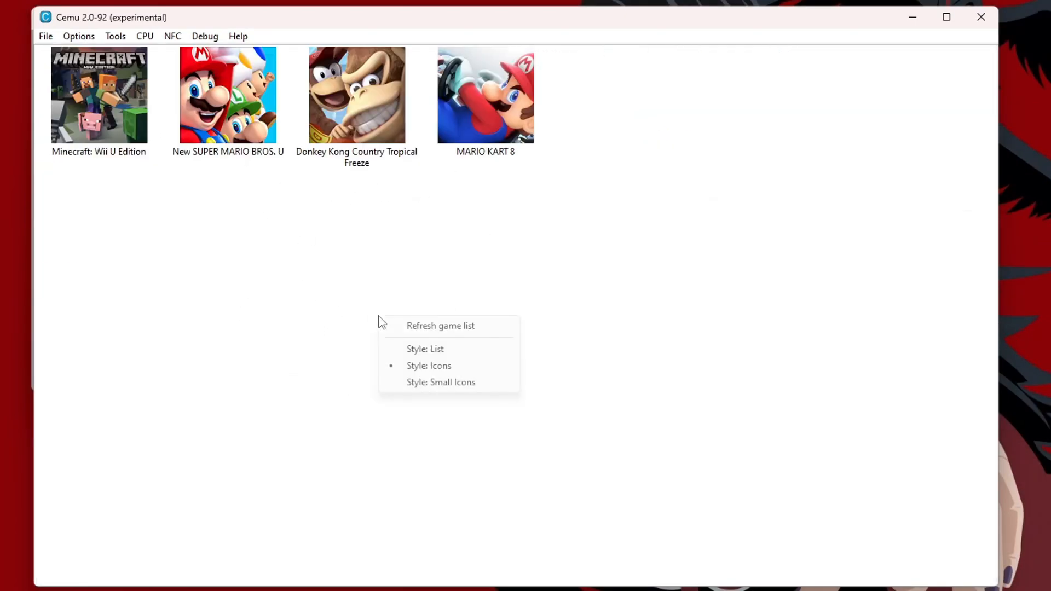
pyautogui.click(425, 348)
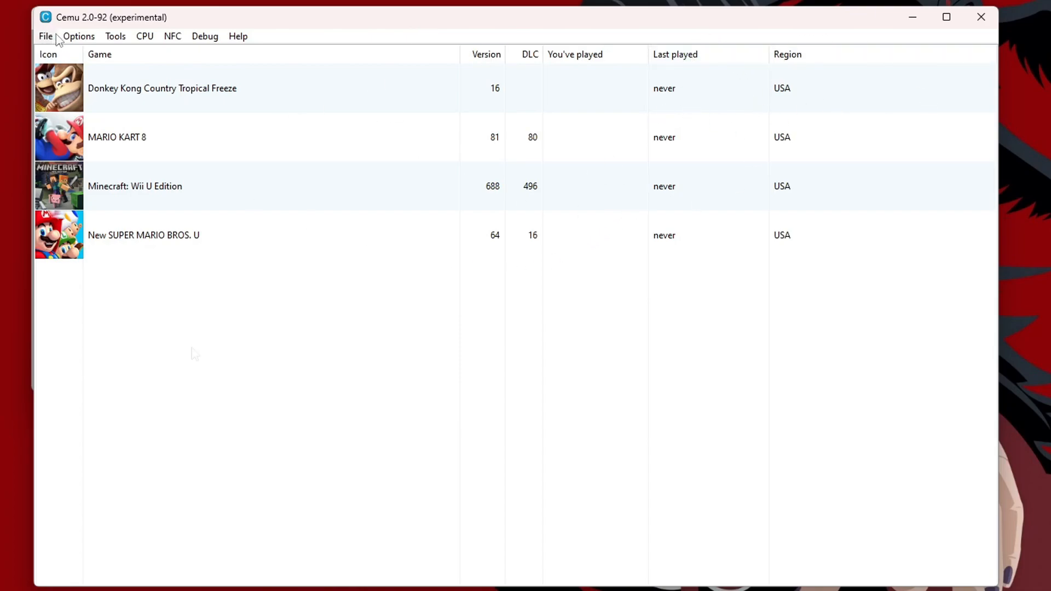
pyautogui.moveTo(195, 353)
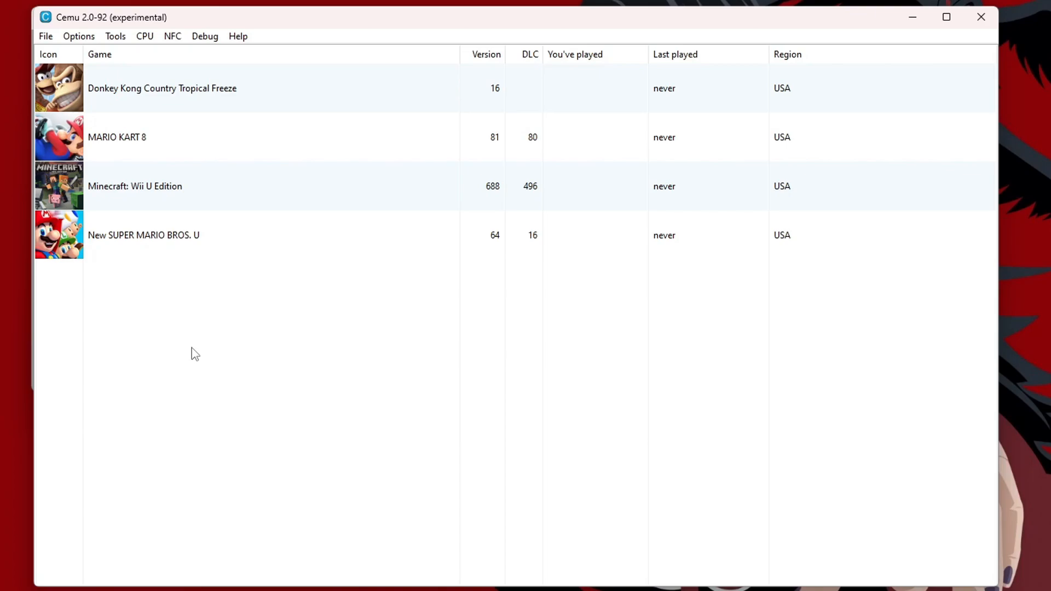
pyautogui.moveTo(91, 48)
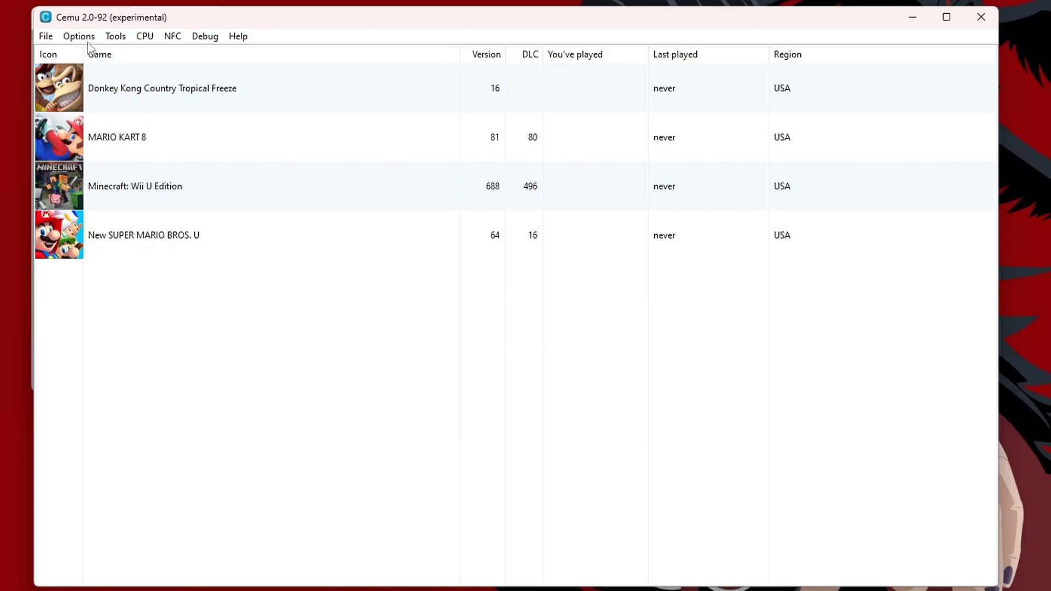
# Download the latest community graphic packs, acknowledge 'No updates available', and close the manager
pyautogui.click(79, 36)
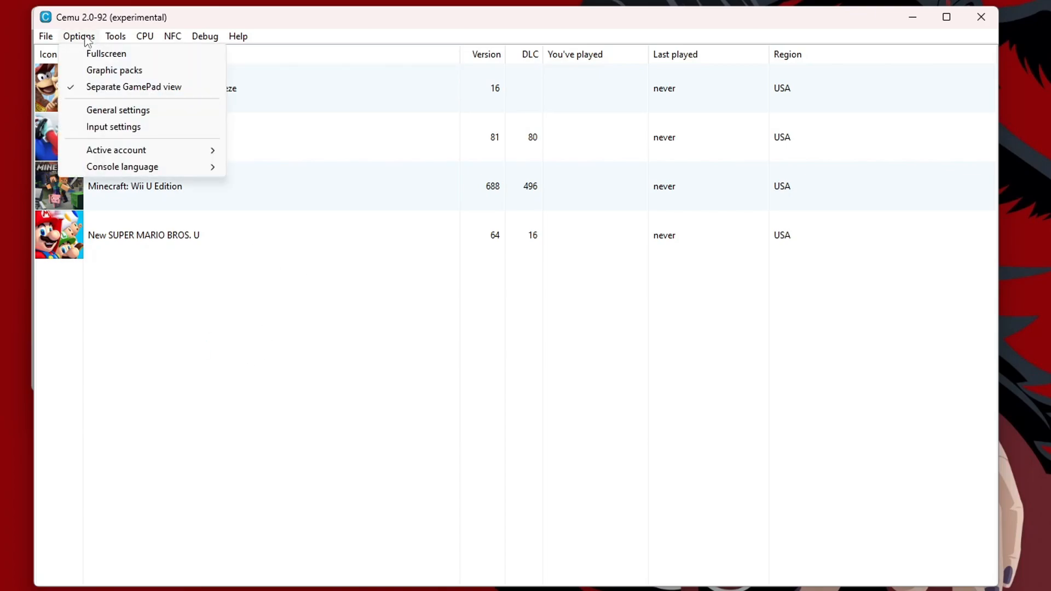
pyautogui.click(114, 70)
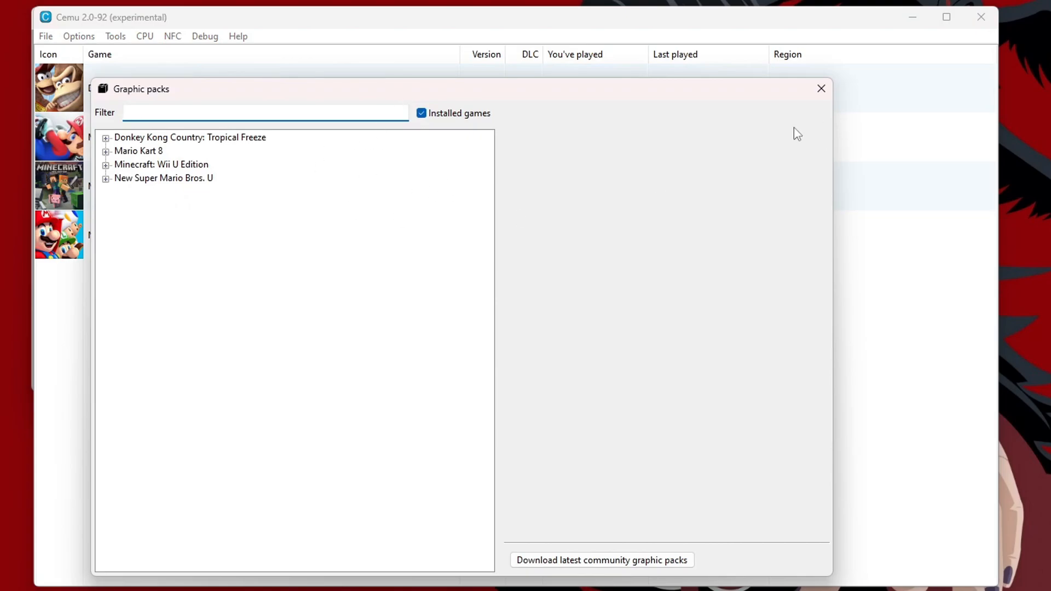
pyautogui.click(190, 138)
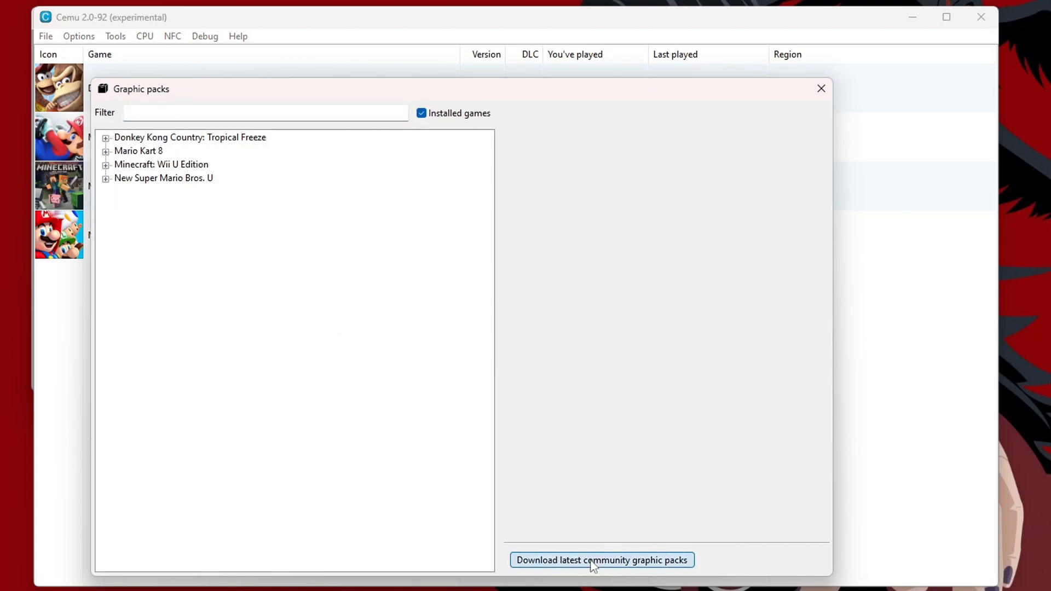
pyautogui.click(601, 560)
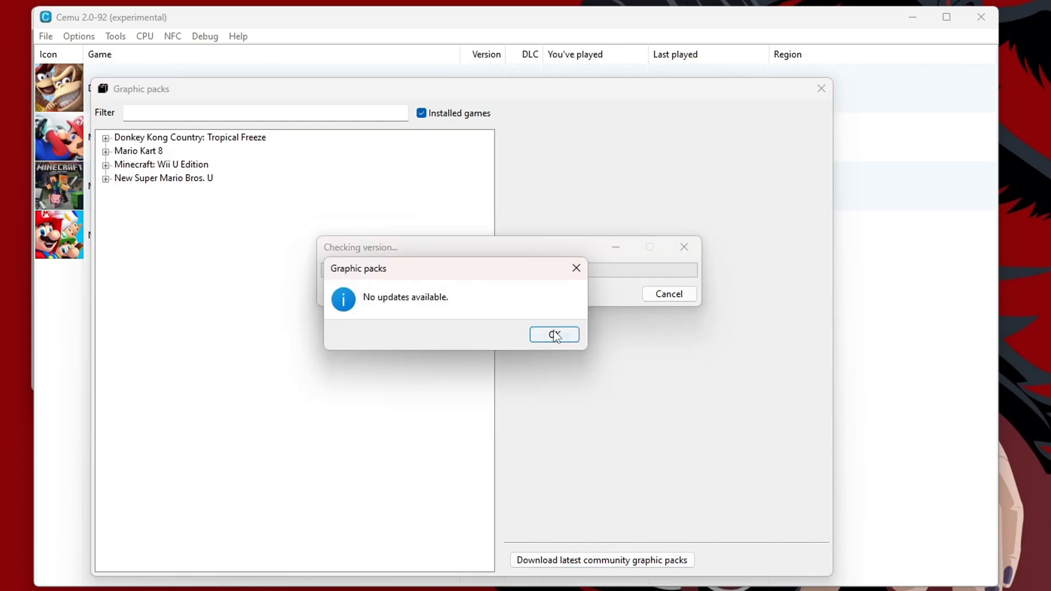
pyautogui.click(554, 335)
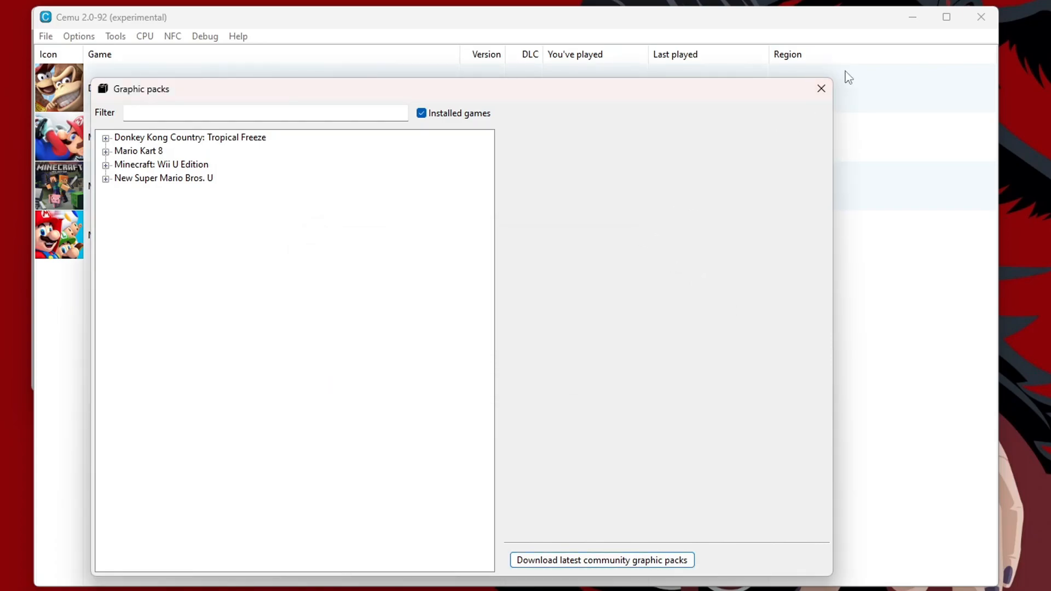
pyautogui.click(79, 36)
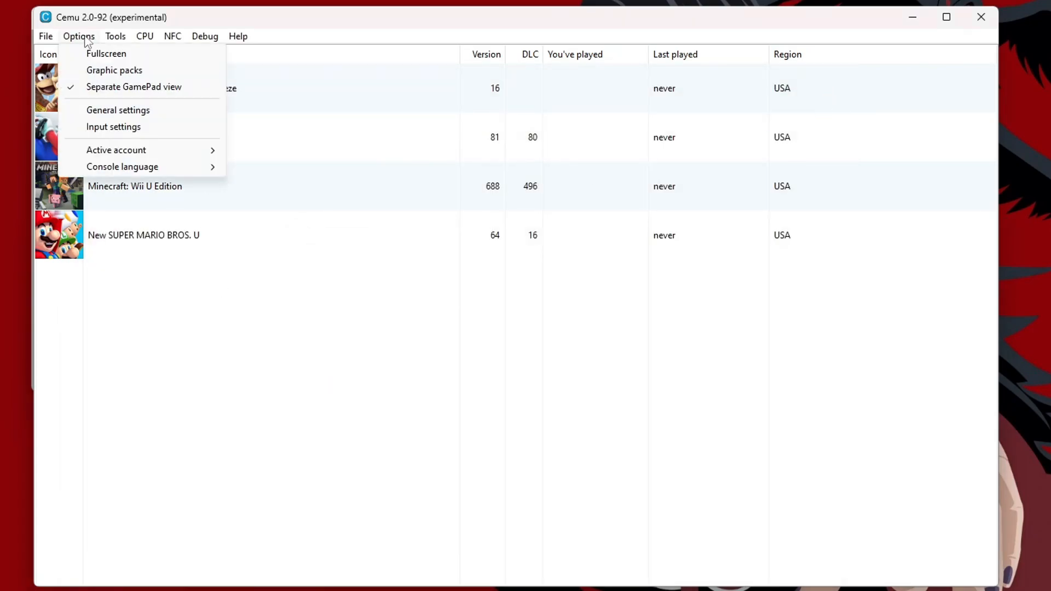
pyautogui.moveTo(117, 110)
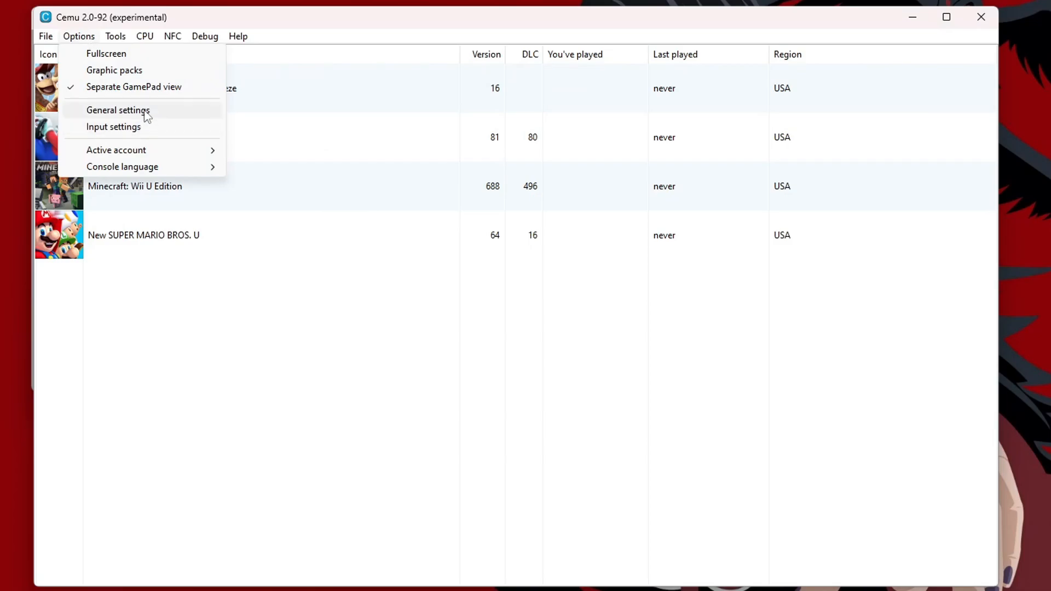
# In General settings' Graphics section, select Vulkan as the Graphics API with VSync off
pyautogui.click(118, 110)
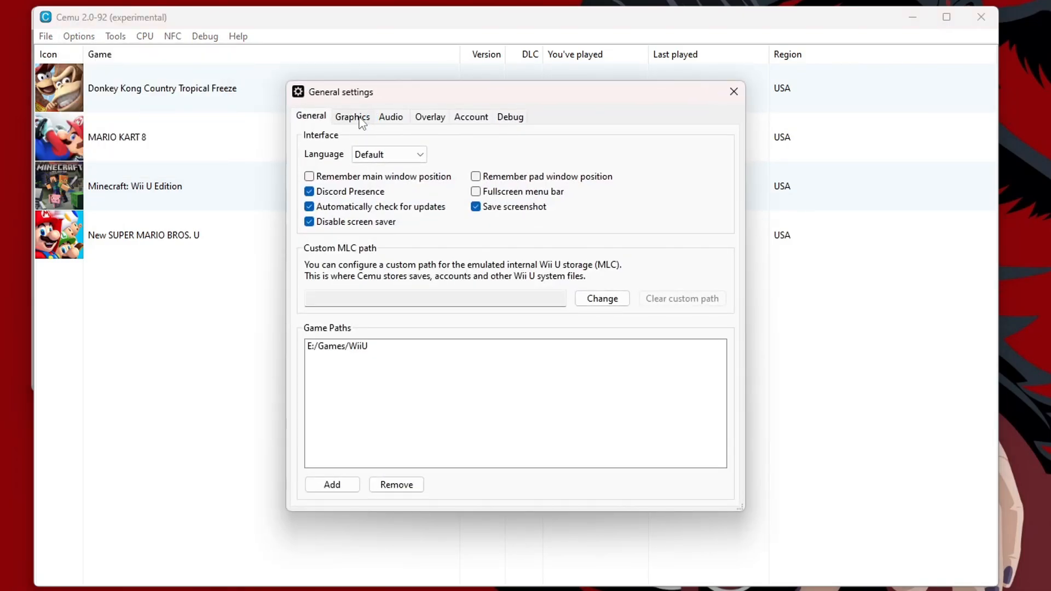
pyautogui.click(352, 116)
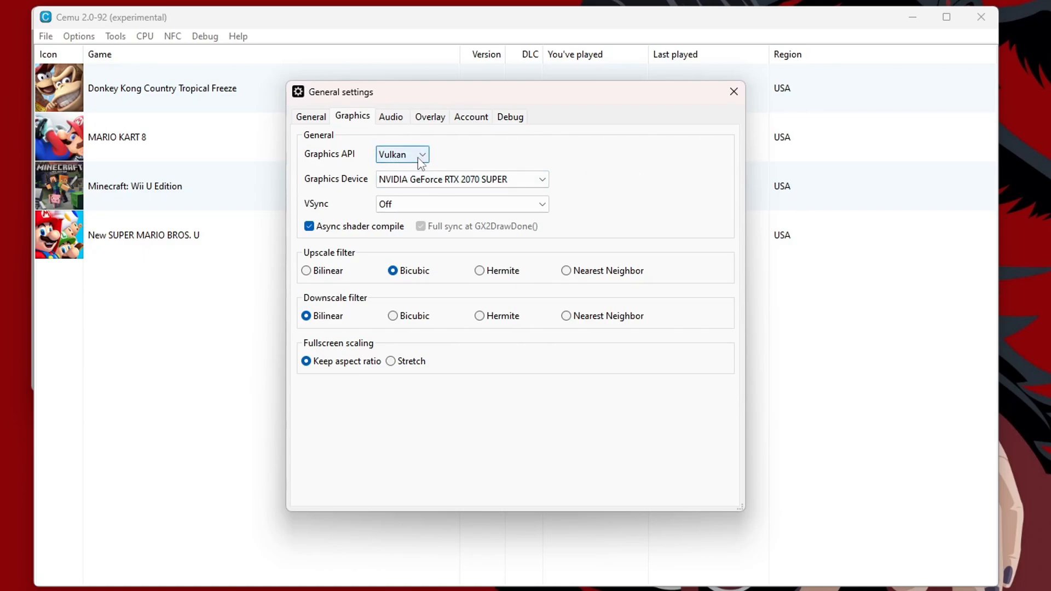
pyautogui.click(402, 154)
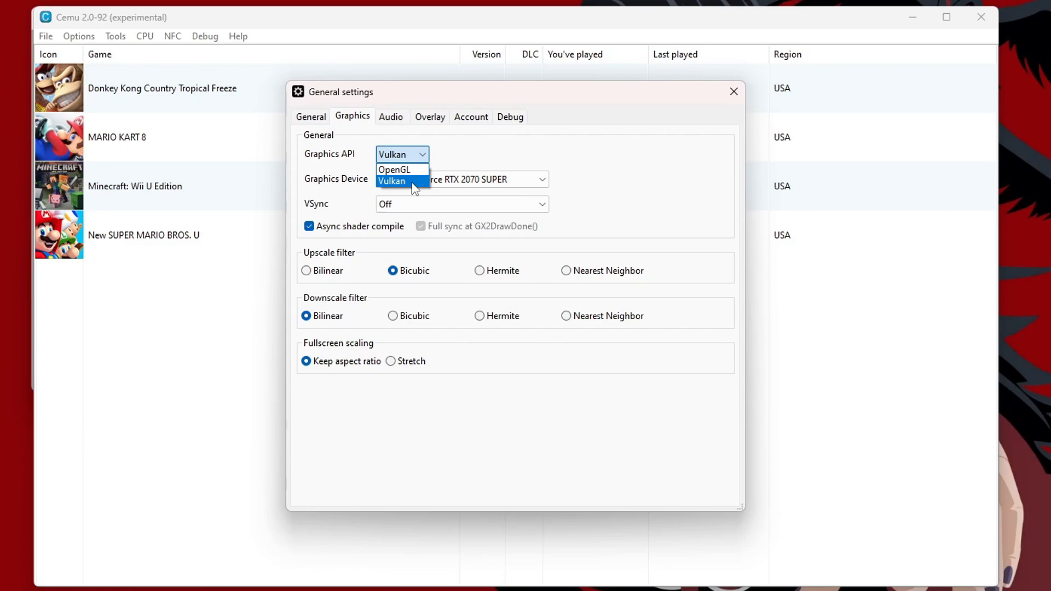
pyautogui.moveTo(402, 168)
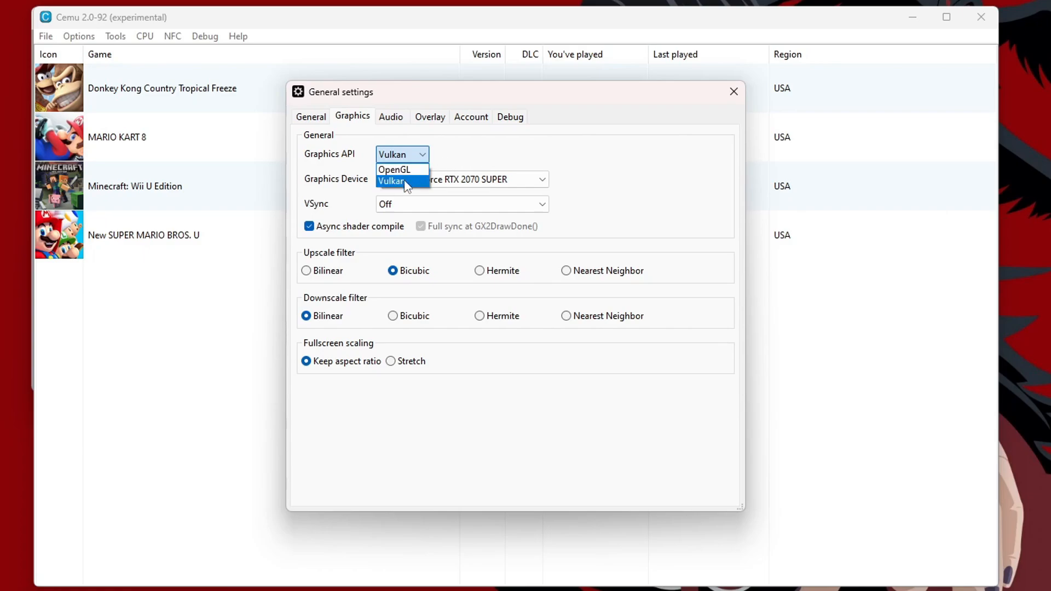
pyautogui.click(389, 180)
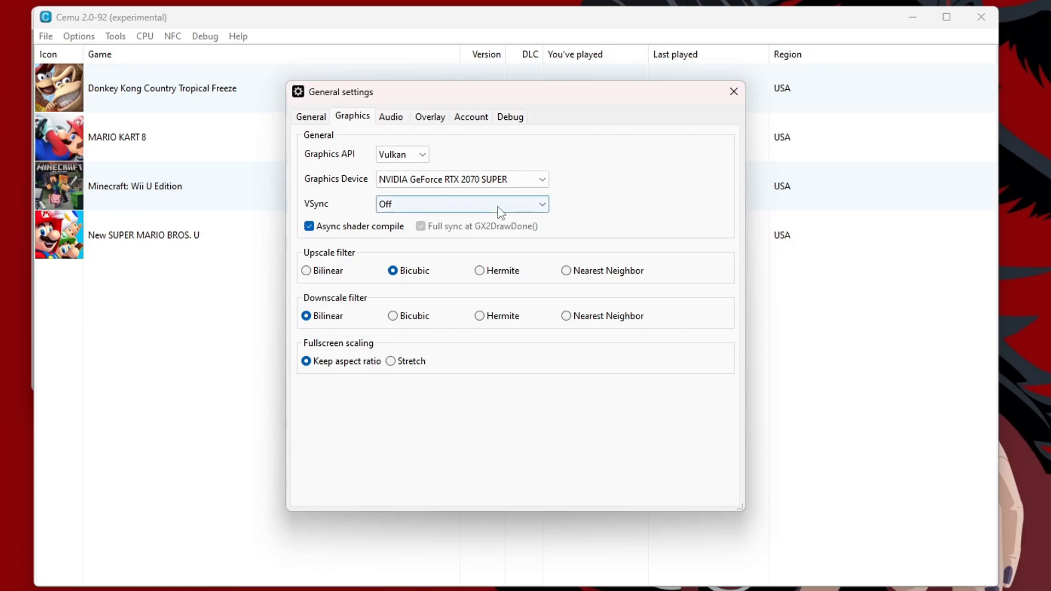
pyautogui.click(461, 203)
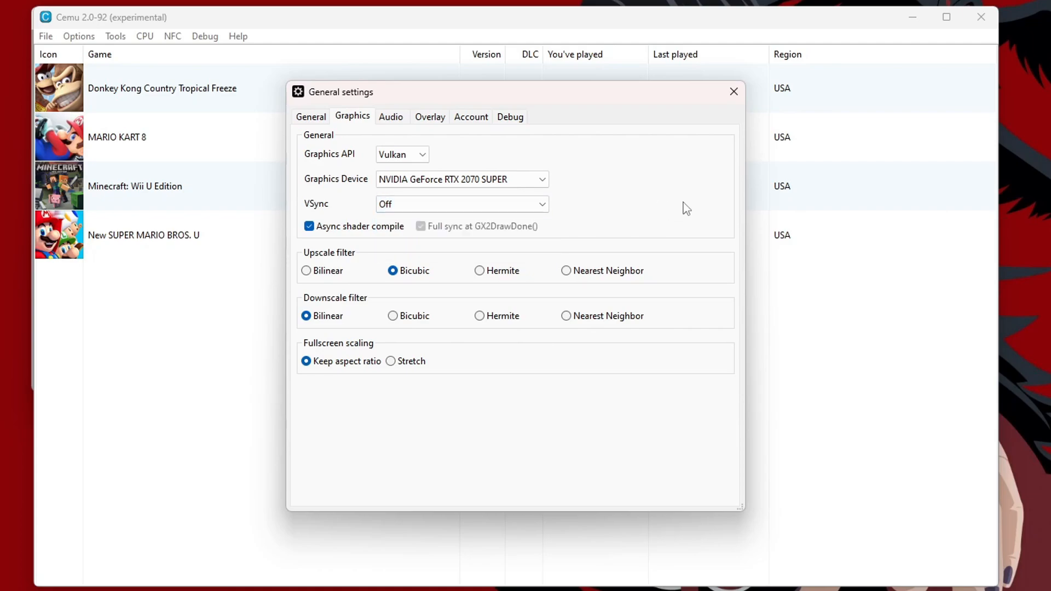
pyautogui.moveTo(733, 92)
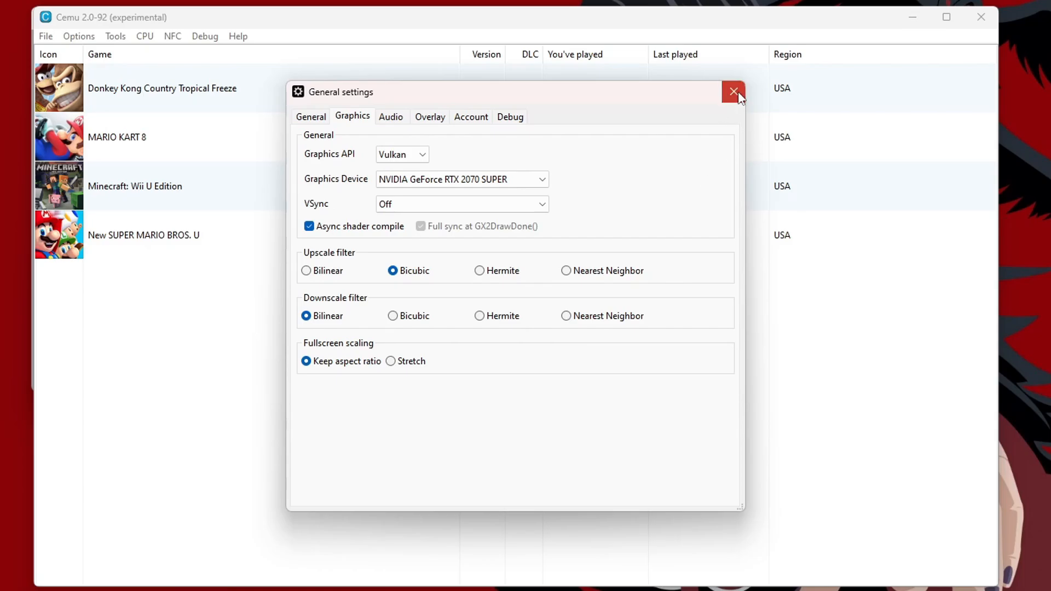
# Close the General settings window to return to the four-game list
pyautogui.click(732, 92)
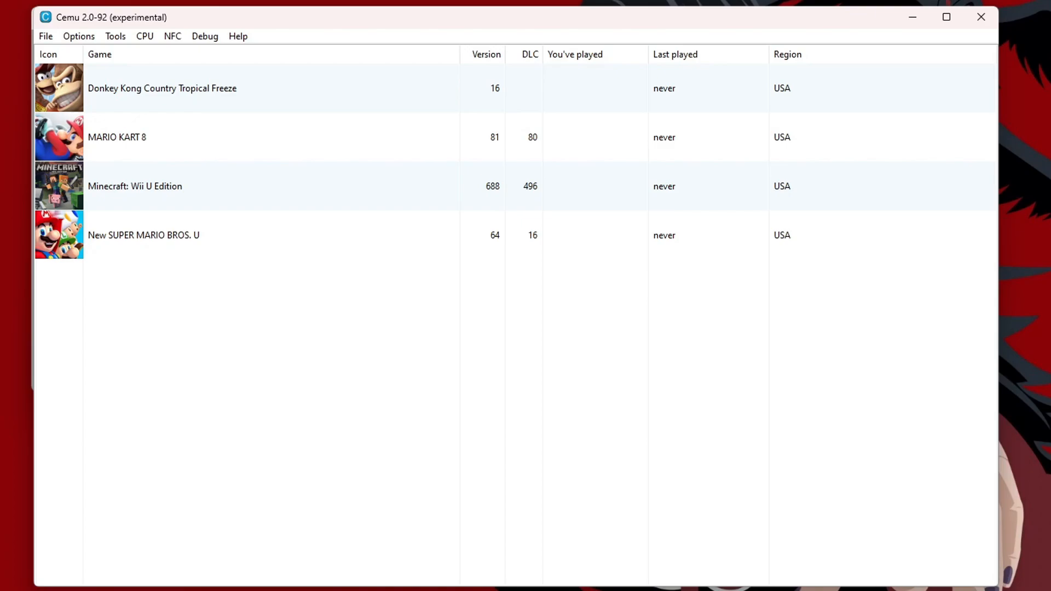
pyautogui.moveTo(244, 385)
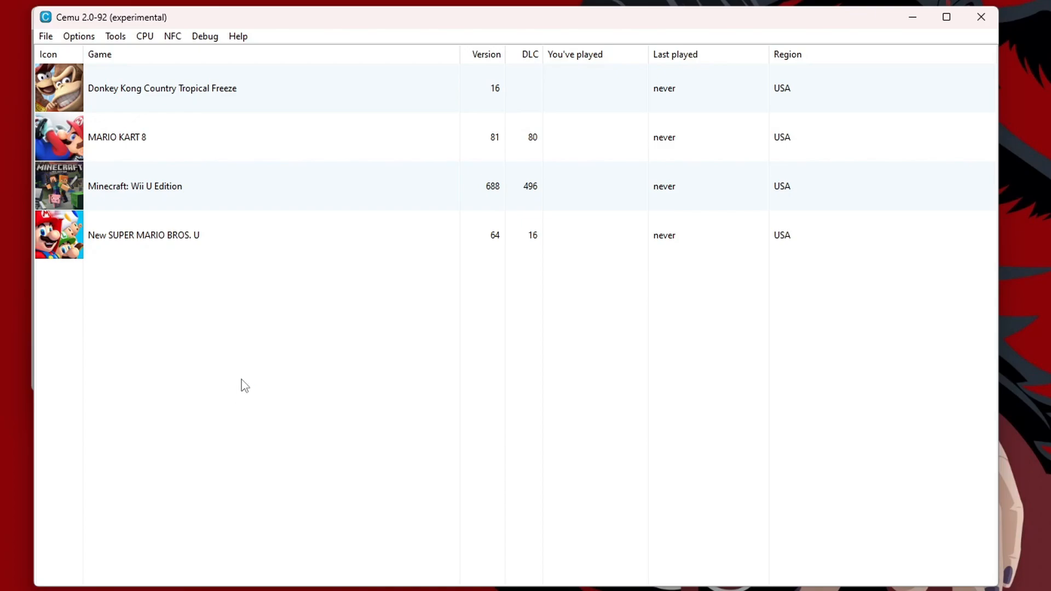